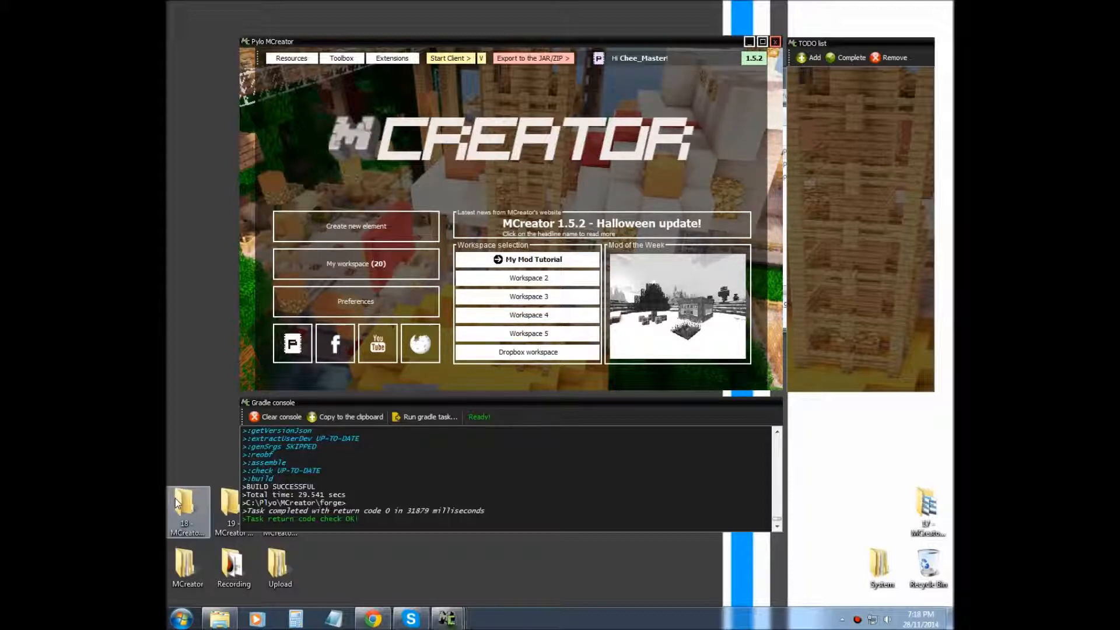
Step: Browse the tutorial folder to the MCreator pig entity textures, then close the file browser
double_click(187, 505)
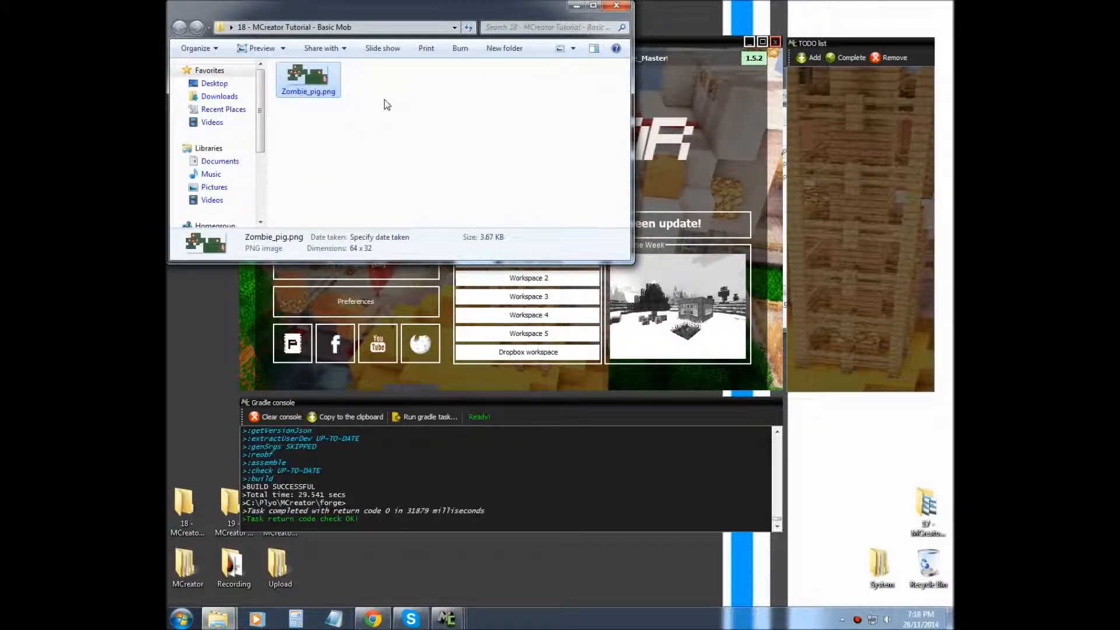
click(187, 564)
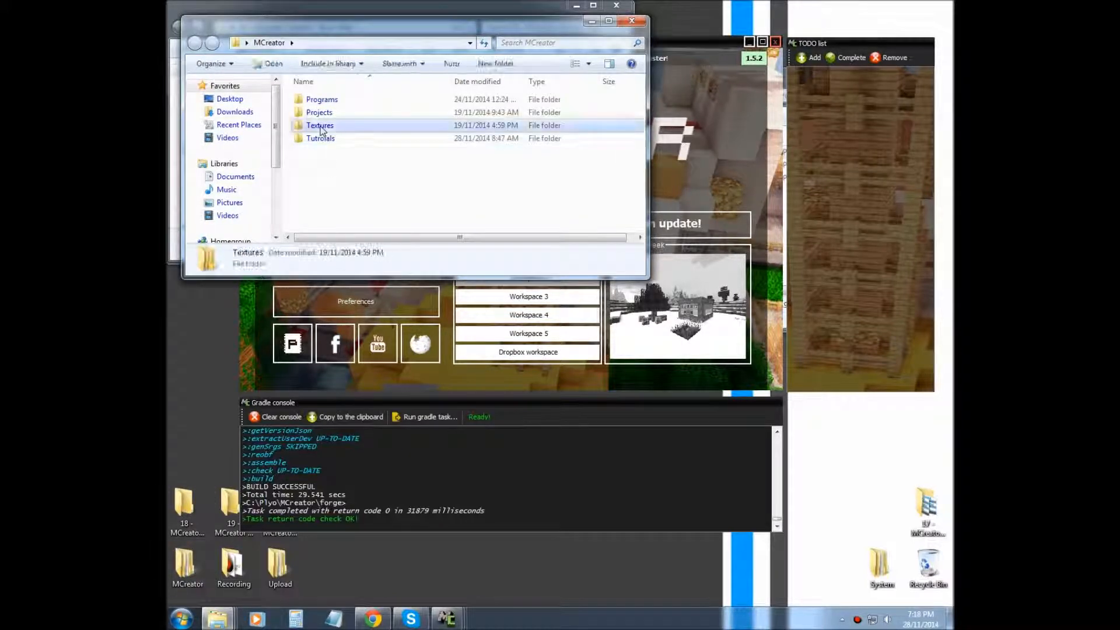
double_click(320, 125)
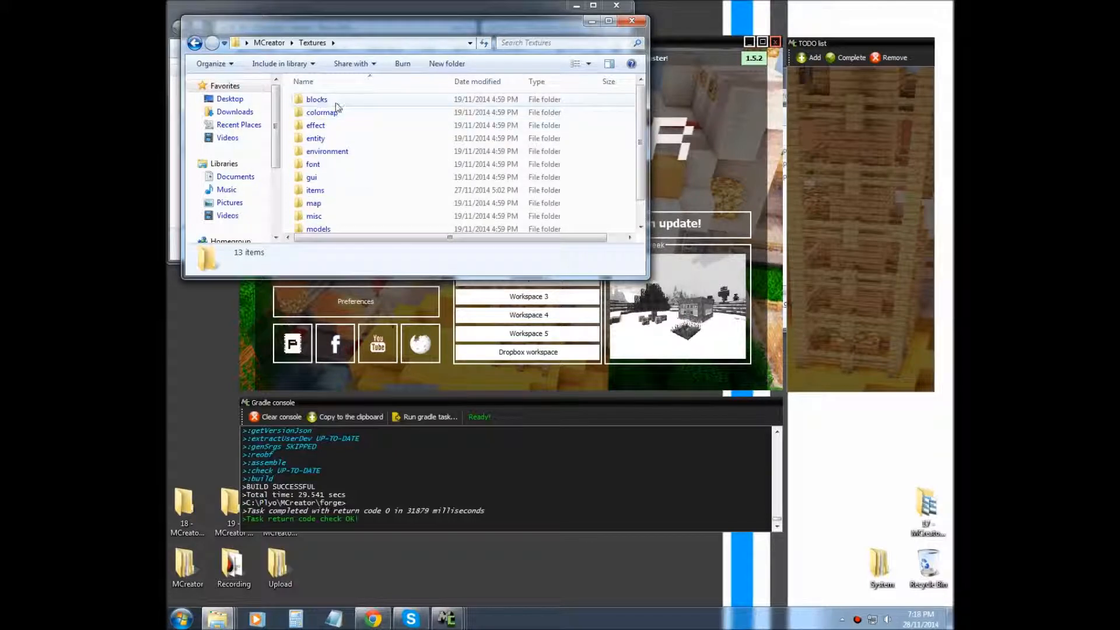
mouse_move(315, 133)
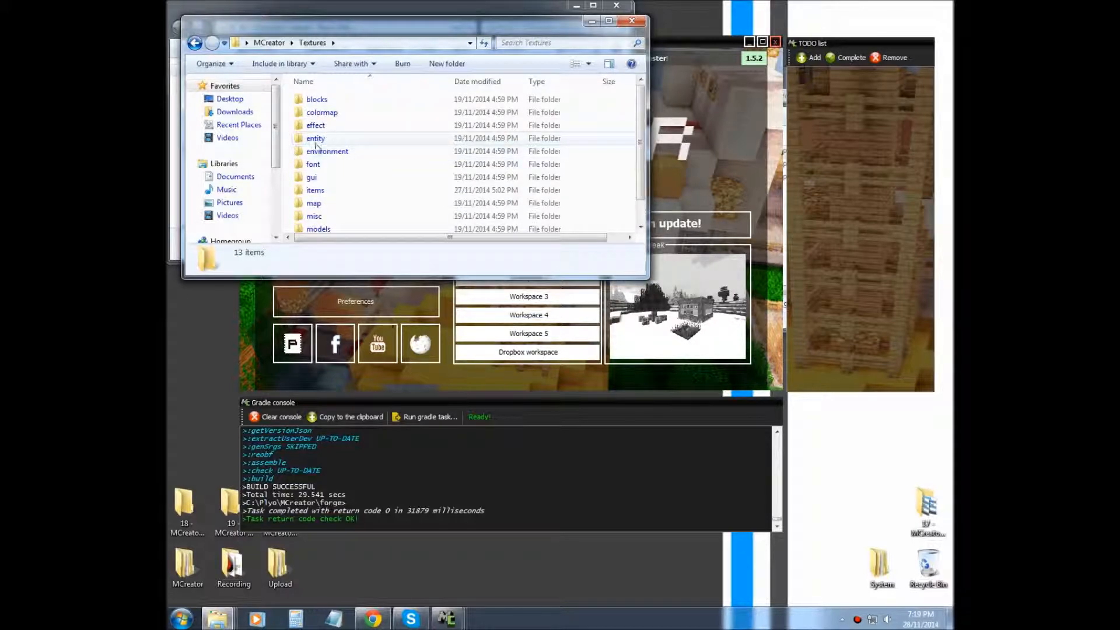
double_click(315, 138)
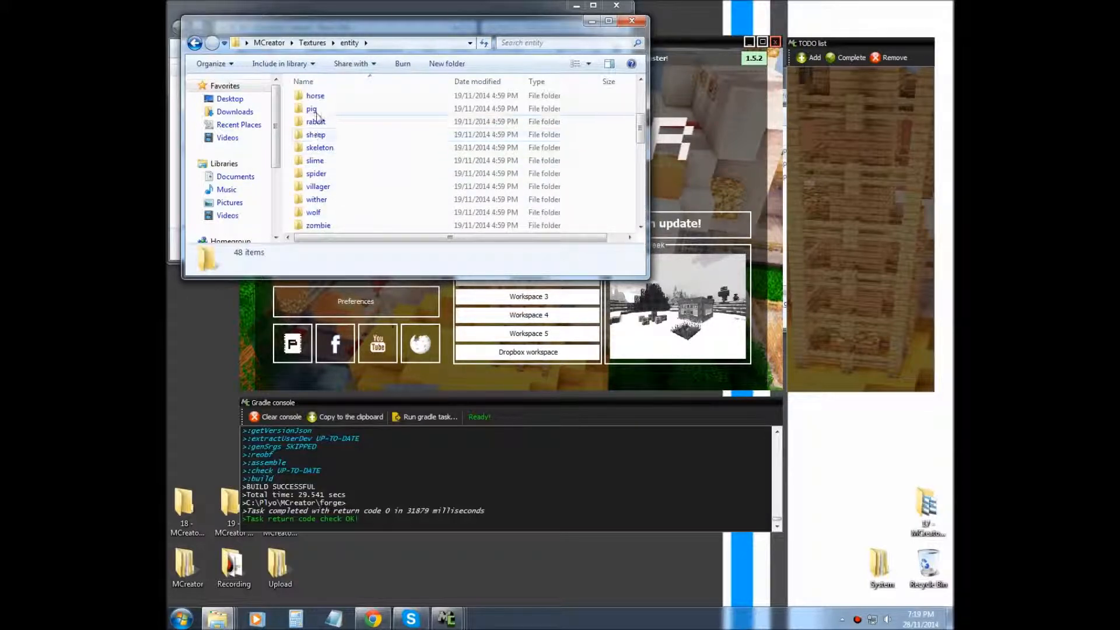
double_click(311, 108)
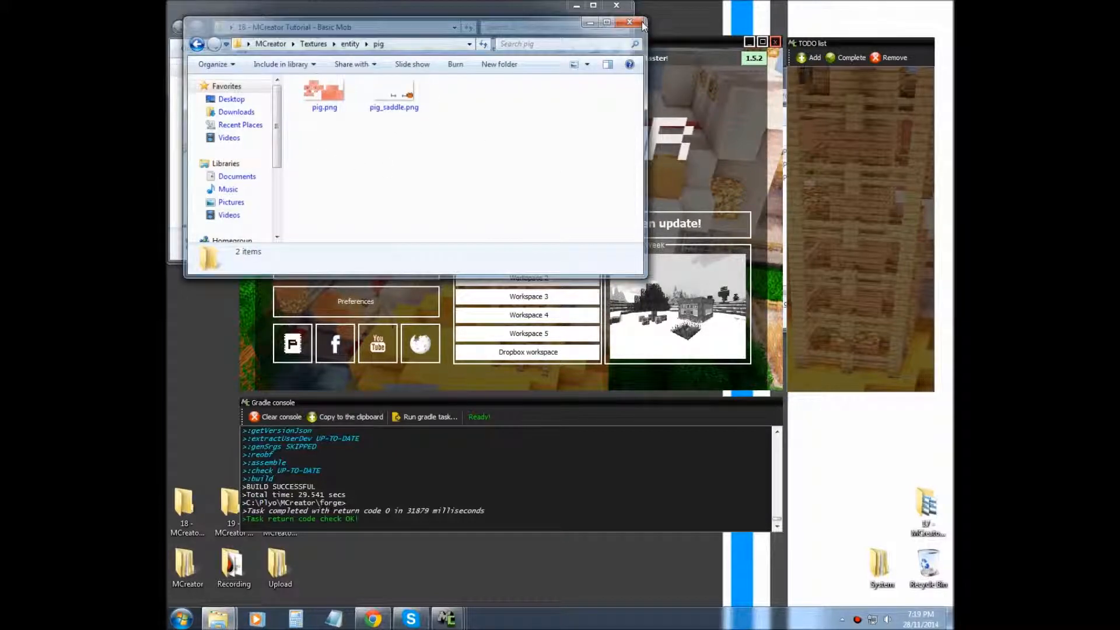
click(630, 23)
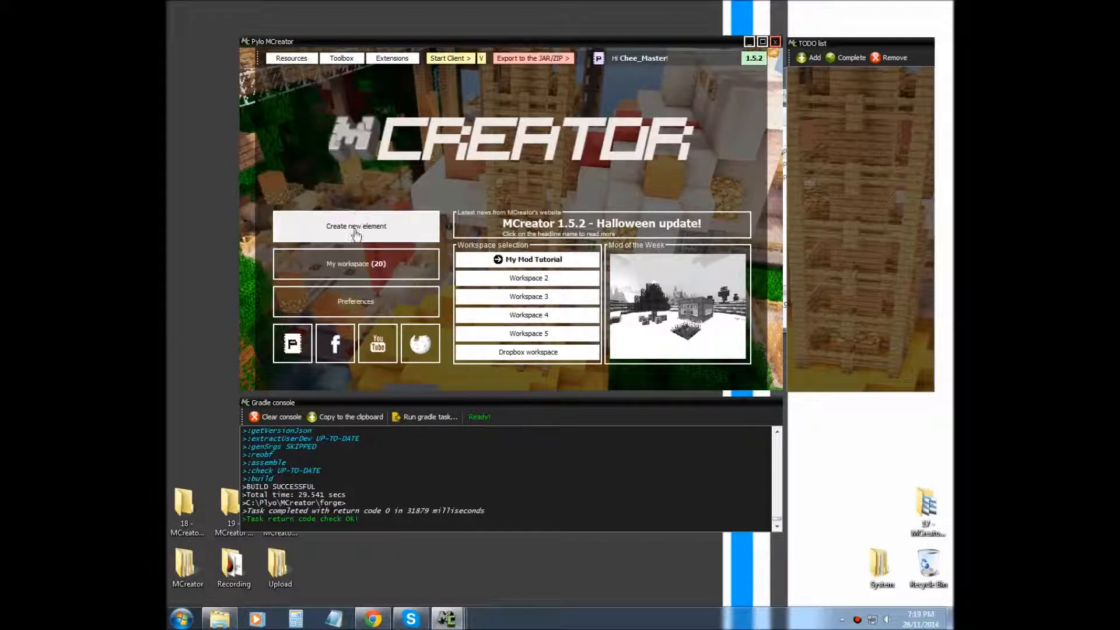
Step: Create a new Mob element named MobZombiePig
click(356, 226)
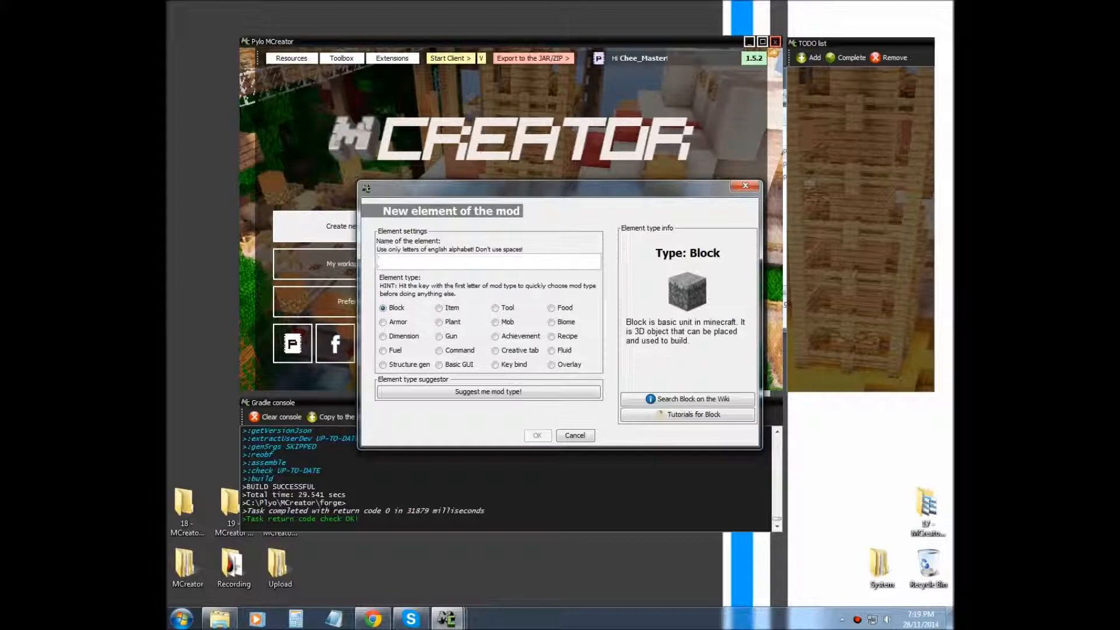
text(Mob)
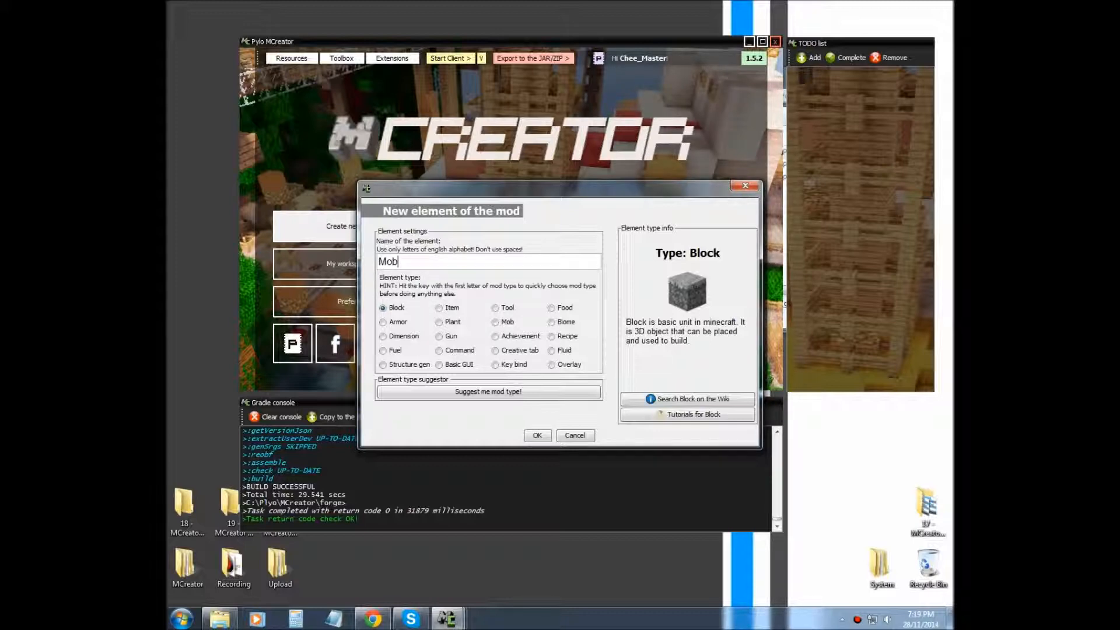
text(Zombie)
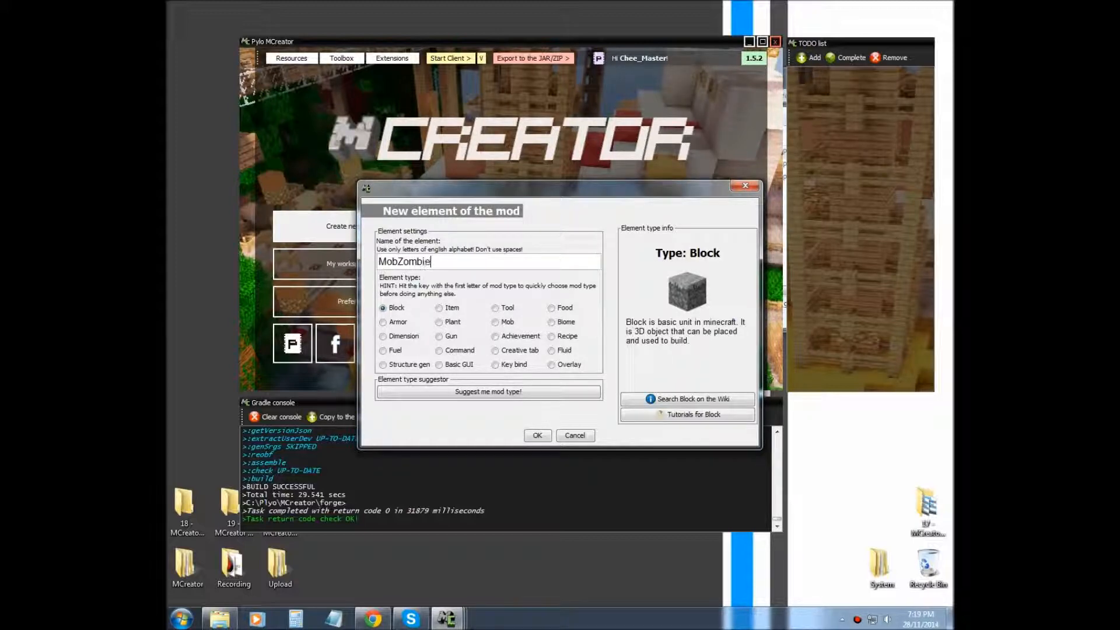
text(Pig)
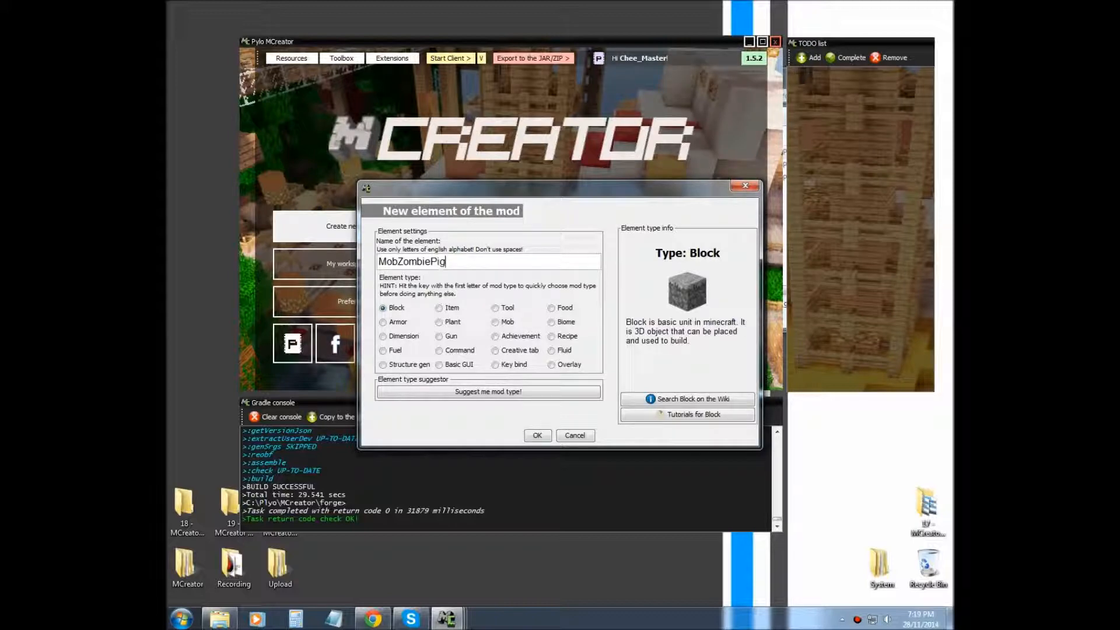
mouse_move(470, 331)
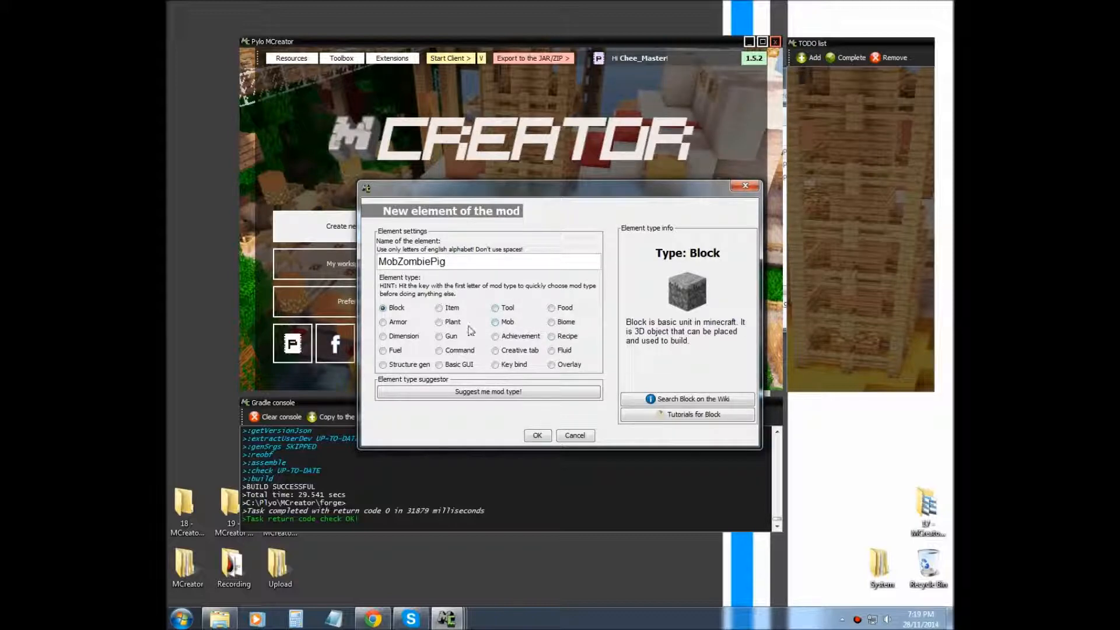
click(495, 321)
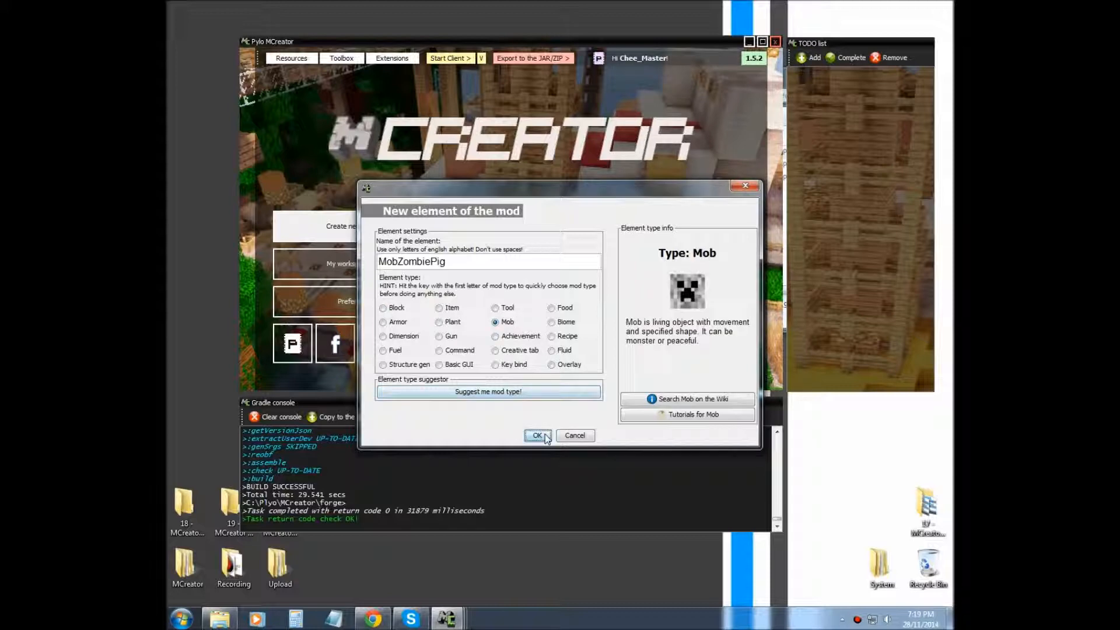
Step: Confirm the element and load Zombie_pig.png from a local file as the mob texture
click(537, 436)
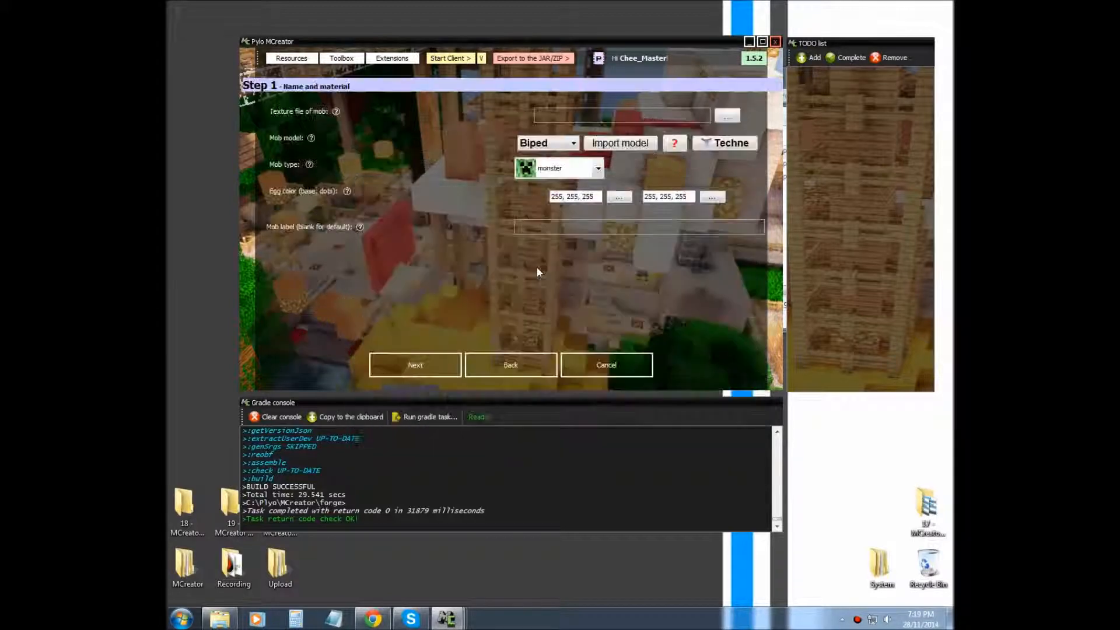
click(727, 115)
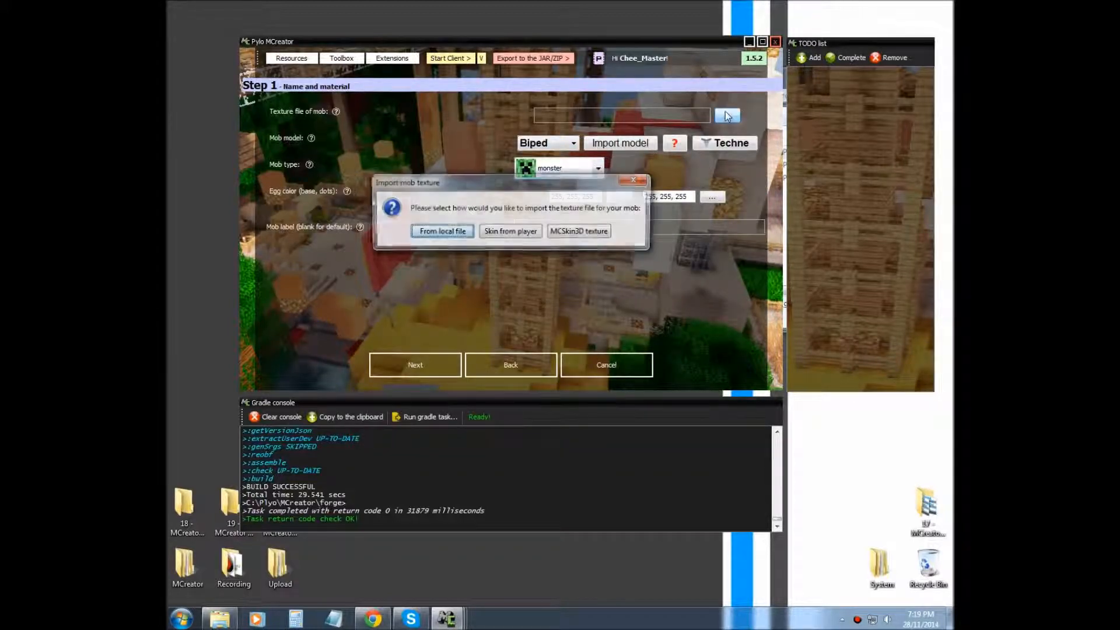
click(442, 231)
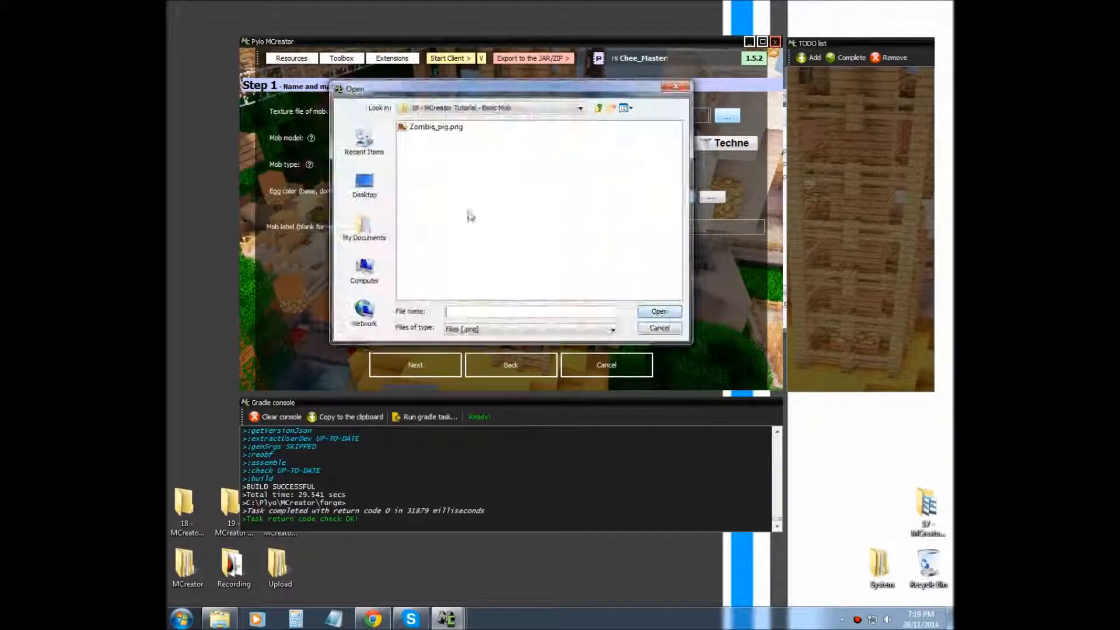
click(436, 126)
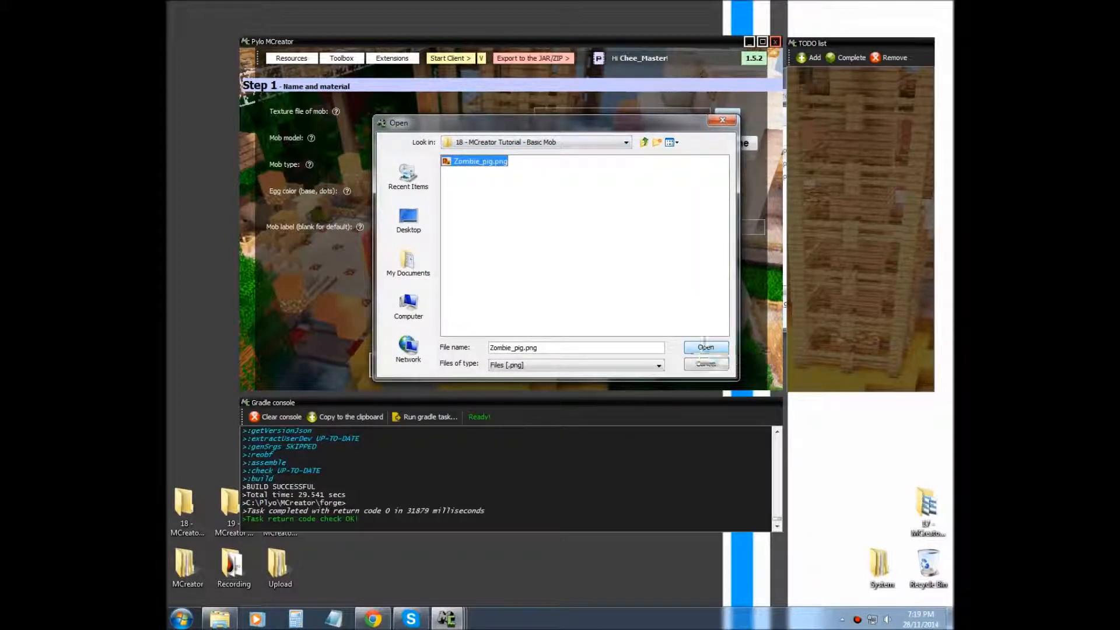
click(704, 347)
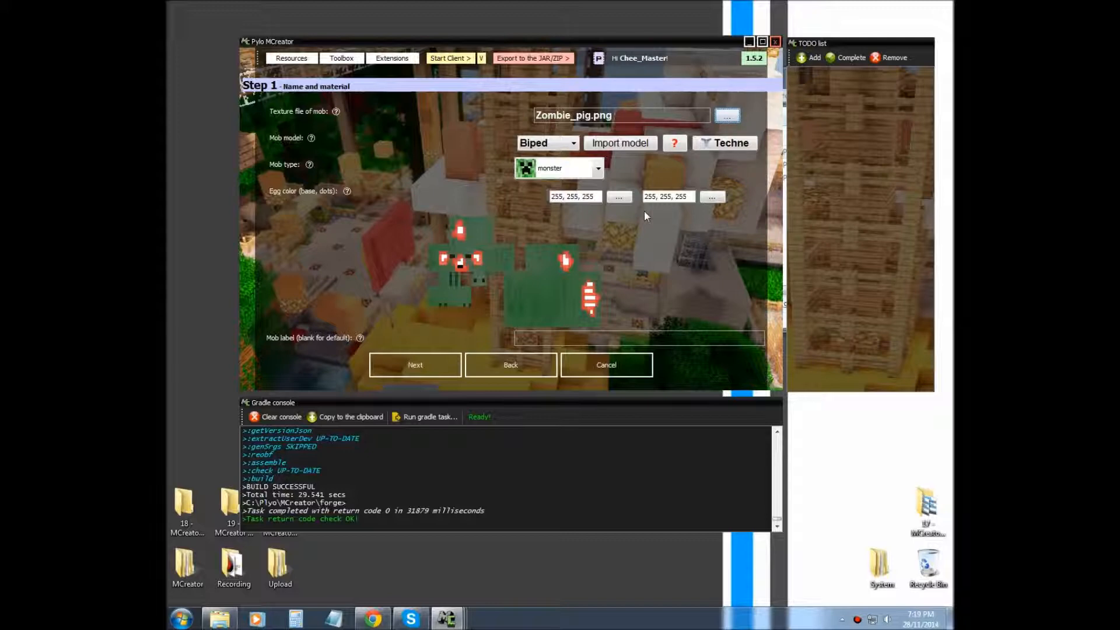
Step: Select the Pig mob model and keep the monster mob type
click(572, 143)
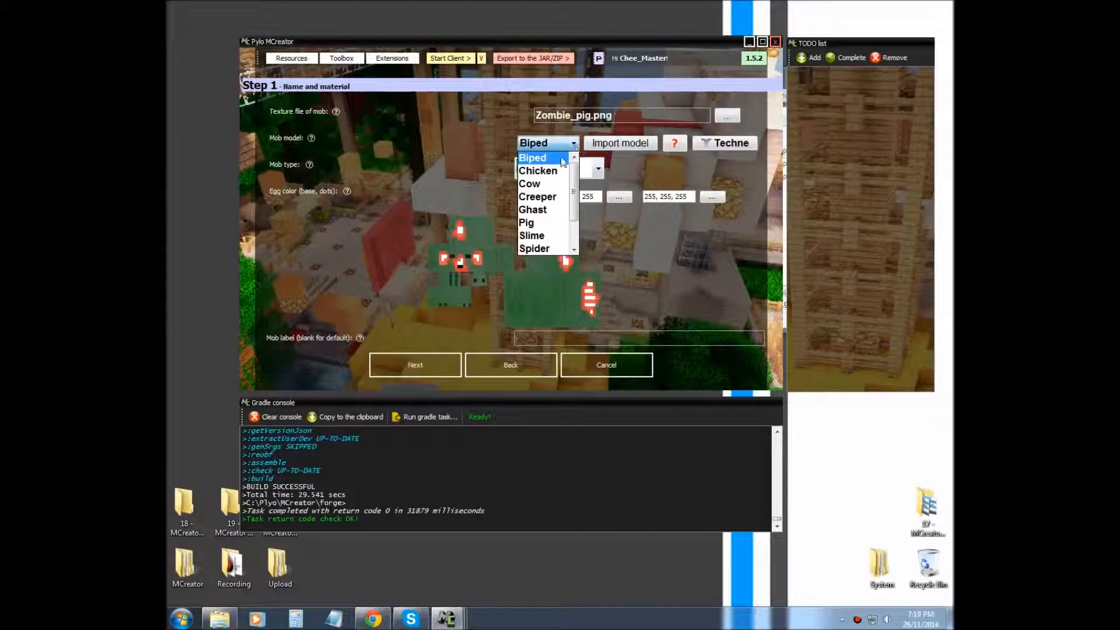
click(526, 223)
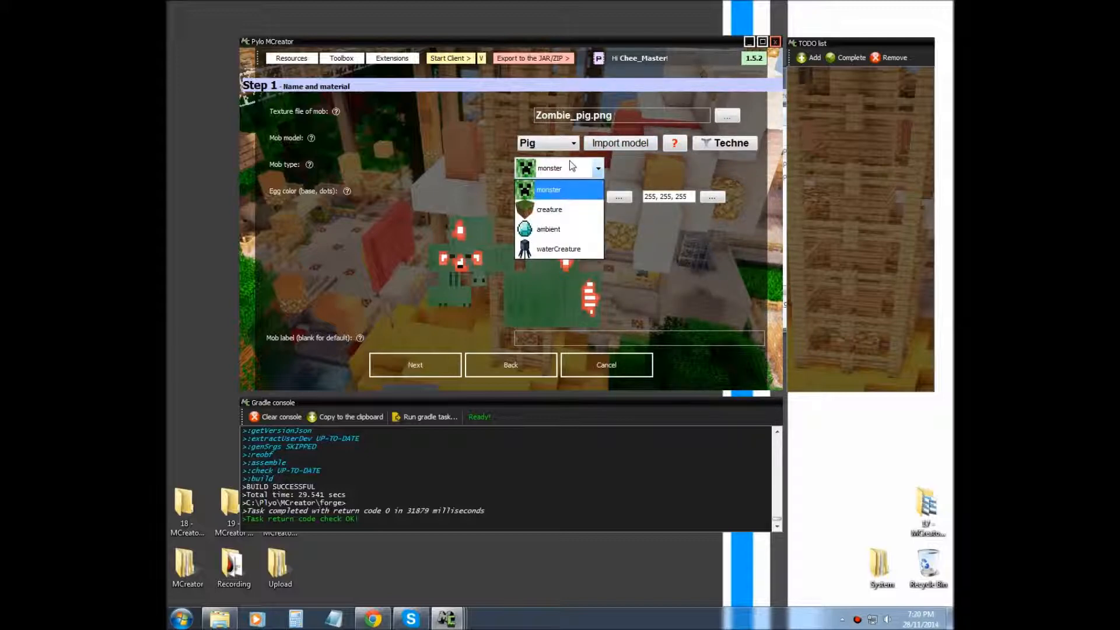
click(548, 190)
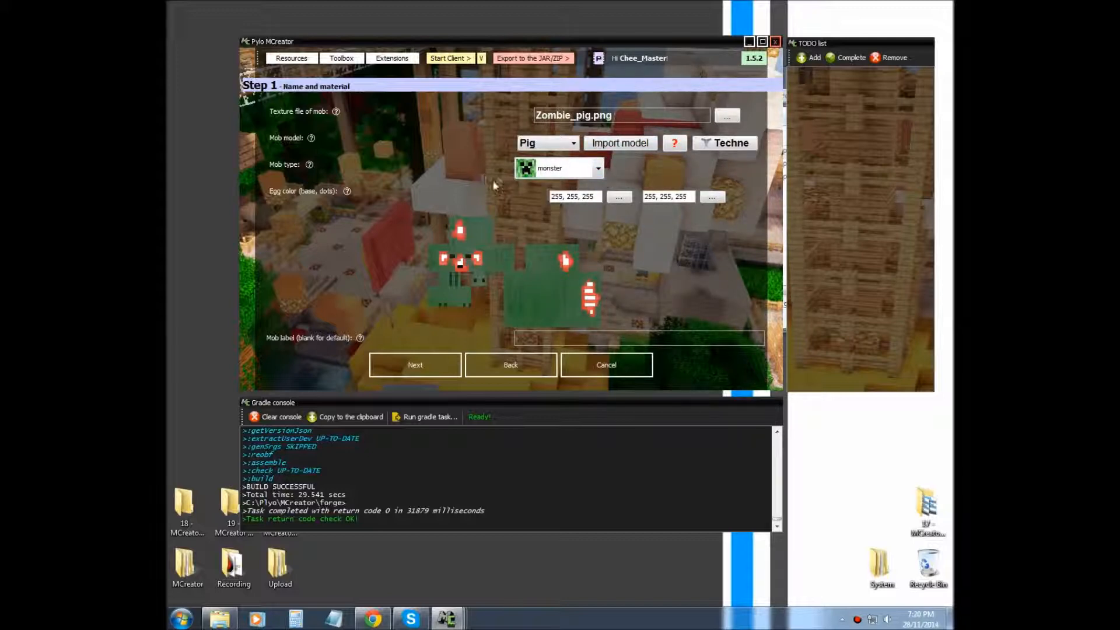
click(619, 197)
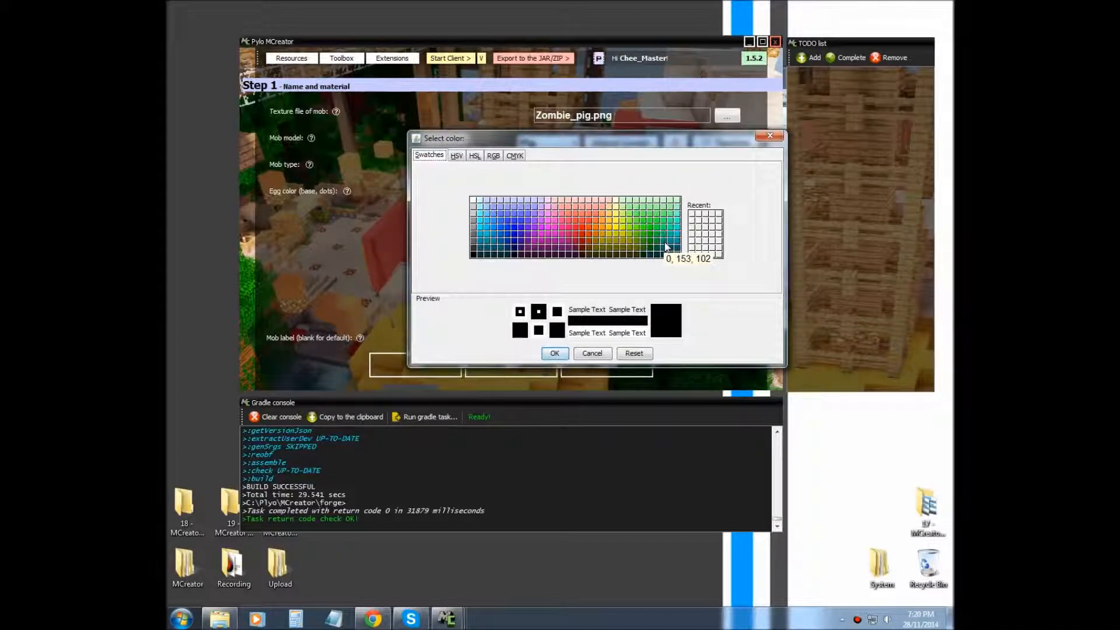
Step: Pick 0,153,102 as the egg base colour and 0,204,102 as the dots colour
click(665, 242)
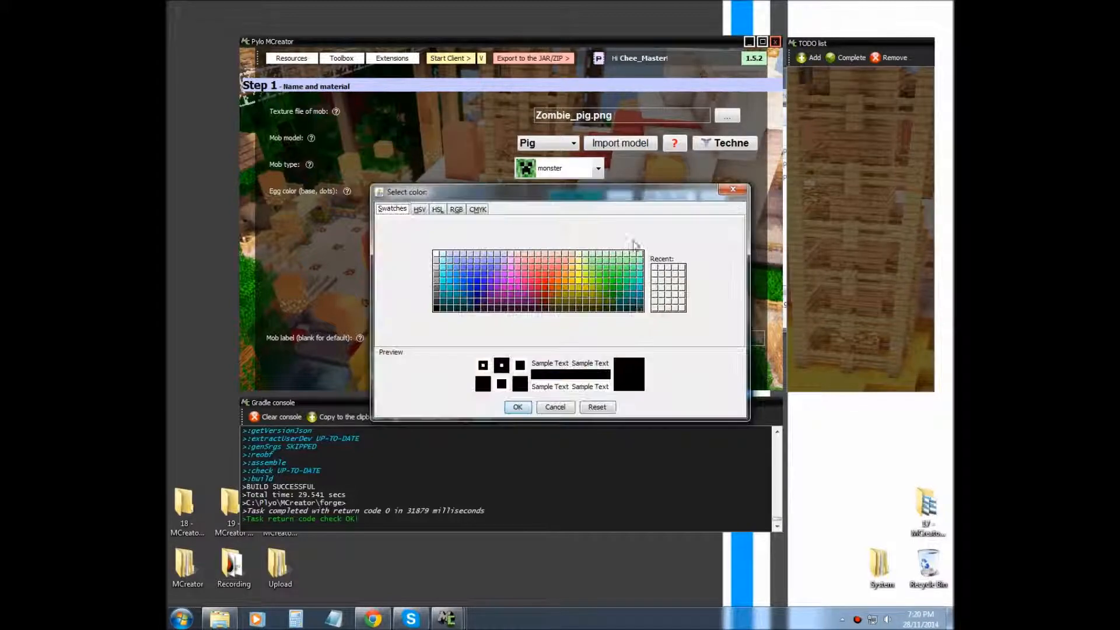
click(631, 297)
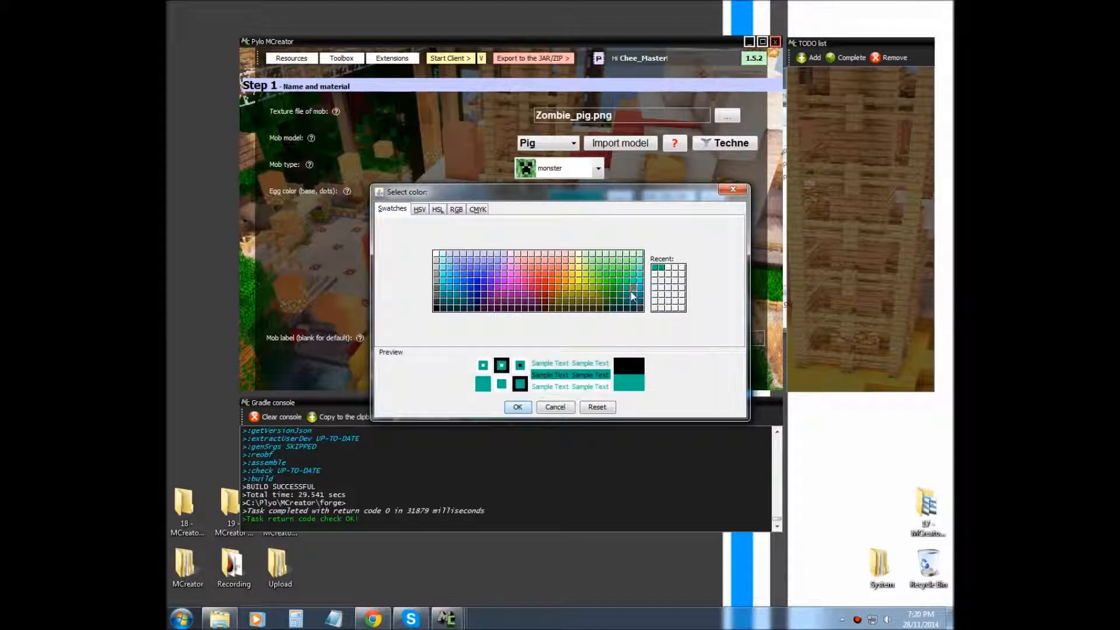
click(629, 296)
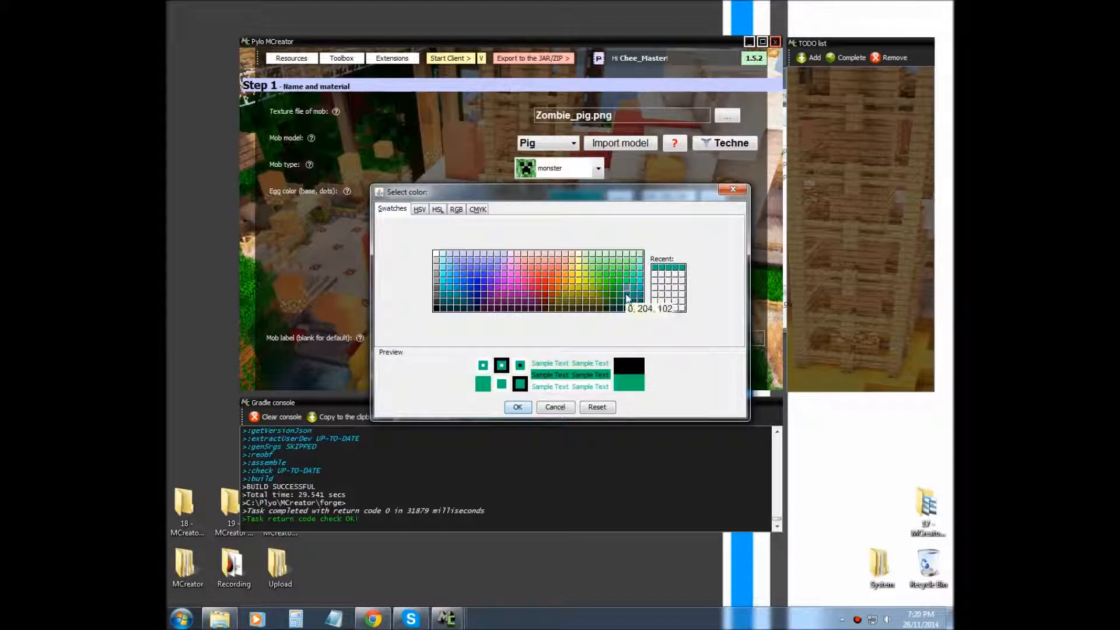
click(517, 407)
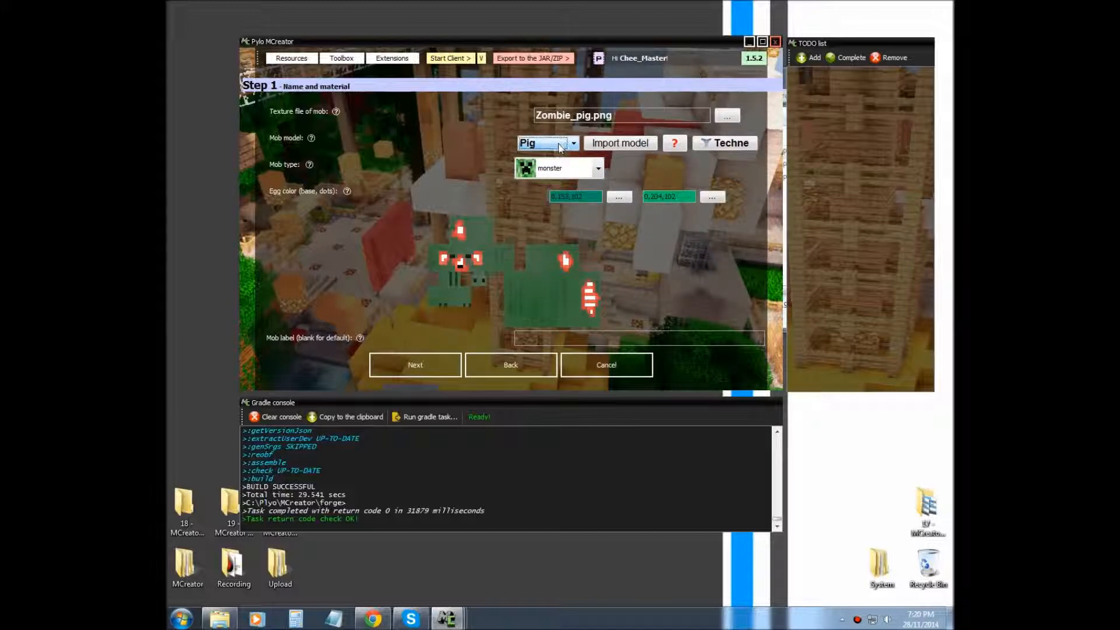
Step: Keep the Pig model, label the mob Zombie Pig, and advance to properties
click(573, 143)
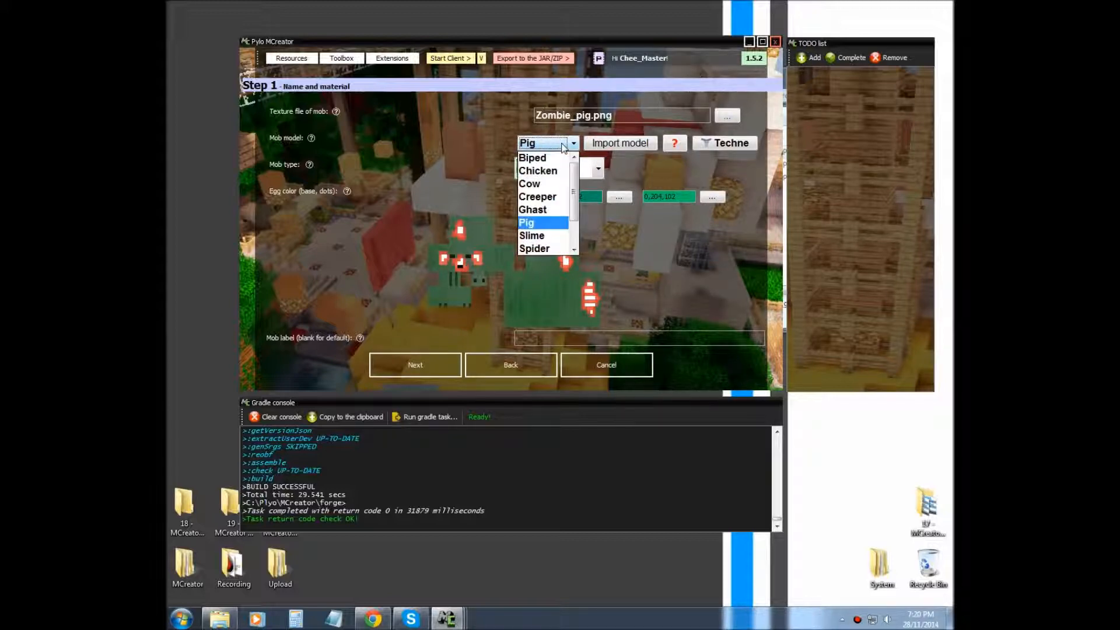
click(527, 222)
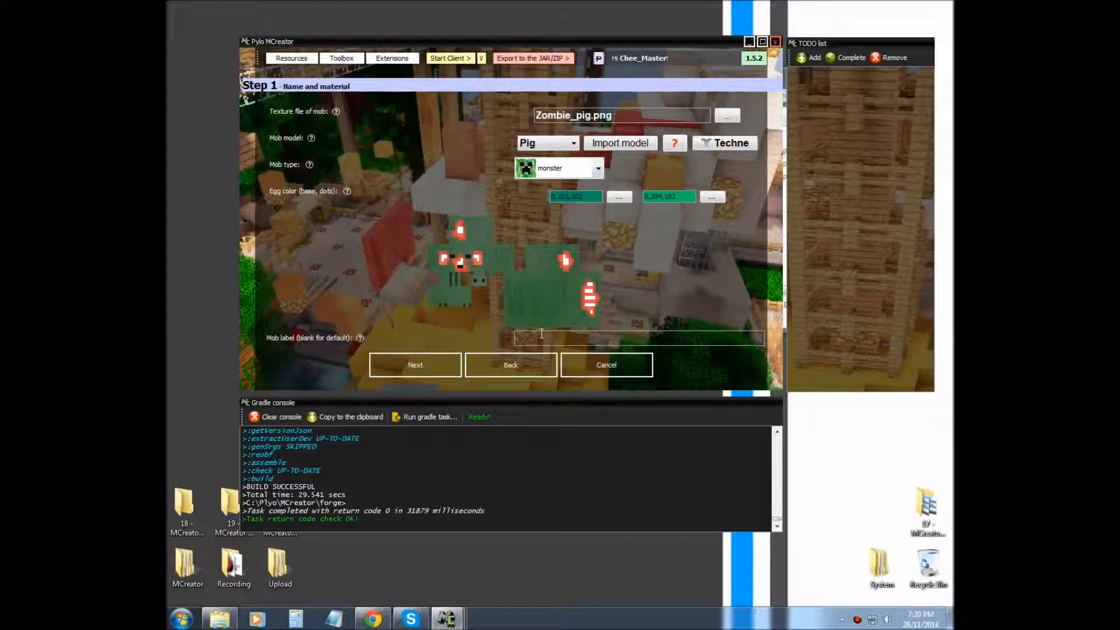
mouse_move(631, 319)
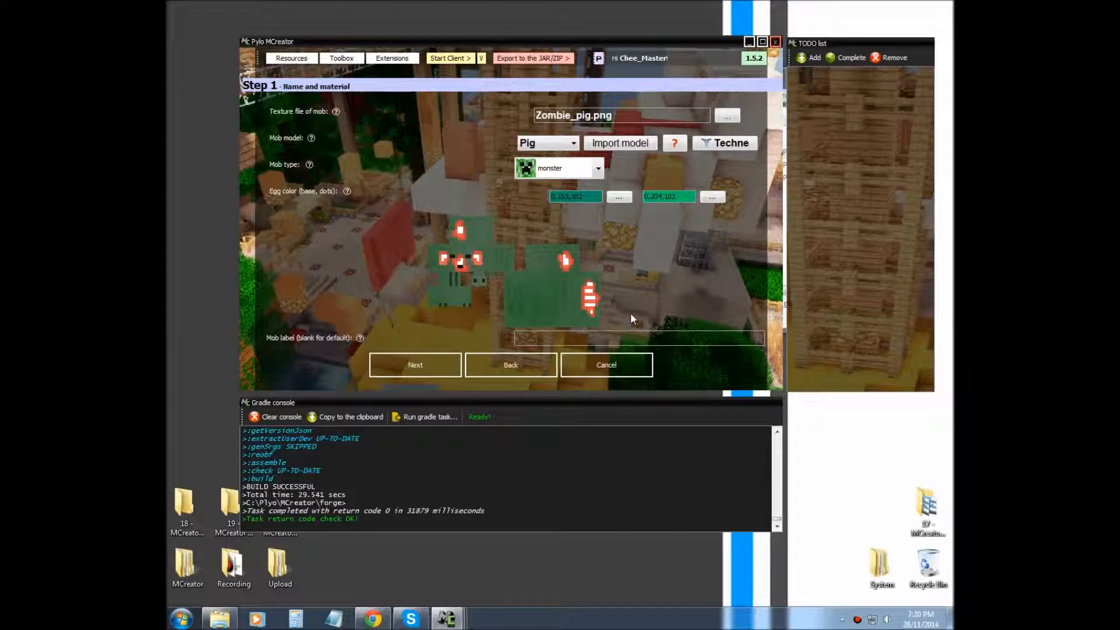
text(Zombie P)
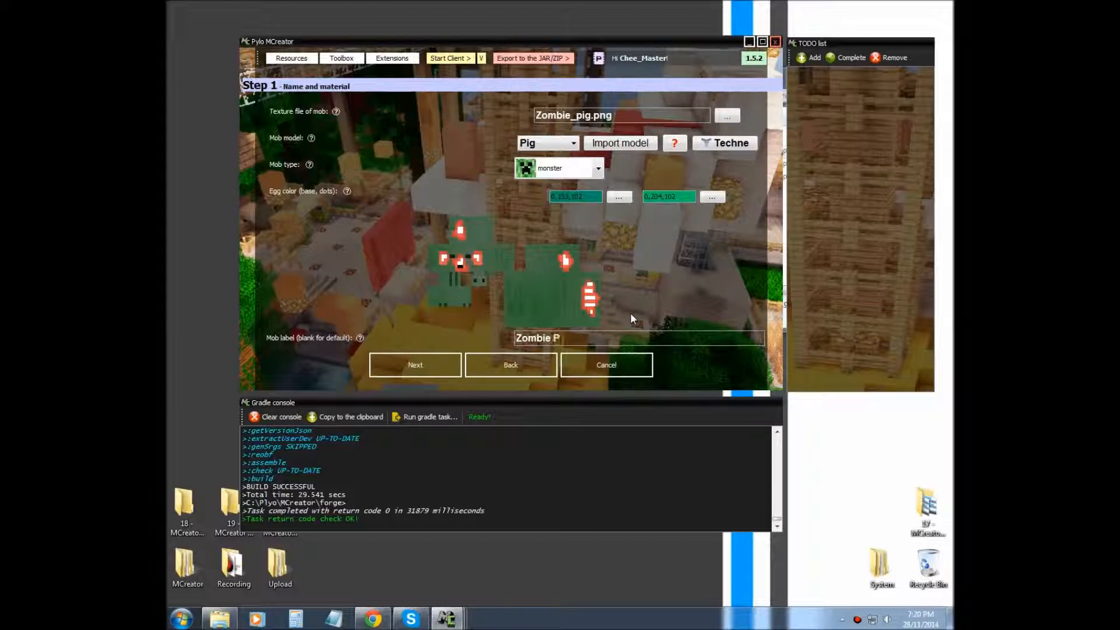
text(ig)
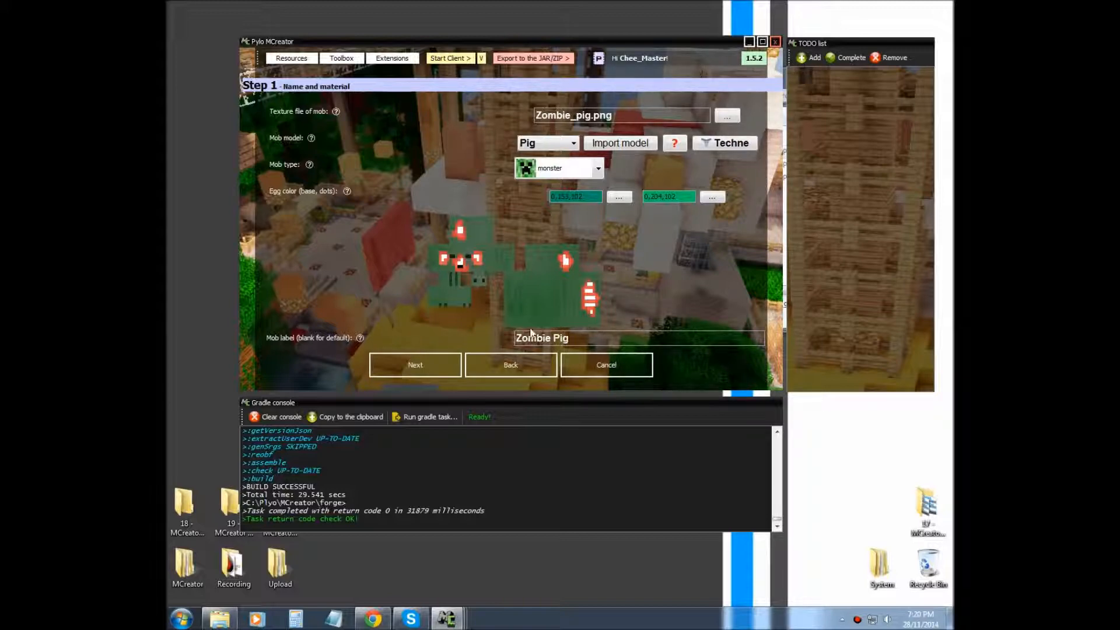
click(414, 364)
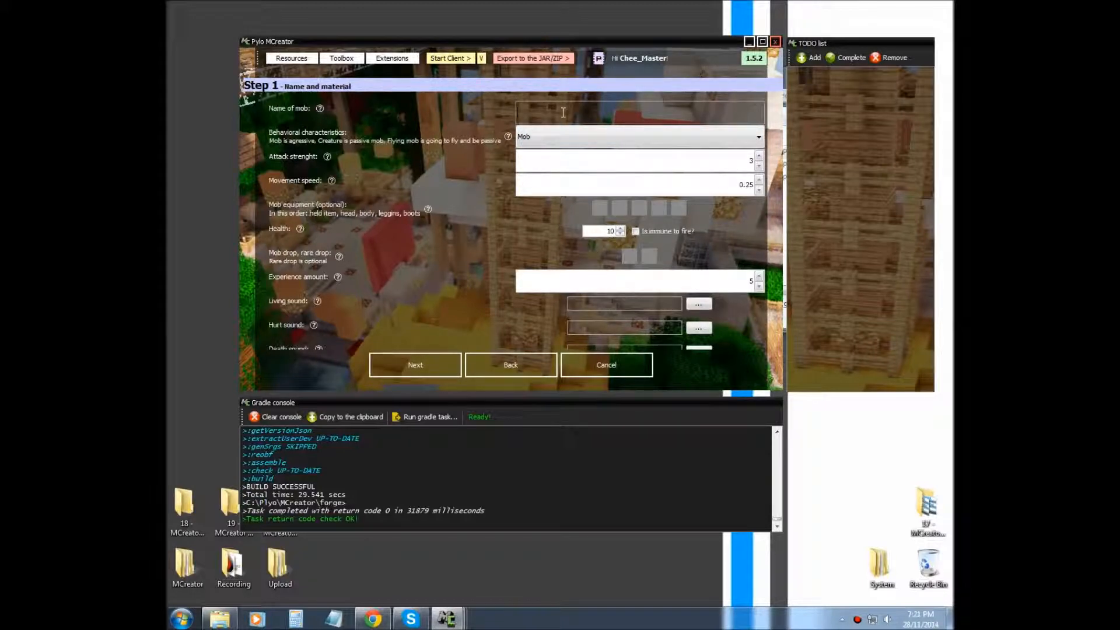
Step: Name the mob Zombie Pig and keep its behaviour type as aggressive Mob
text(z)
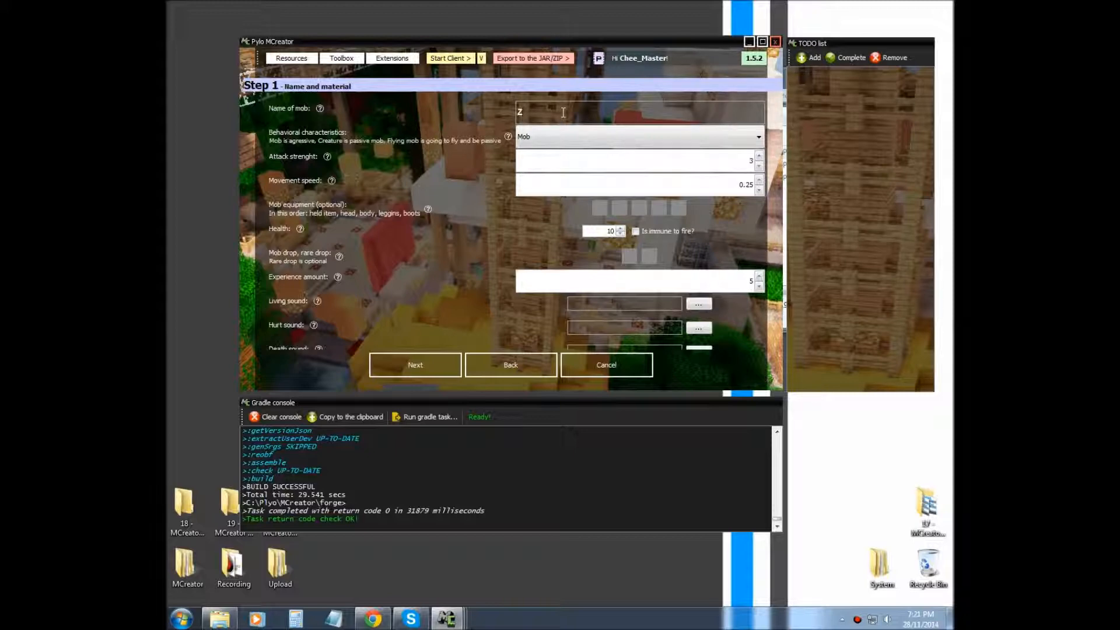
text(Zombie)
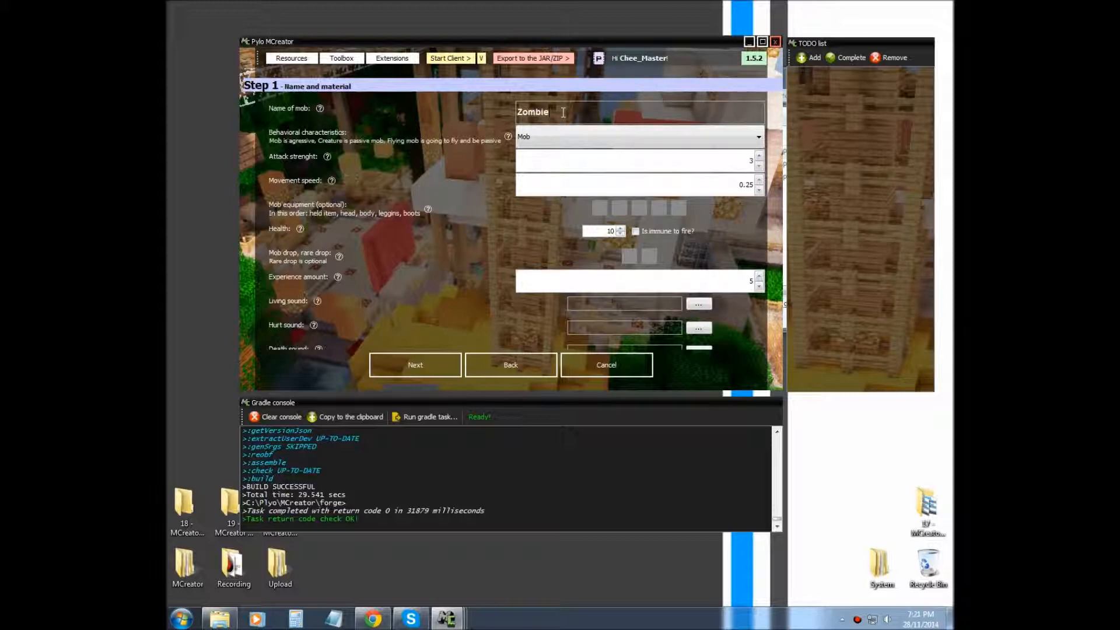
text(Pig)
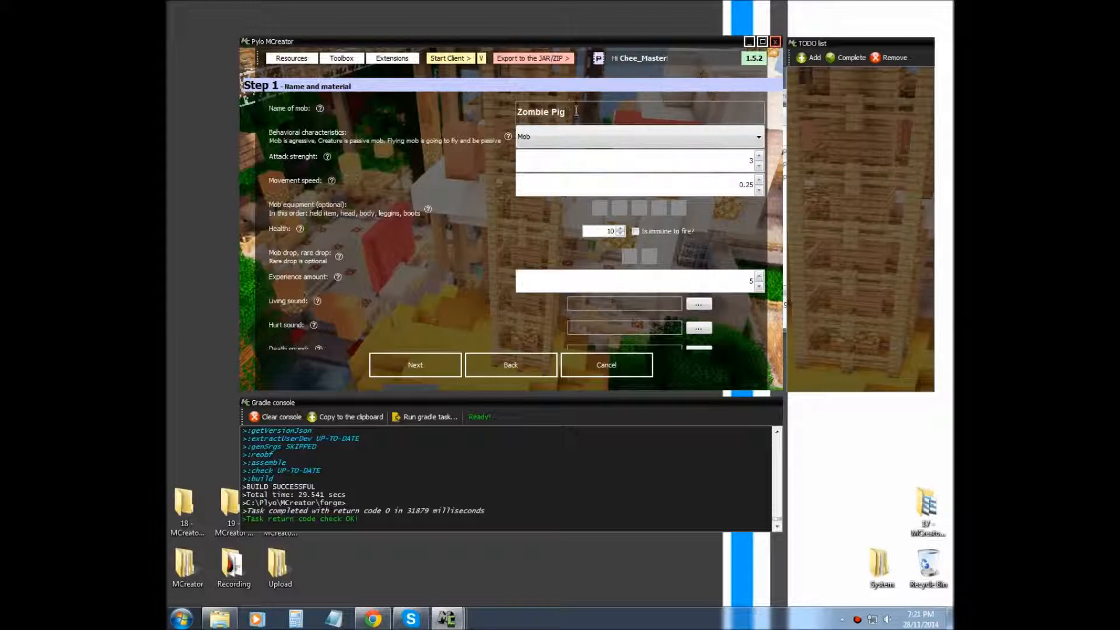
double_click(541, 111)
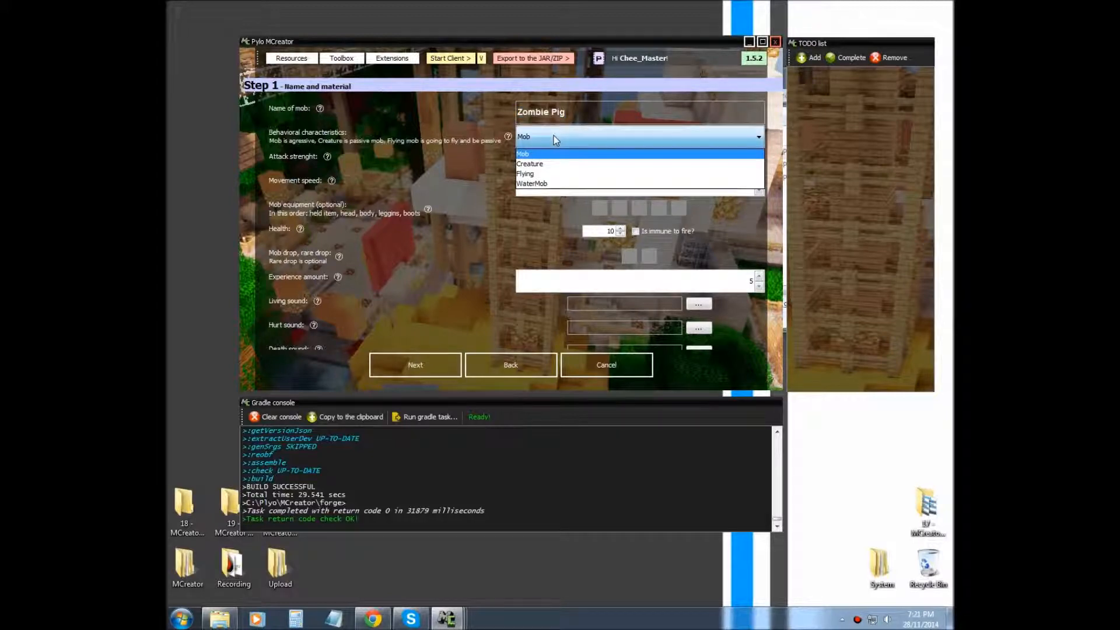
click(523, 153)
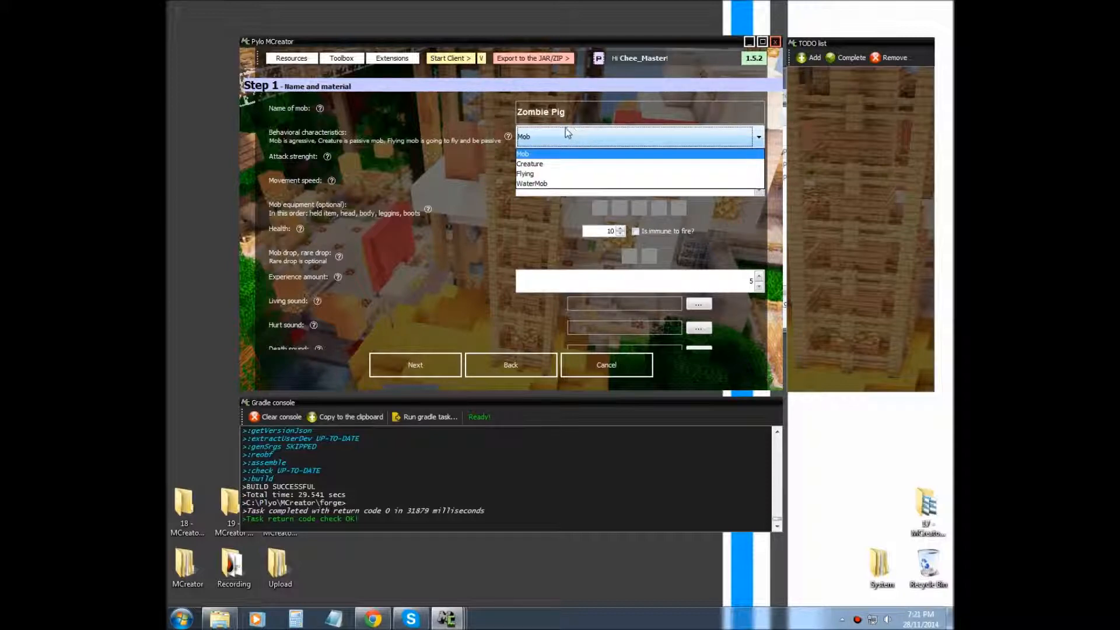
mouse_move(546, 176)
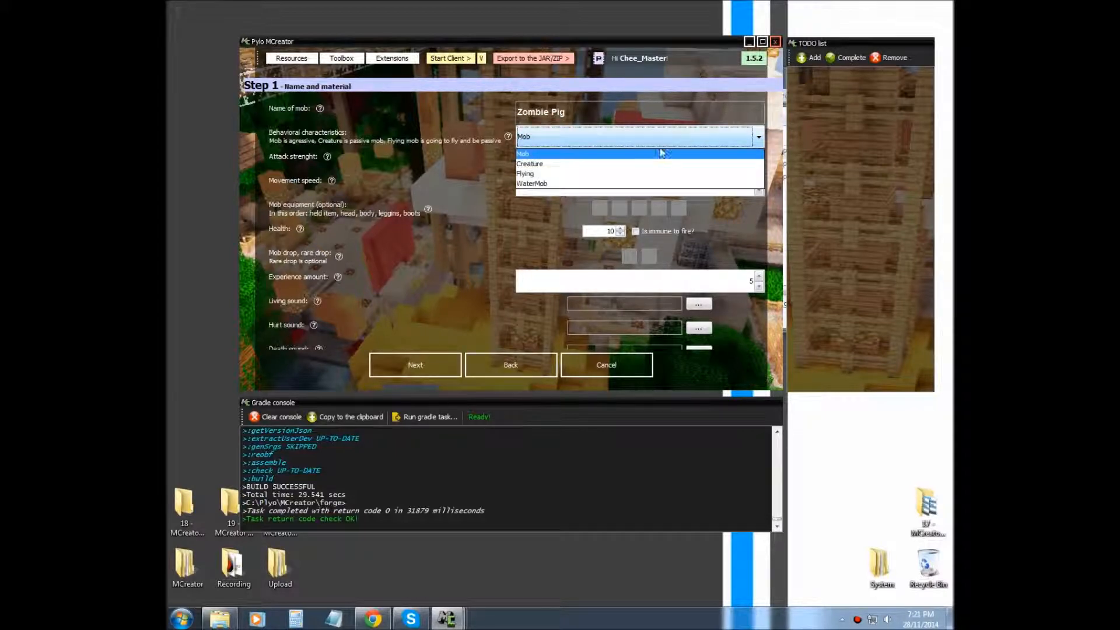
click(523, 154)
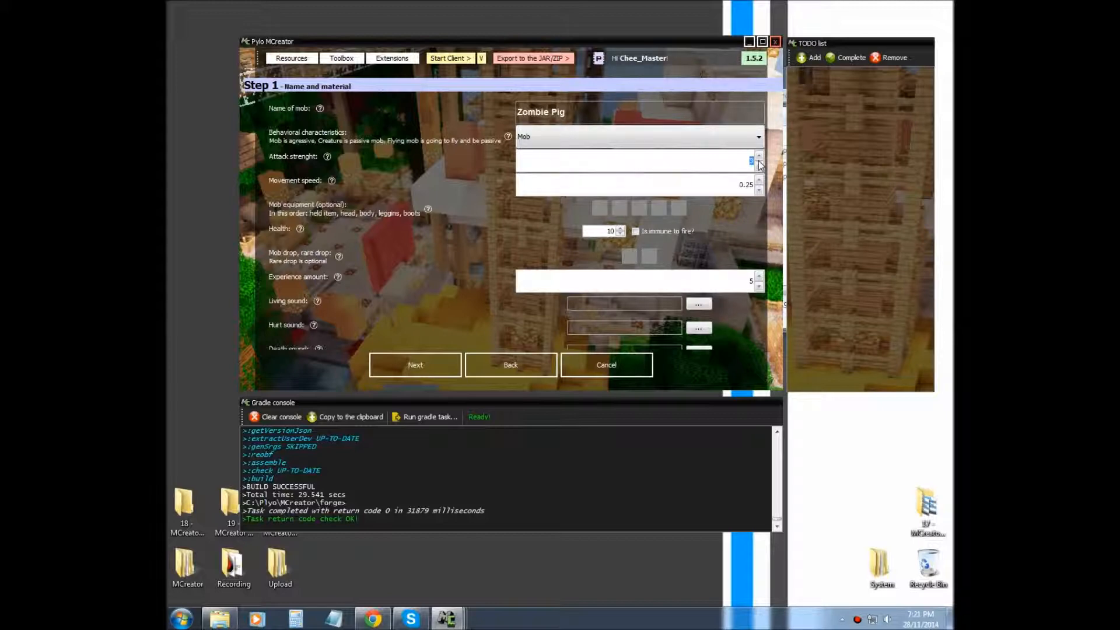
Step: Set attack strength 3, movement speed 3 and health 5
click(759, 156)
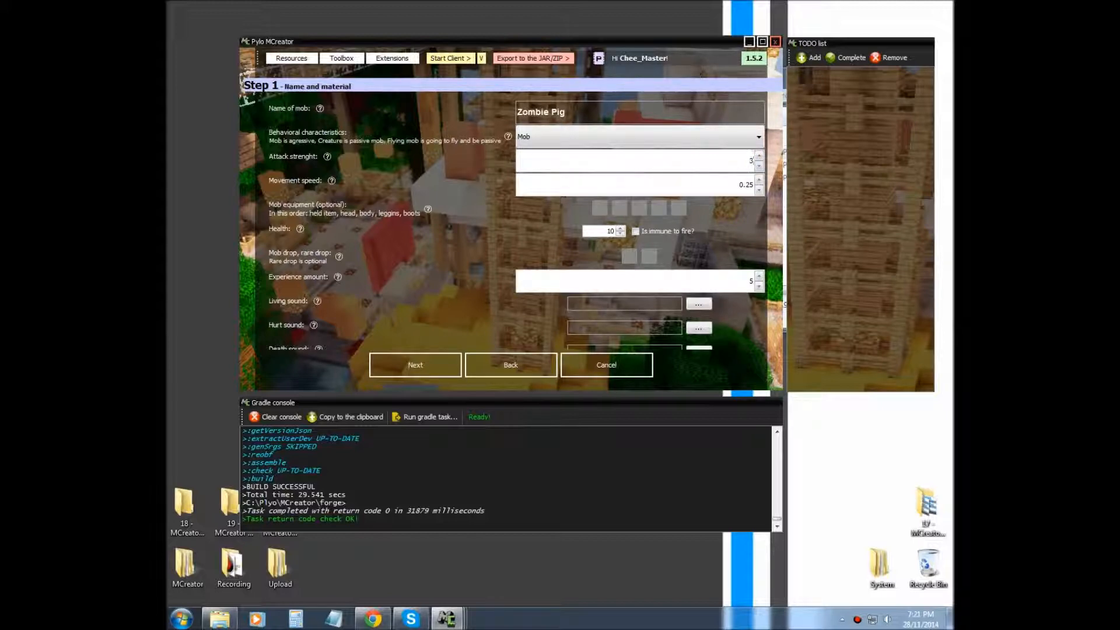
mouse_move(391, 195)
text(2)
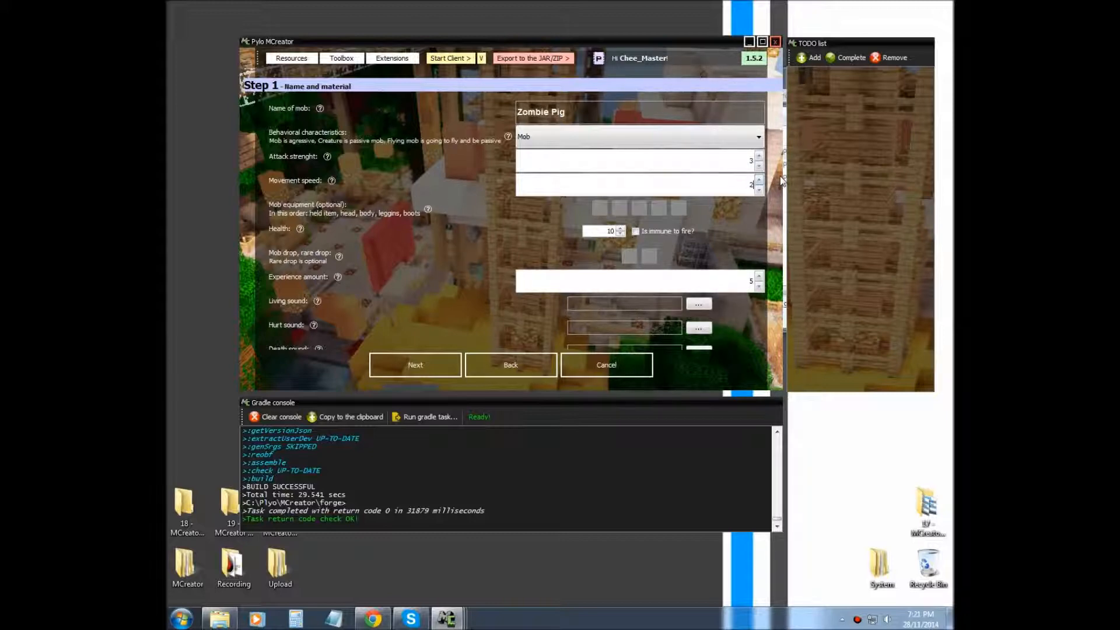
click(759, 180)
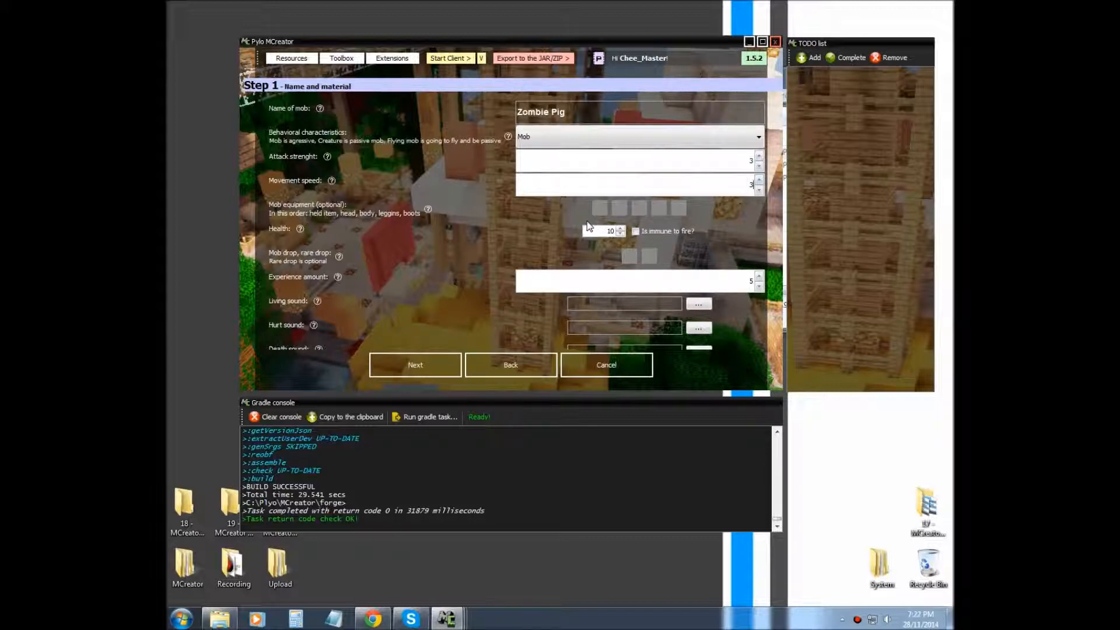
mouse_move(527, 214)
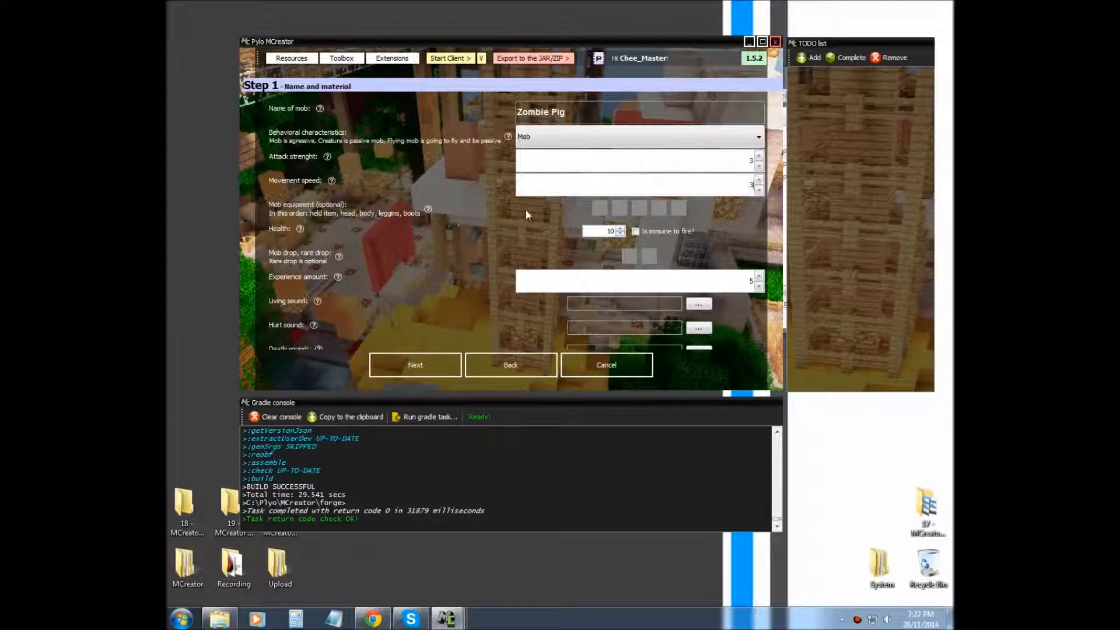
mouse_move(616, 209)
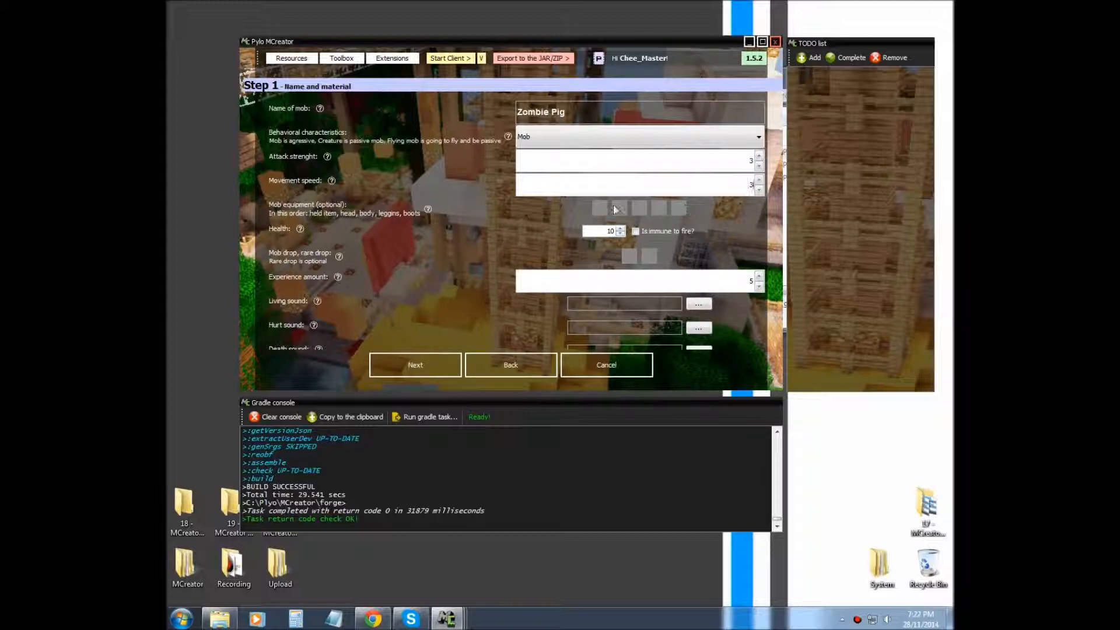
mouse_move(598, 220)
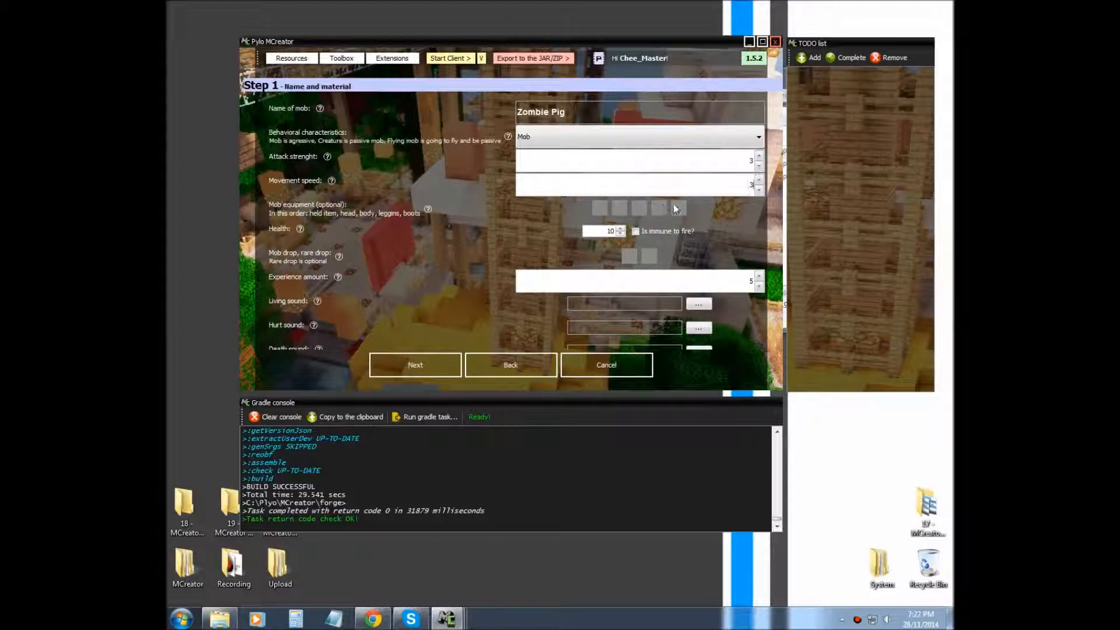
mouse_move(679, 207)
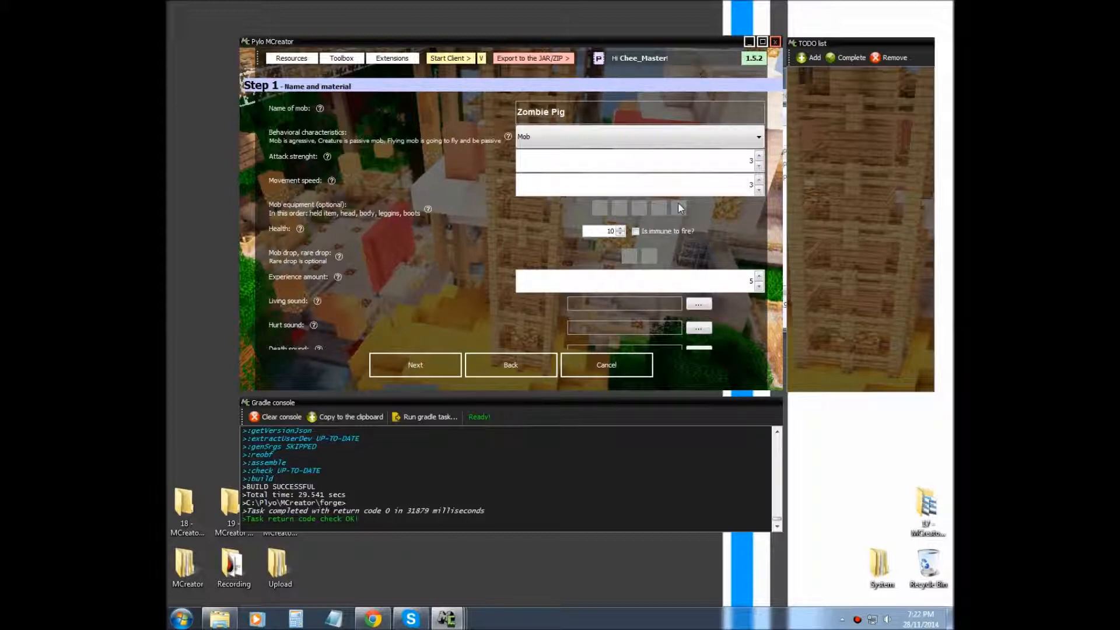
mouse_move(307, 239)
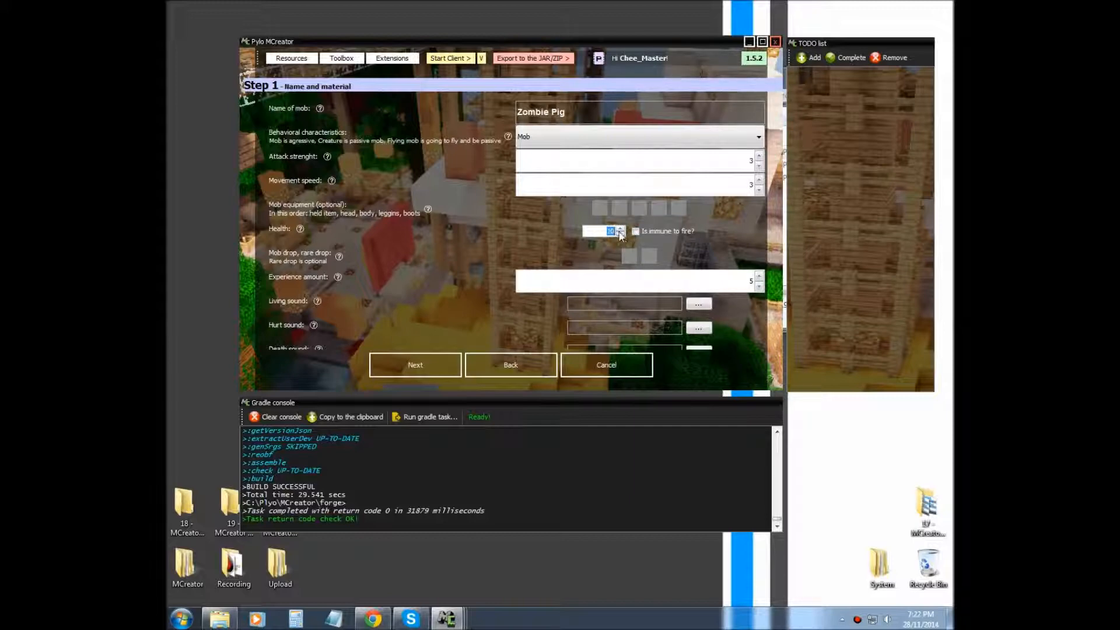
click(619, 232)
text(5)
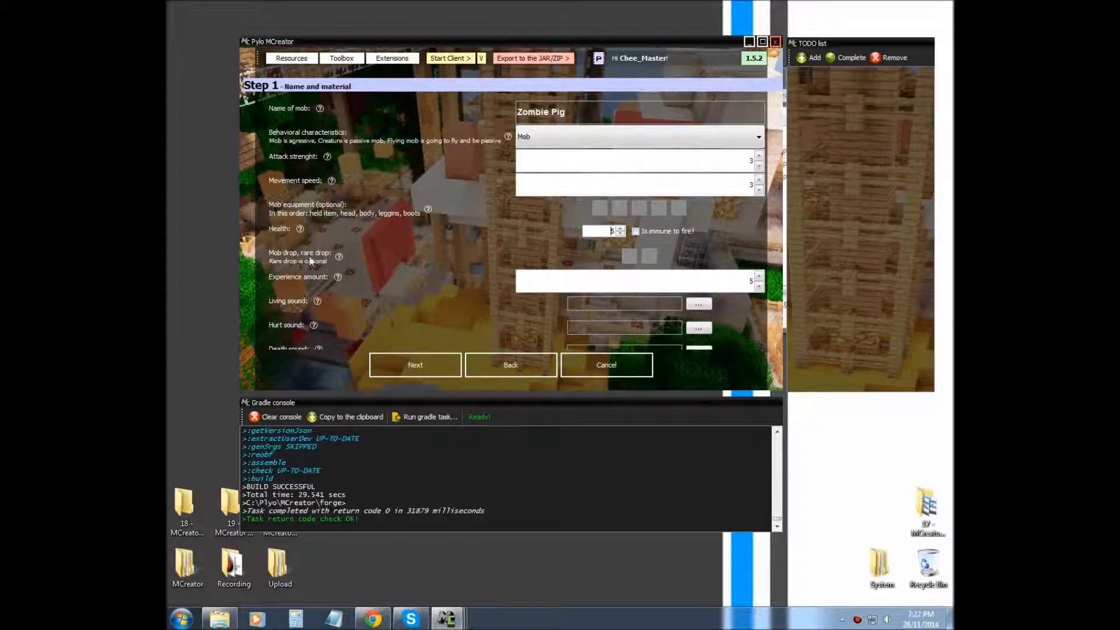
mouse_move(635, 256)
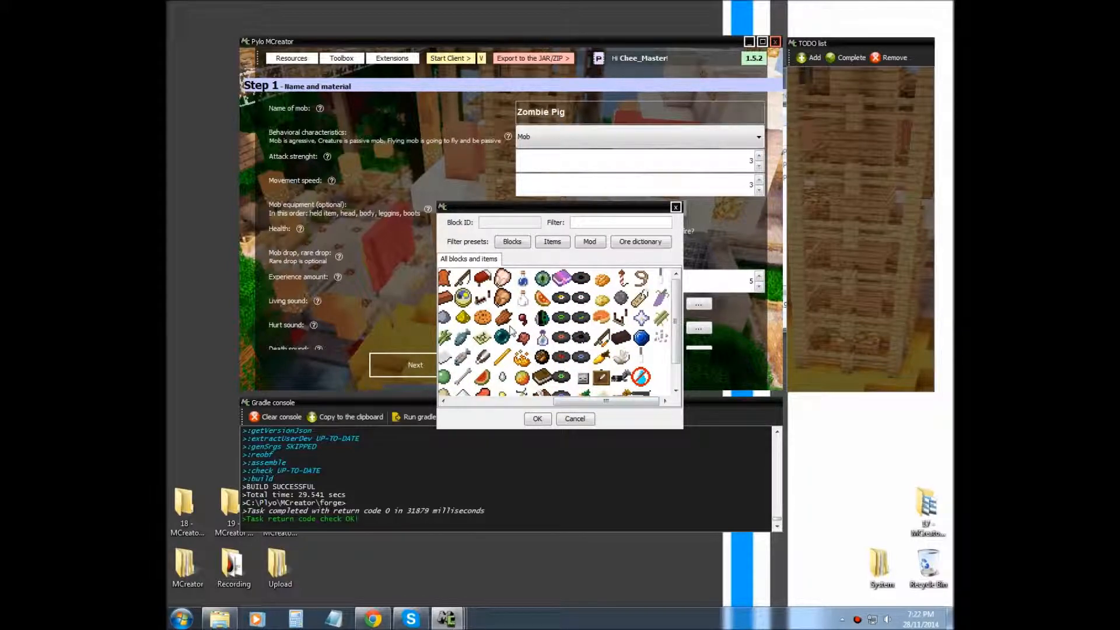
Step: Choose the Zombie Pig's drop items, including a carrot, in the item picker
click(537, 419)
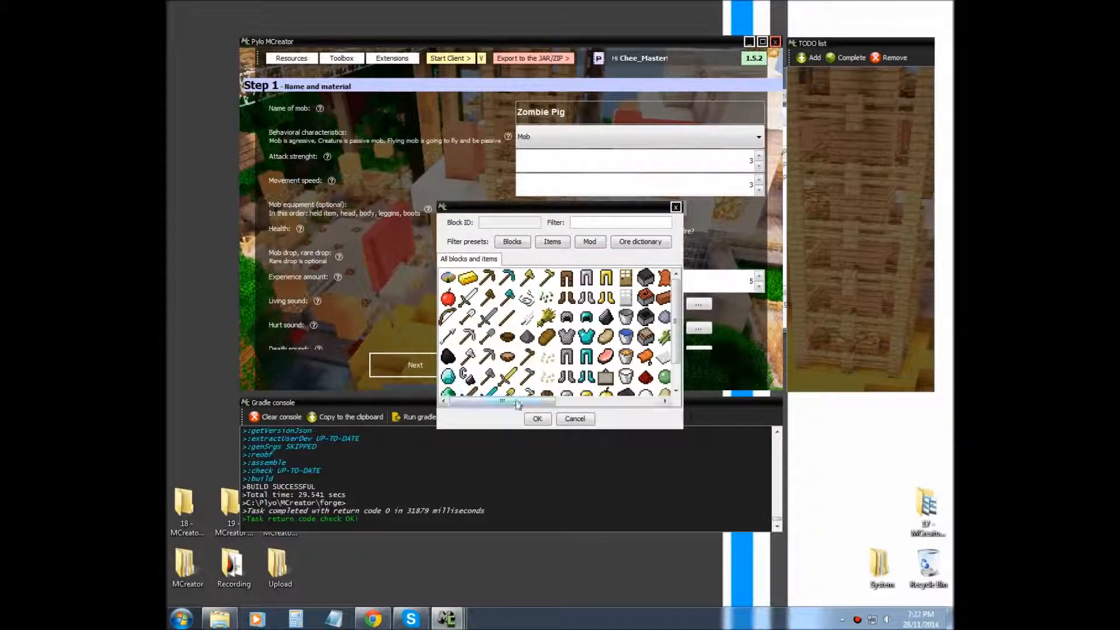
drag(518, 401, 592, 401)
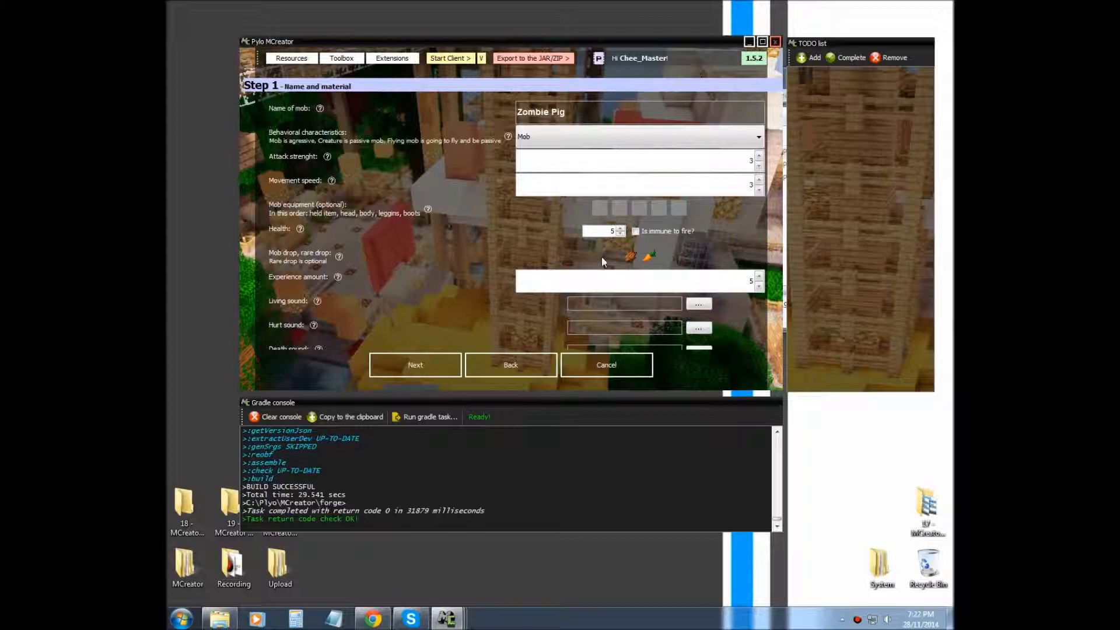
mouse_move(720, 296)
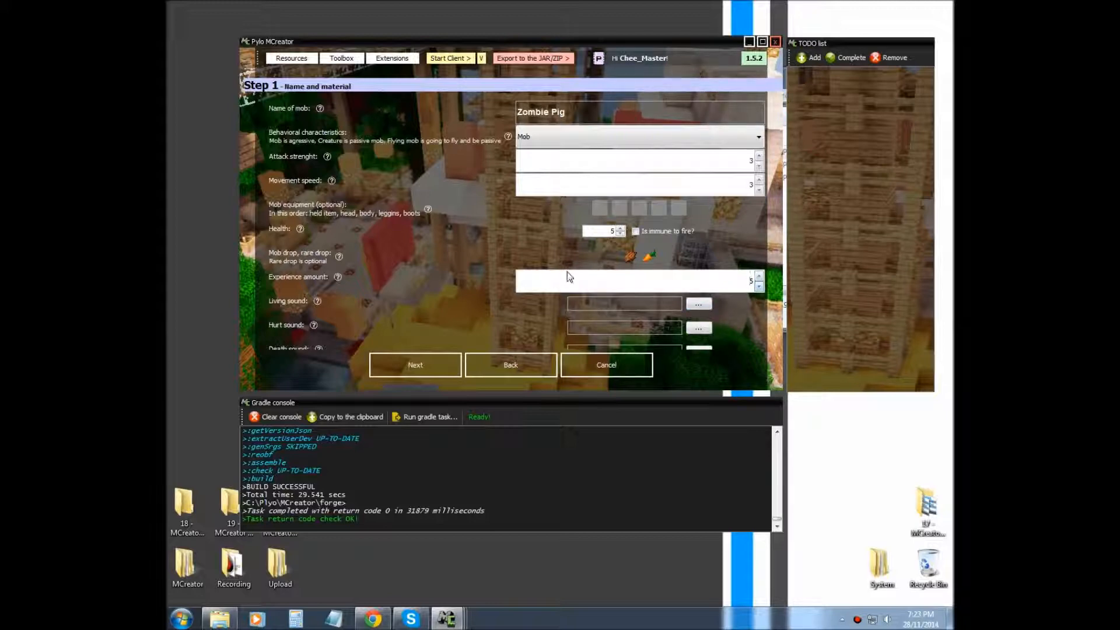
Step: Scroll the sound list and select mob.pig.say as the living sound
click(698, 303)
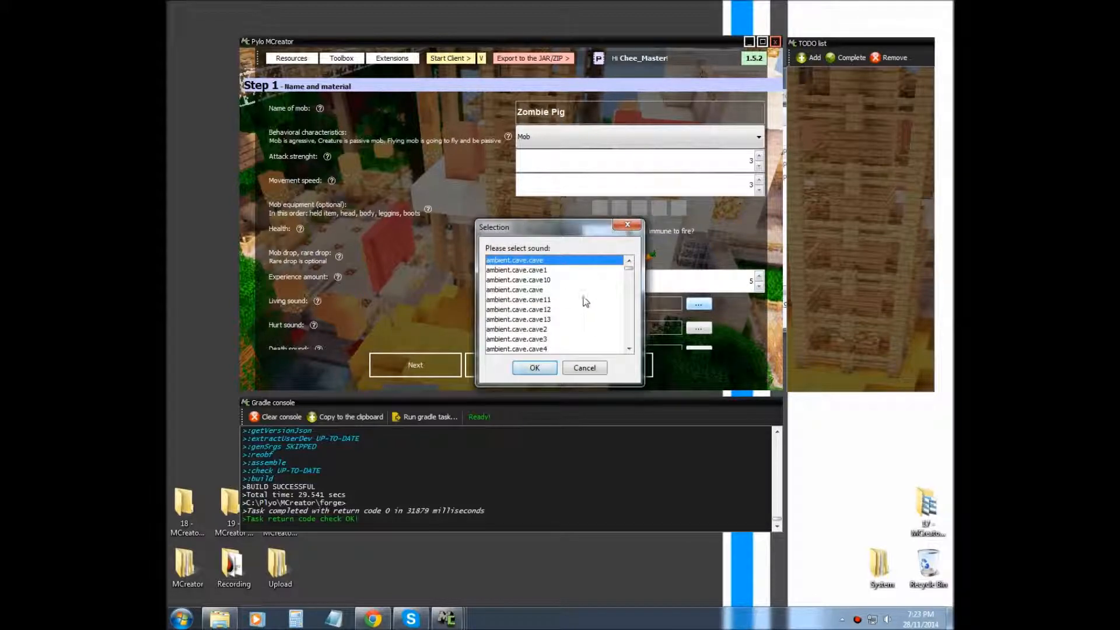
scroll(down, 3)
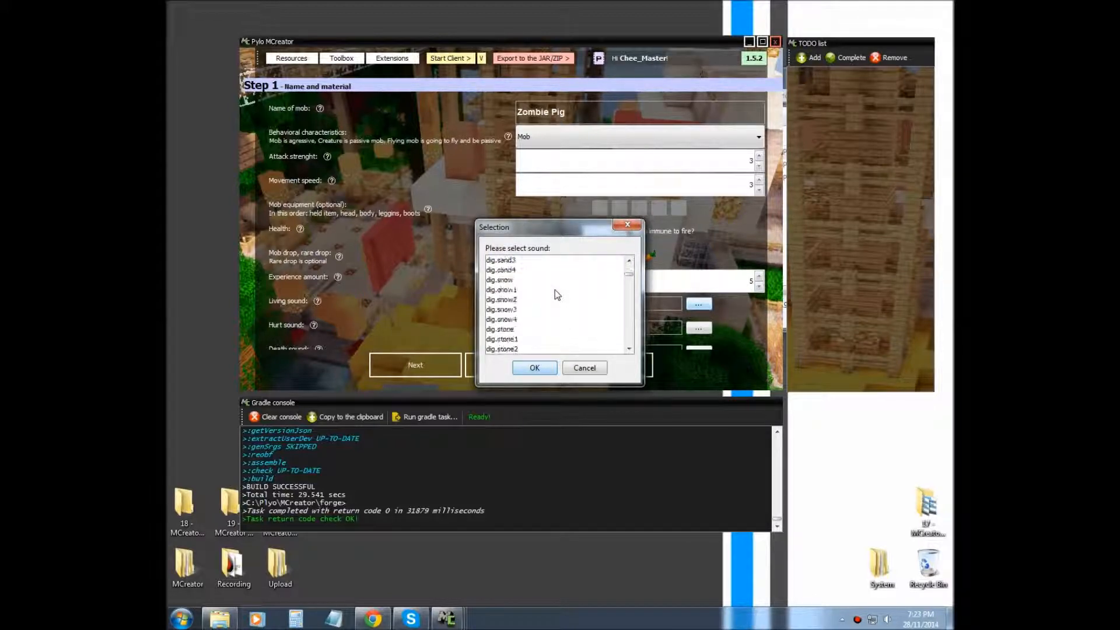
scroll(down, 3)
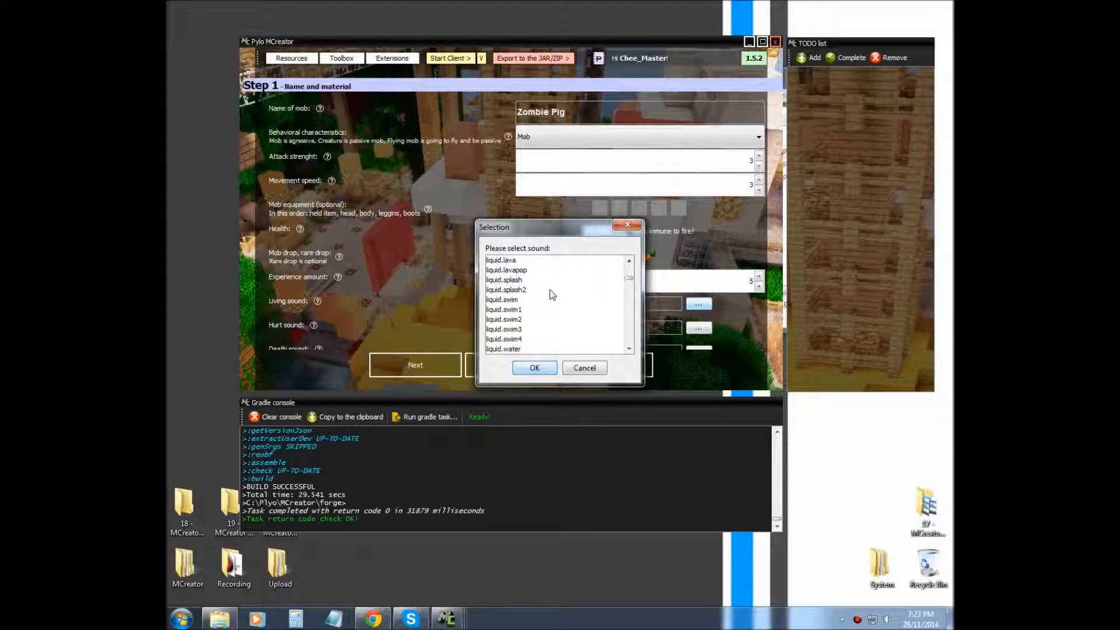
scroll(down, 3)
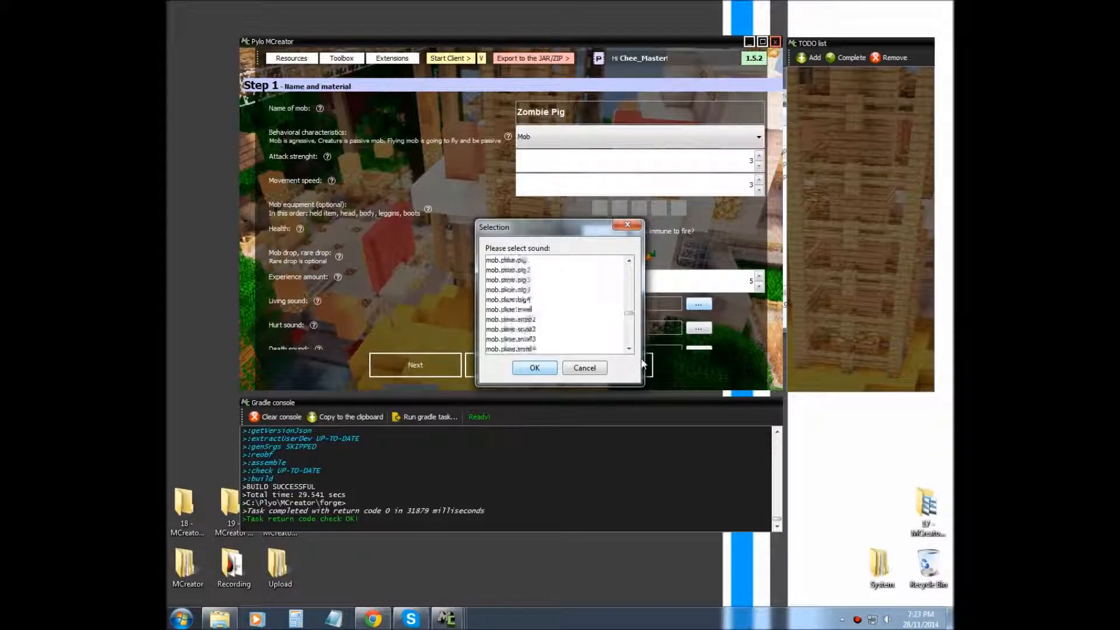
scroll(down, 3)
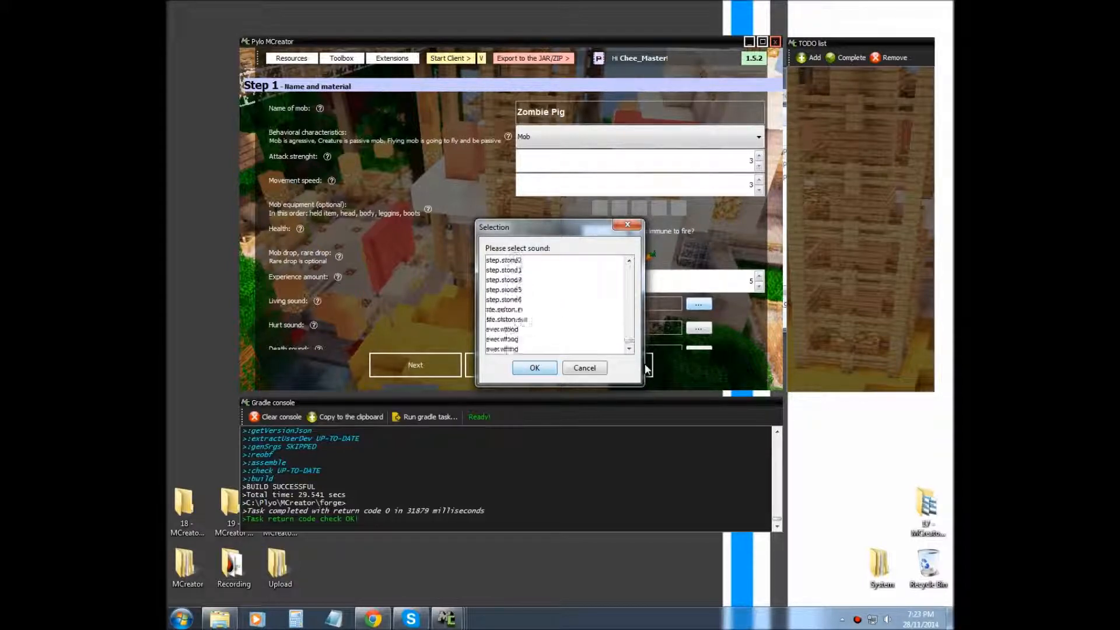
scroll(down, 3)
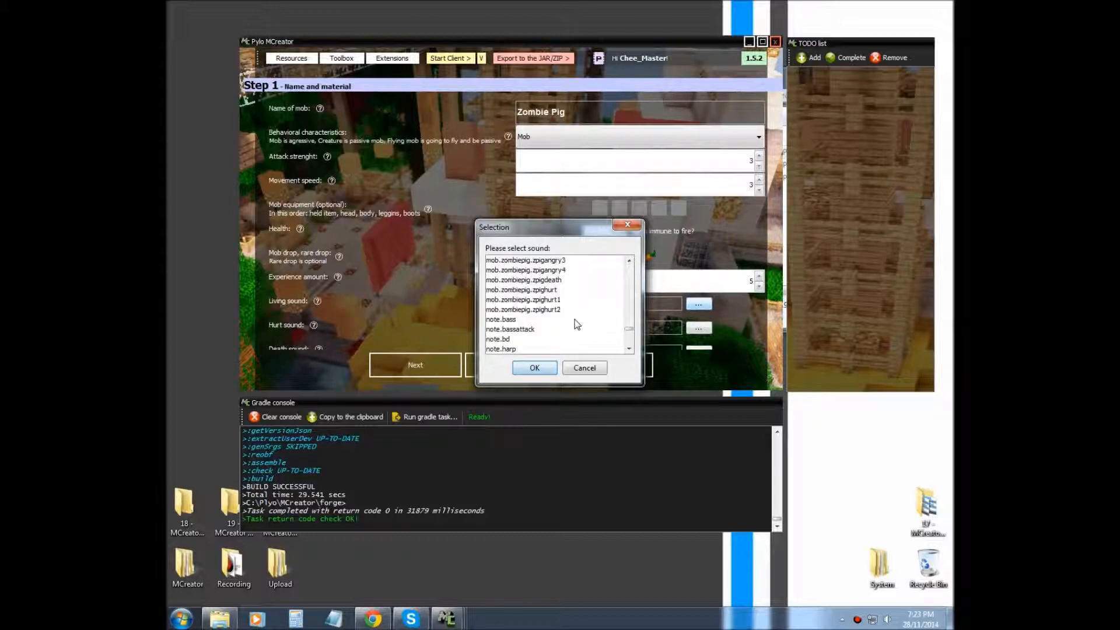
scroll(down, 3)
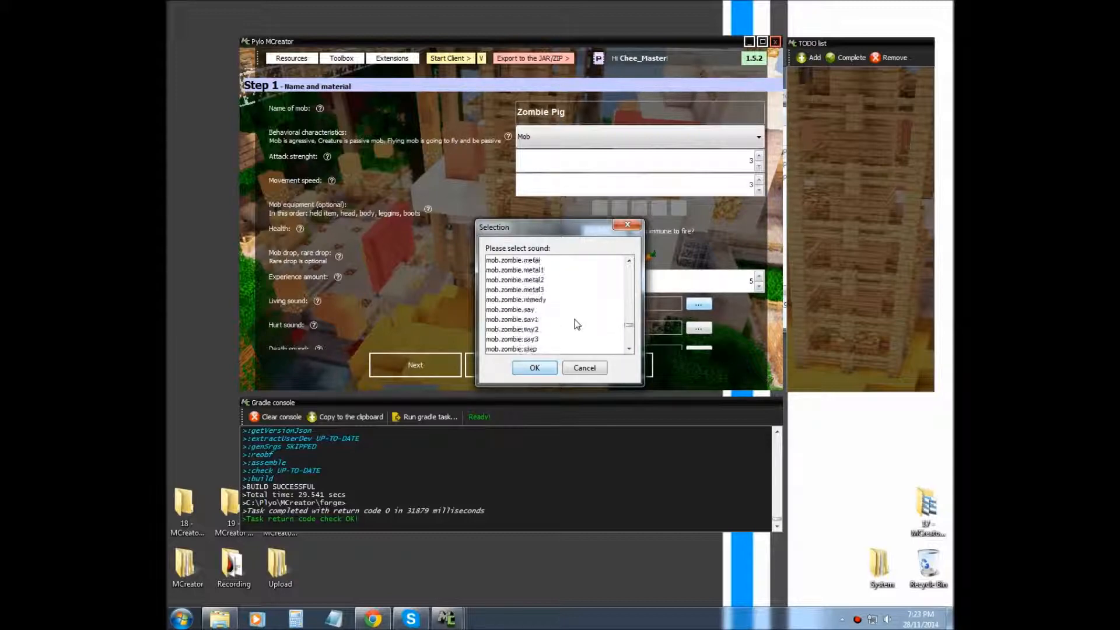
scroll(up, 3)
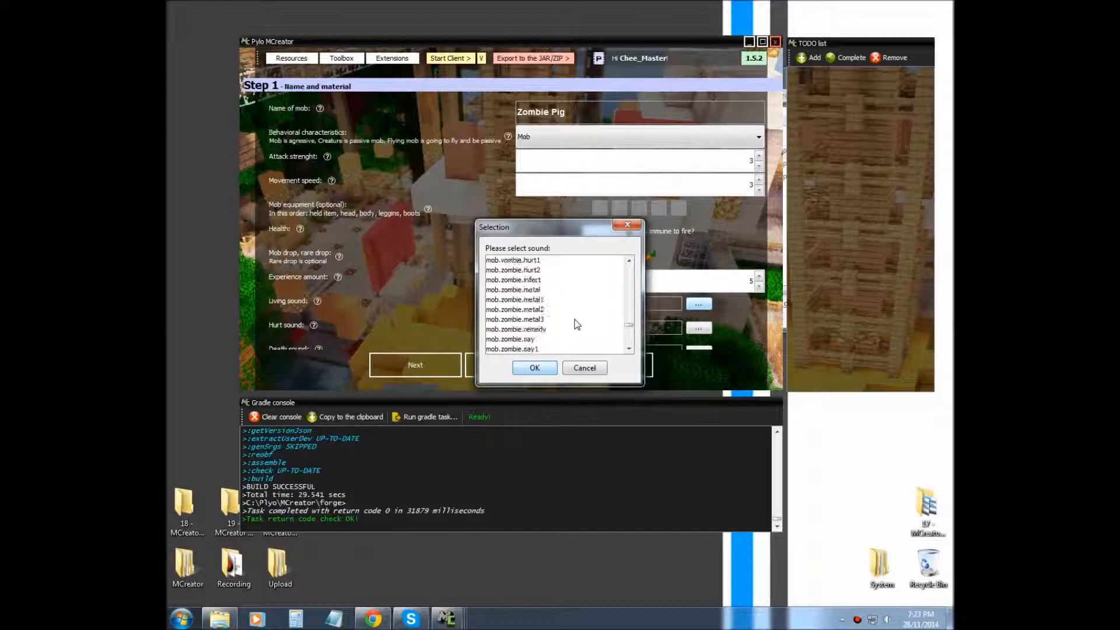
scroll(down, 3)
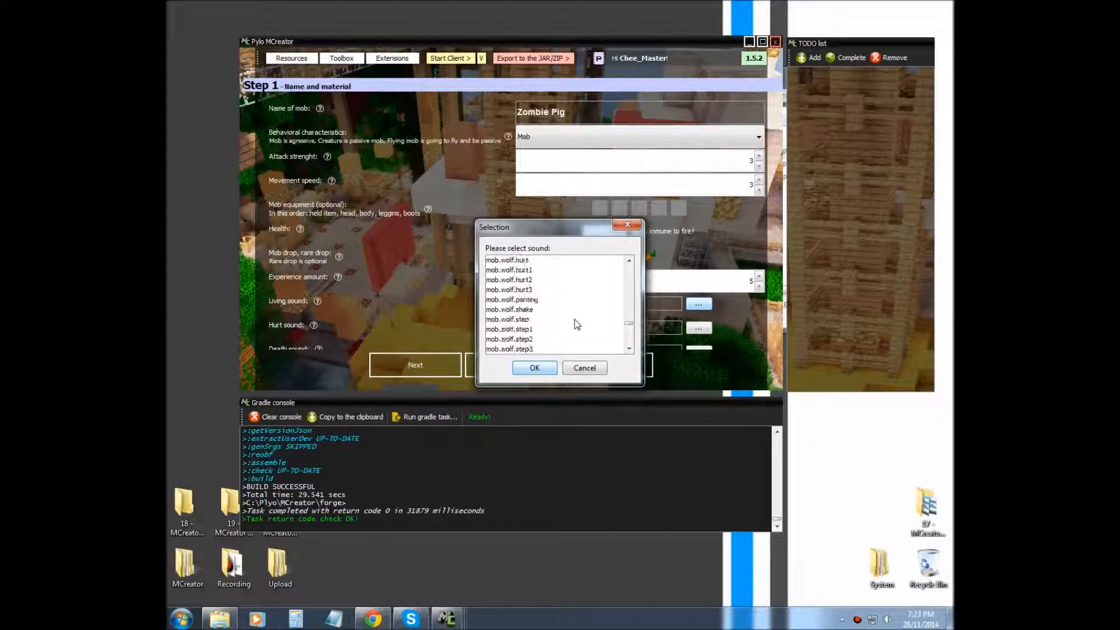
scroll(down, 3)
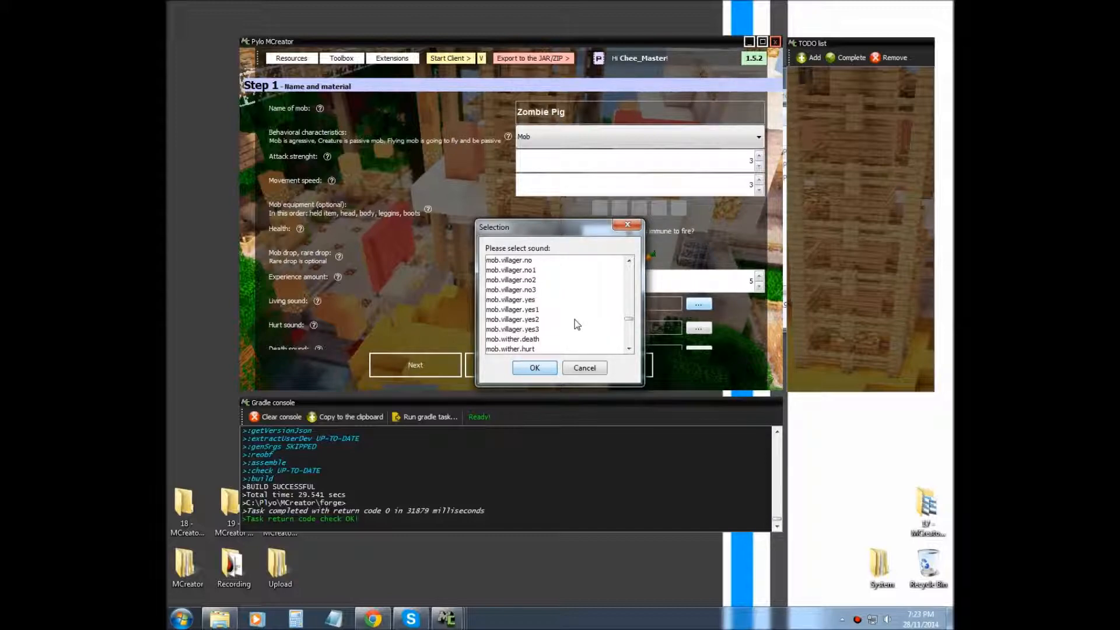
scroll(down, 3)
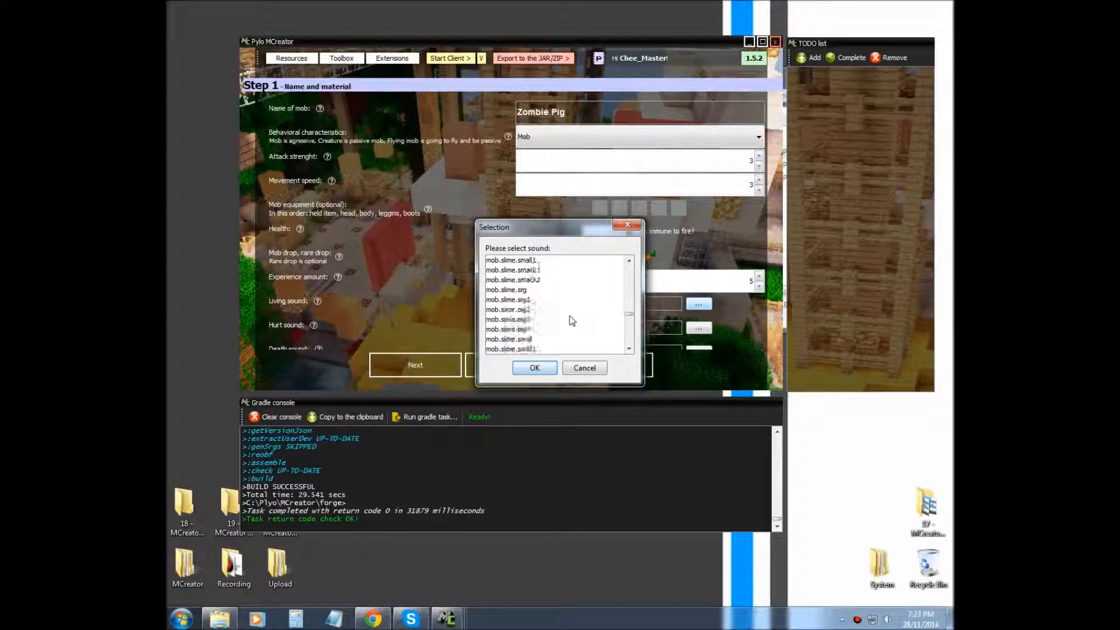
scroll(down, 3)
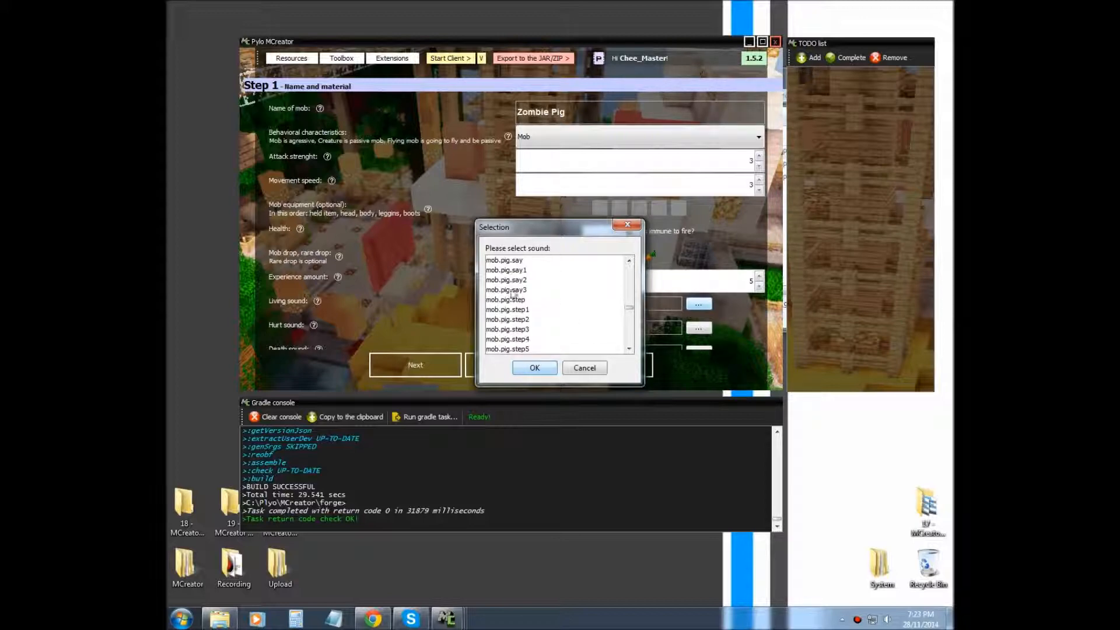
click(506, 270)
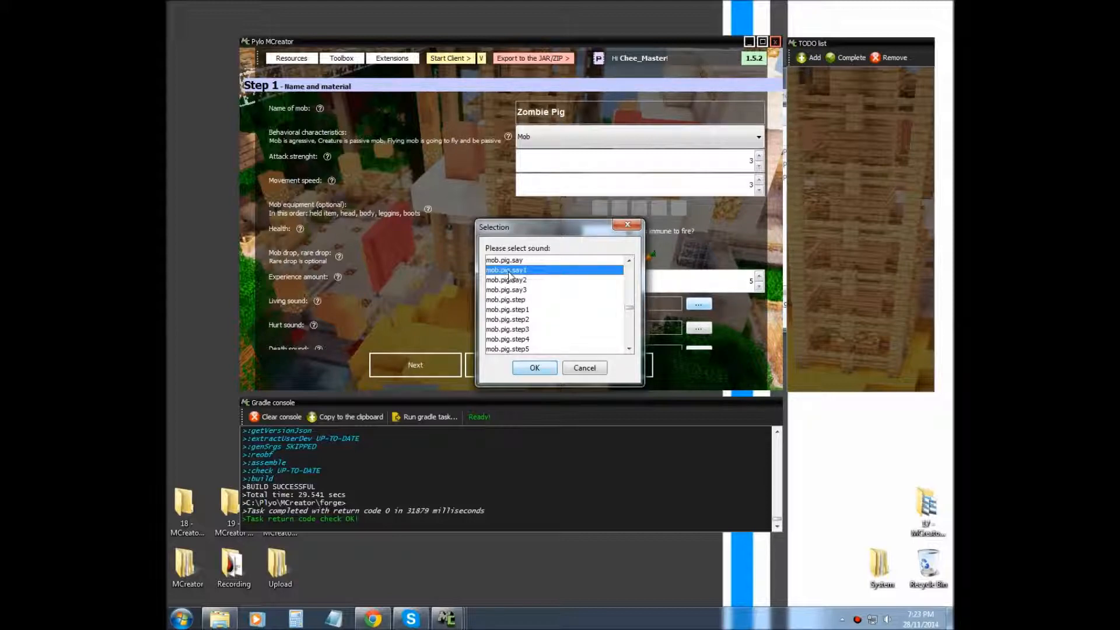
click(504, 259)
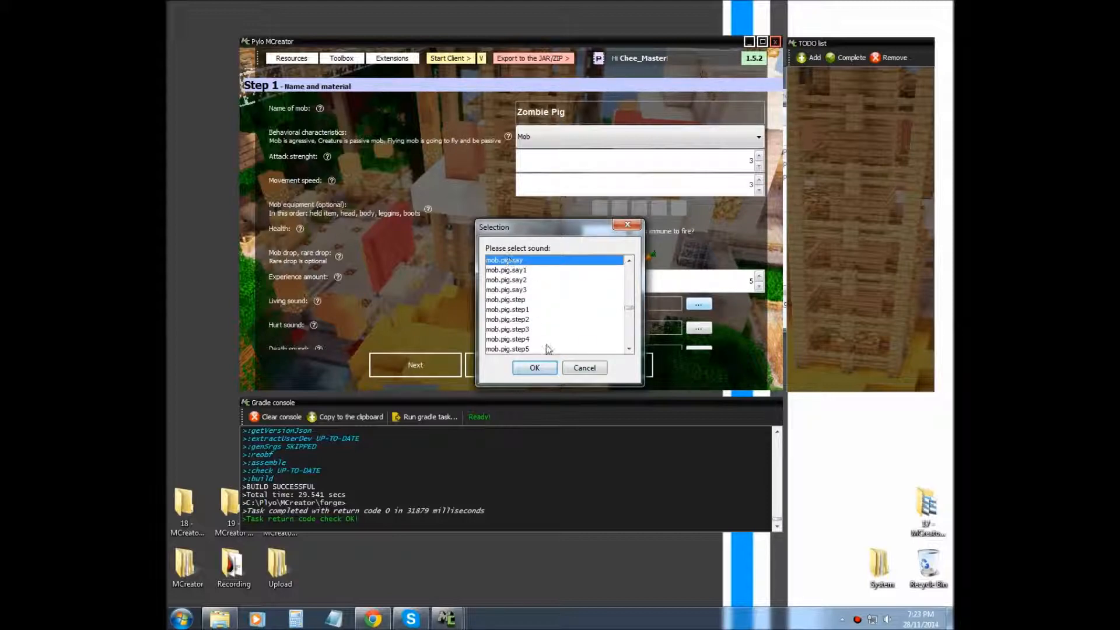
click(535, 367)
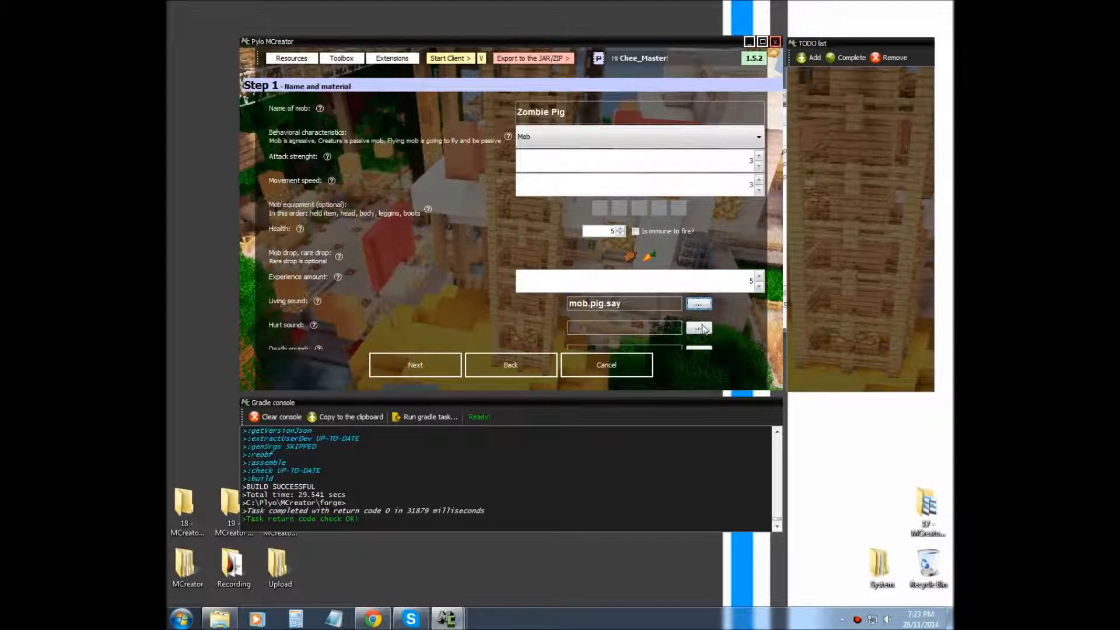
Step: Select mob.pig.say1 as the hurt sound
click(699, 328)
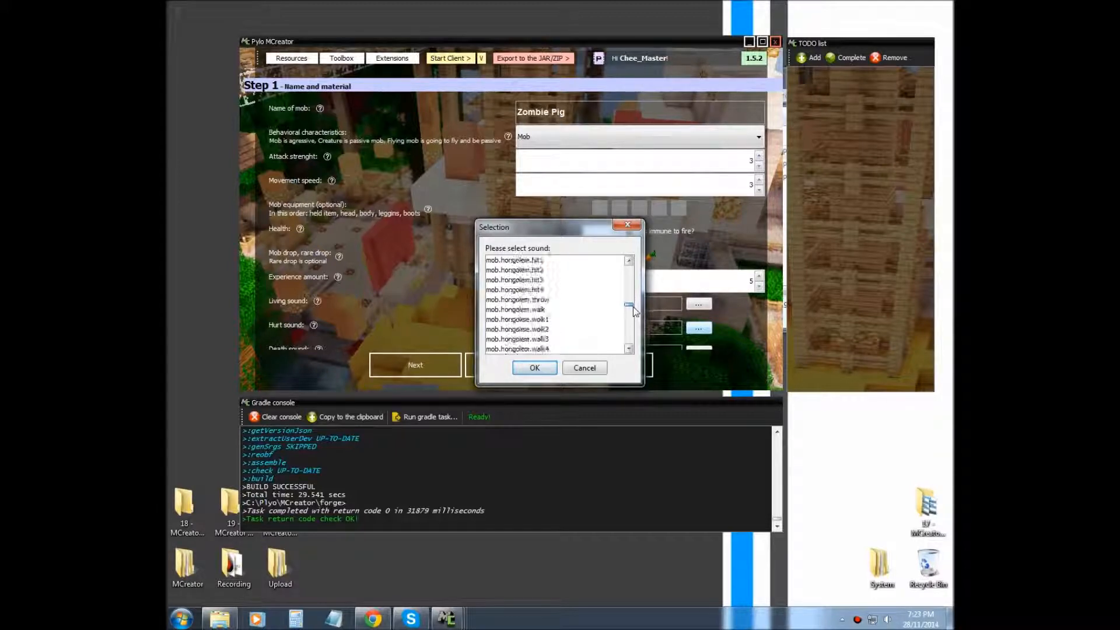
scroll(down, 3)
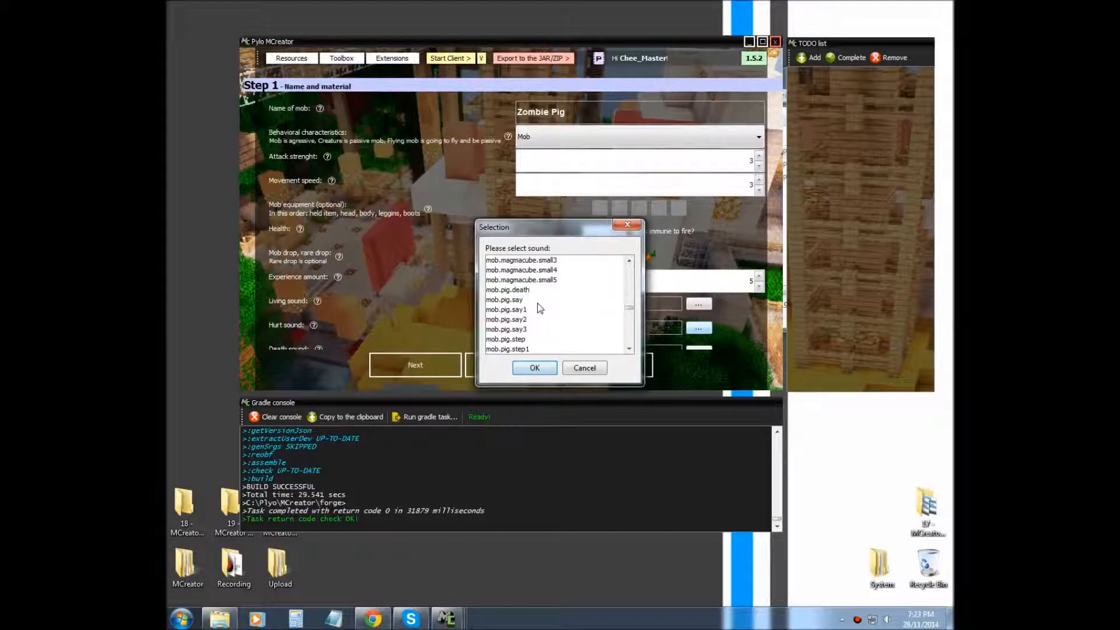
click(534, 367)
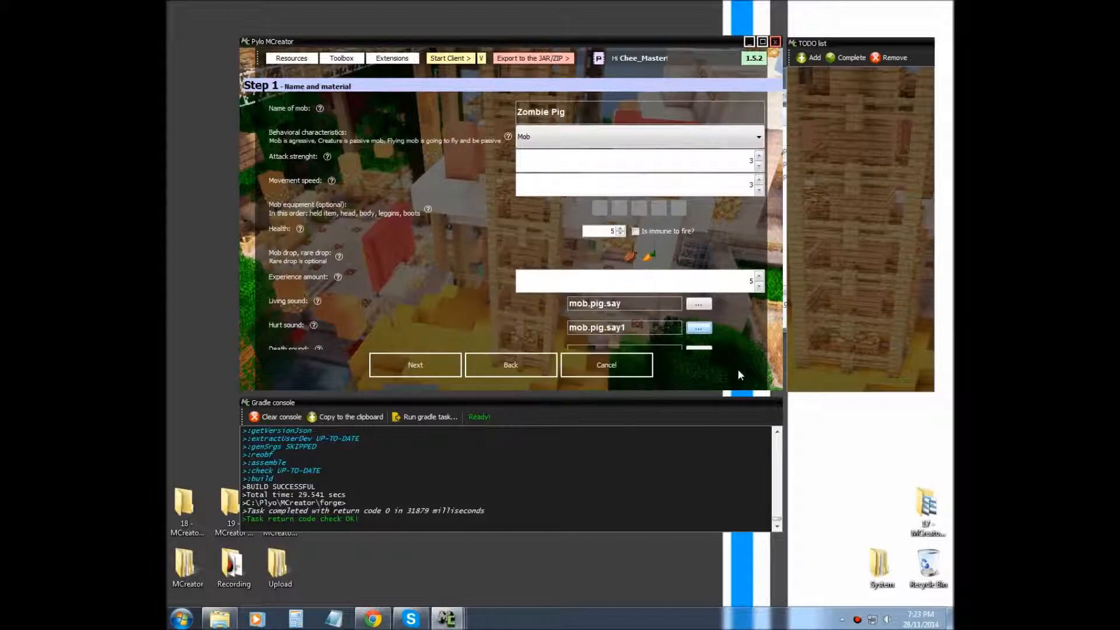
Step: Choose a pig sound for the death sound
click(698, 303)
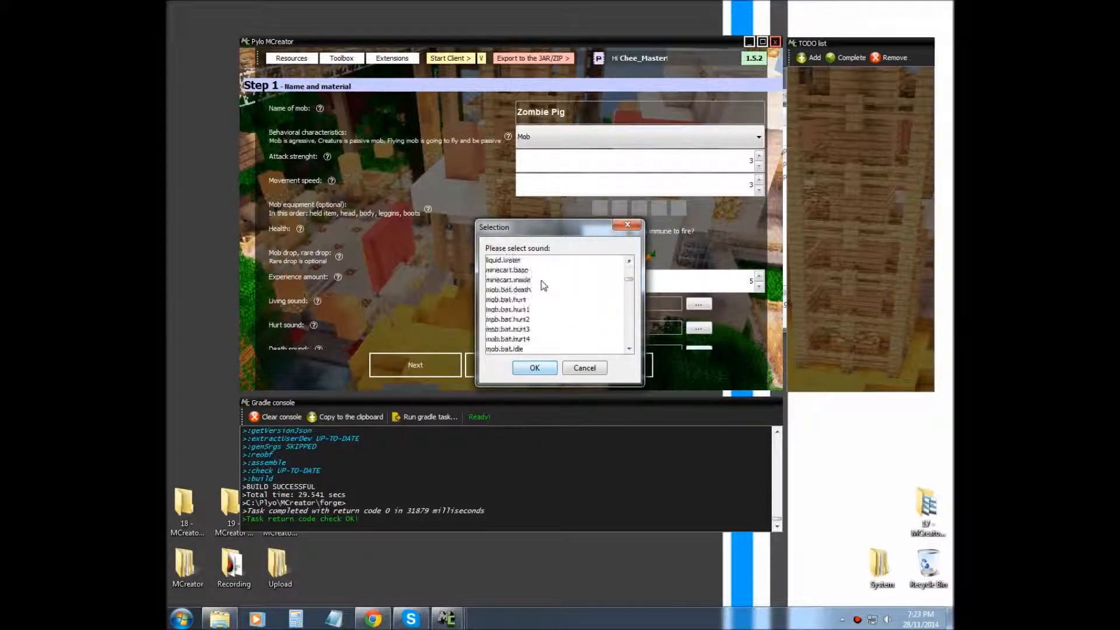
scroll(down, 3)
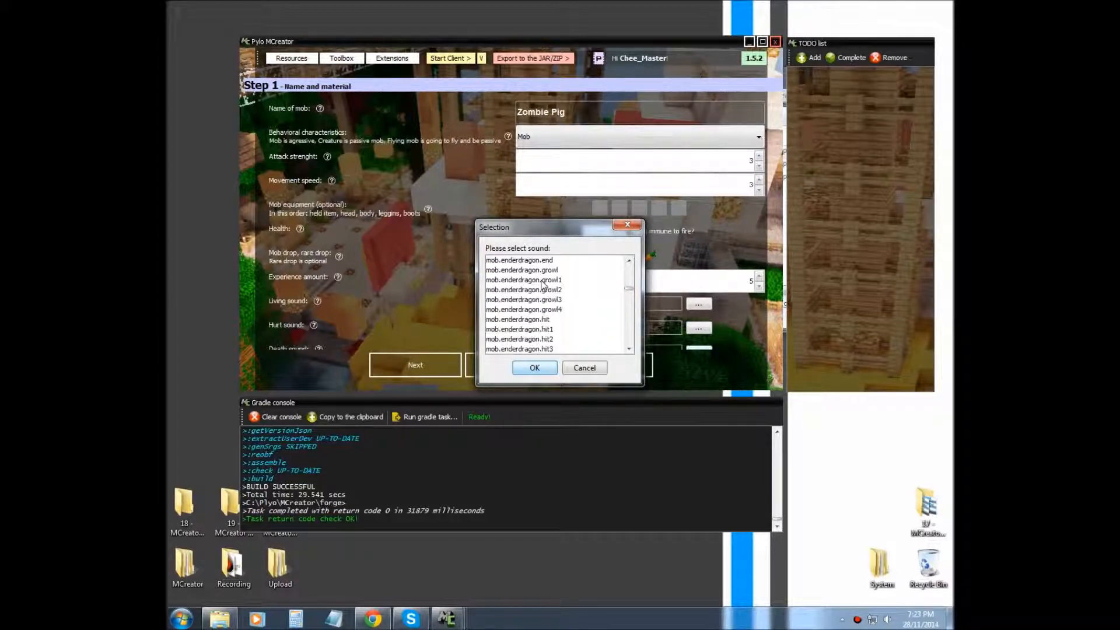
scroll(down, 3)
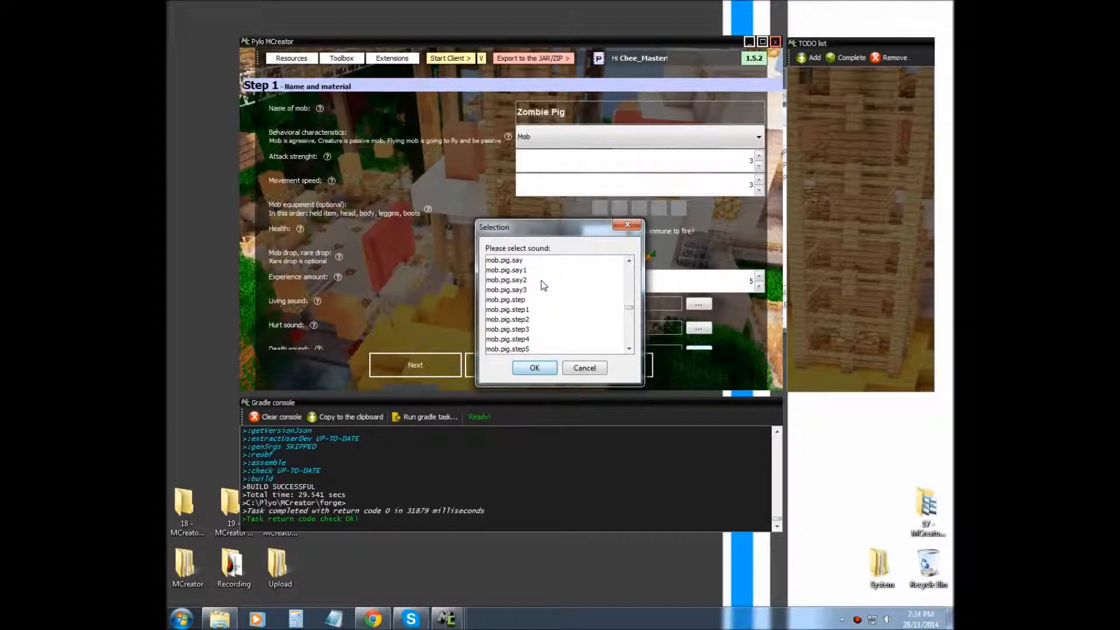
click(533, 367)
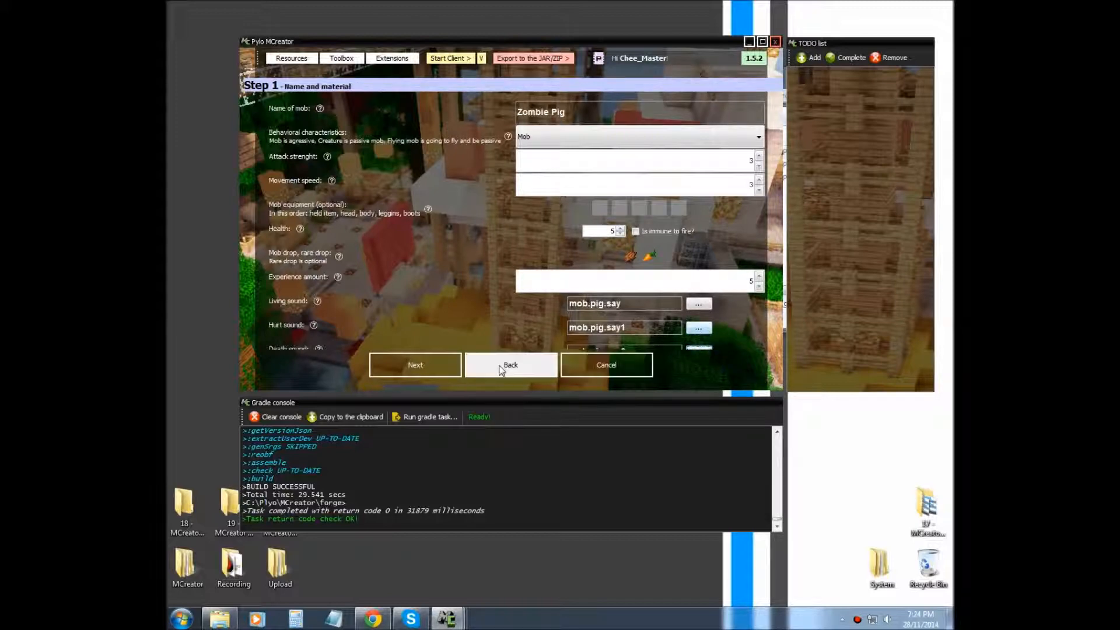
mouse_move(349, 308)
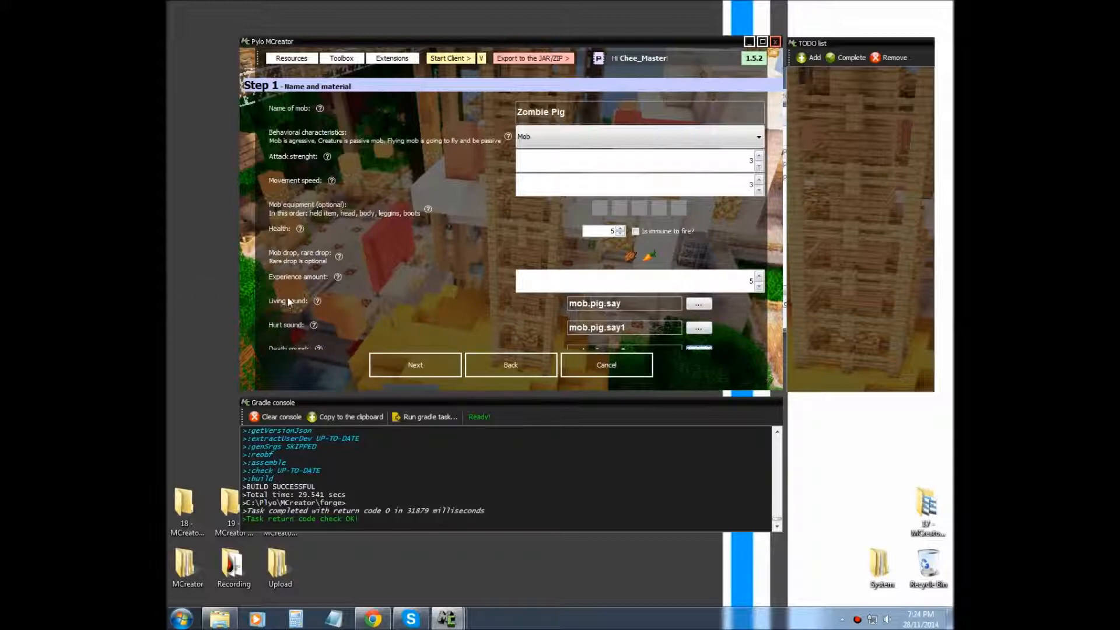
mouse_move(789, 287)
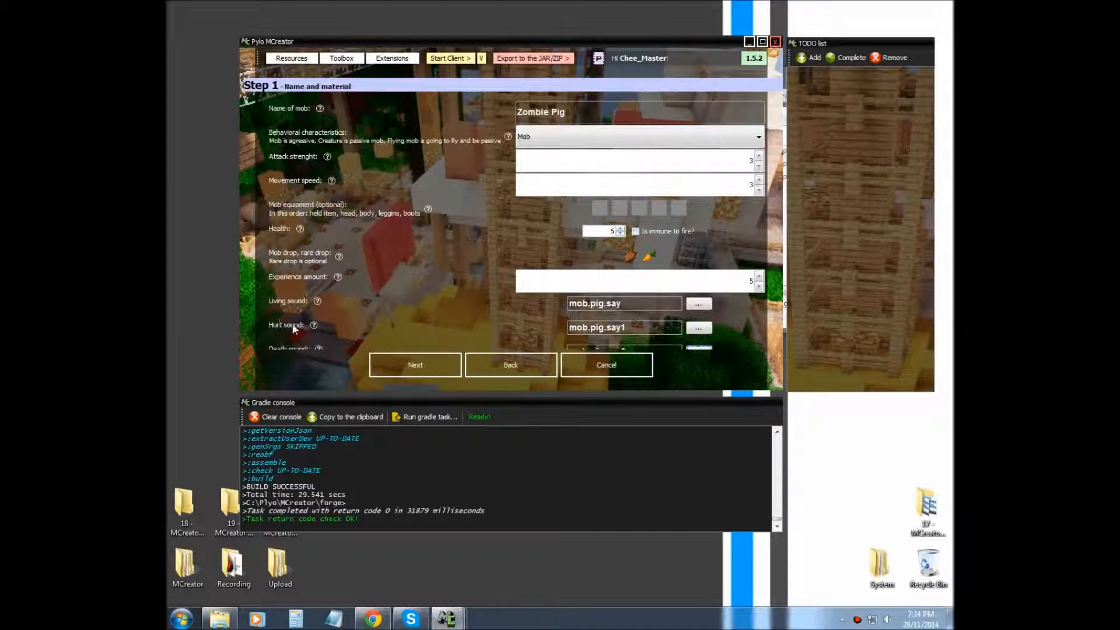
mouse_move(277, 350)
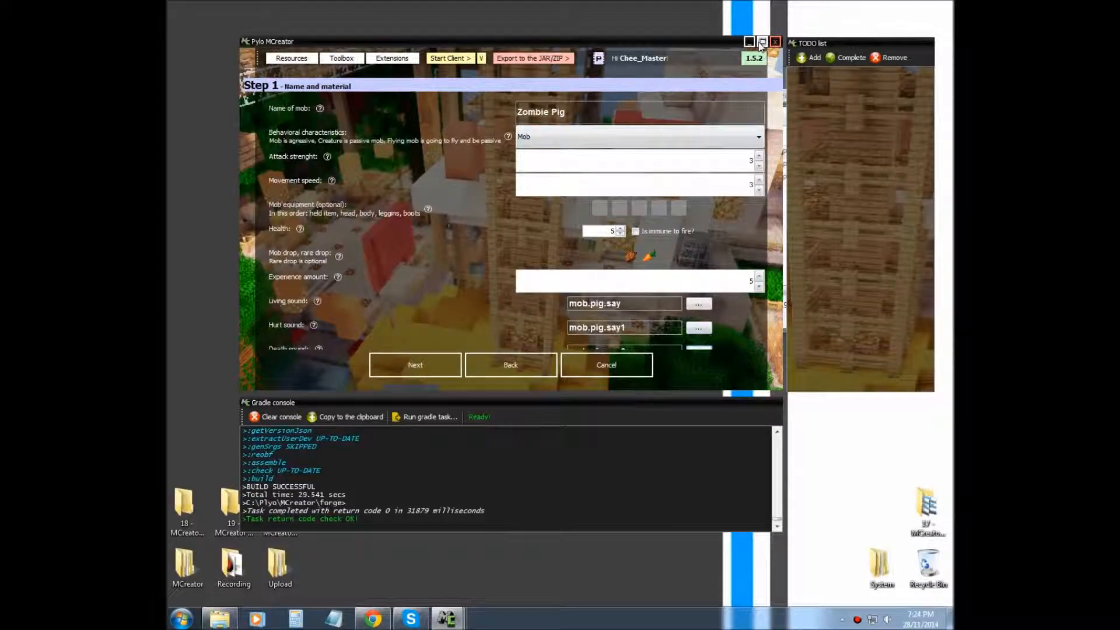
click(760, 42)
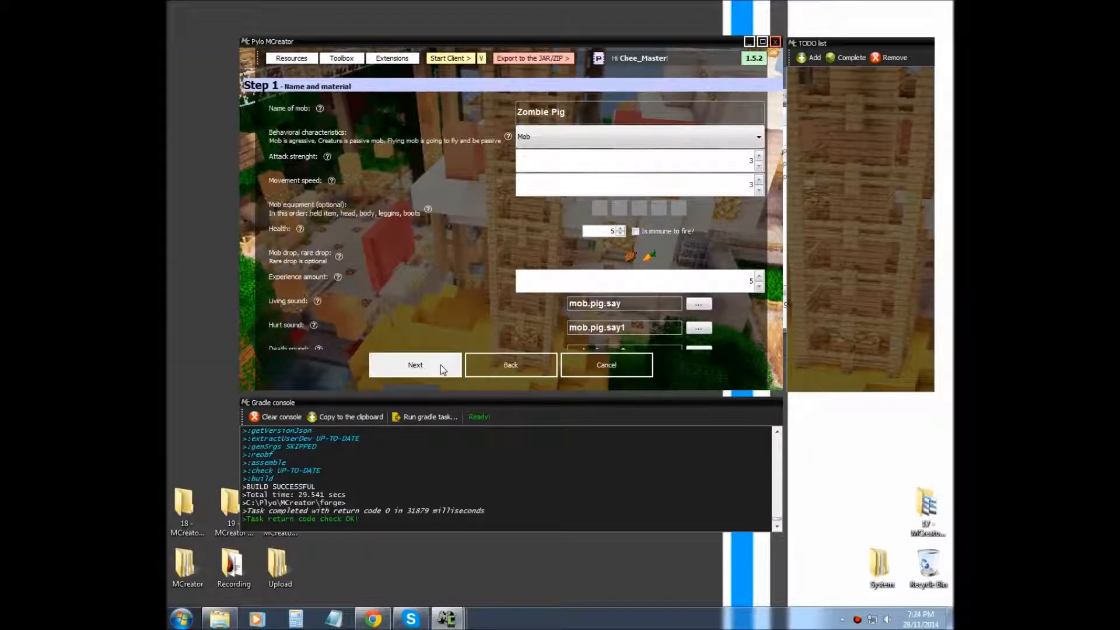
mouse_move(432, 369)
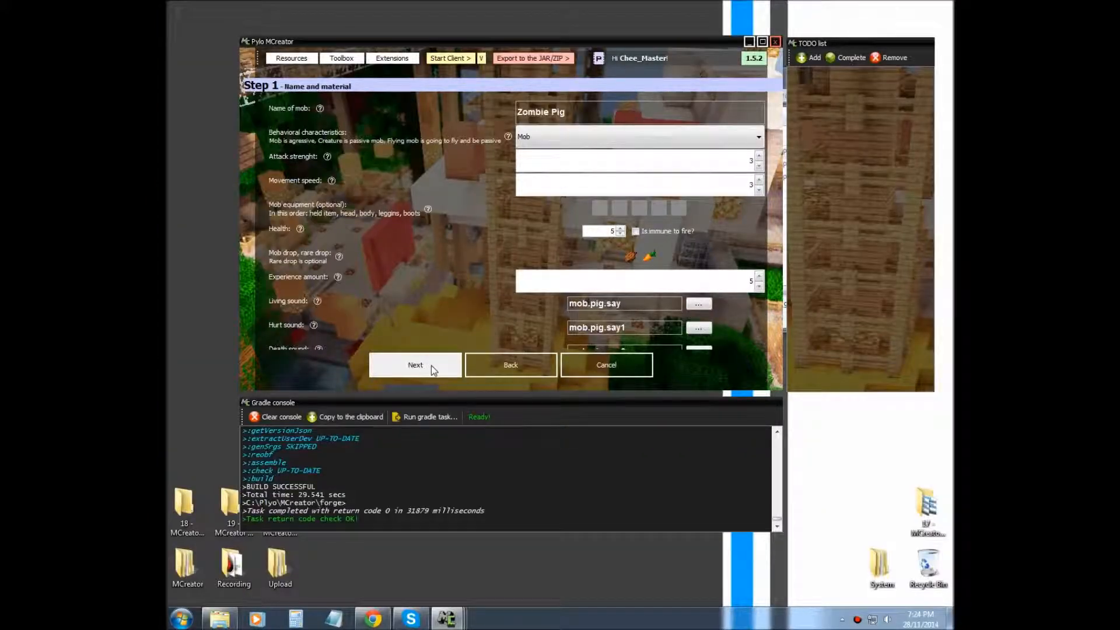
Step: Return to the physical characteristics step, leaving custom AI switched off
click(415, 365)
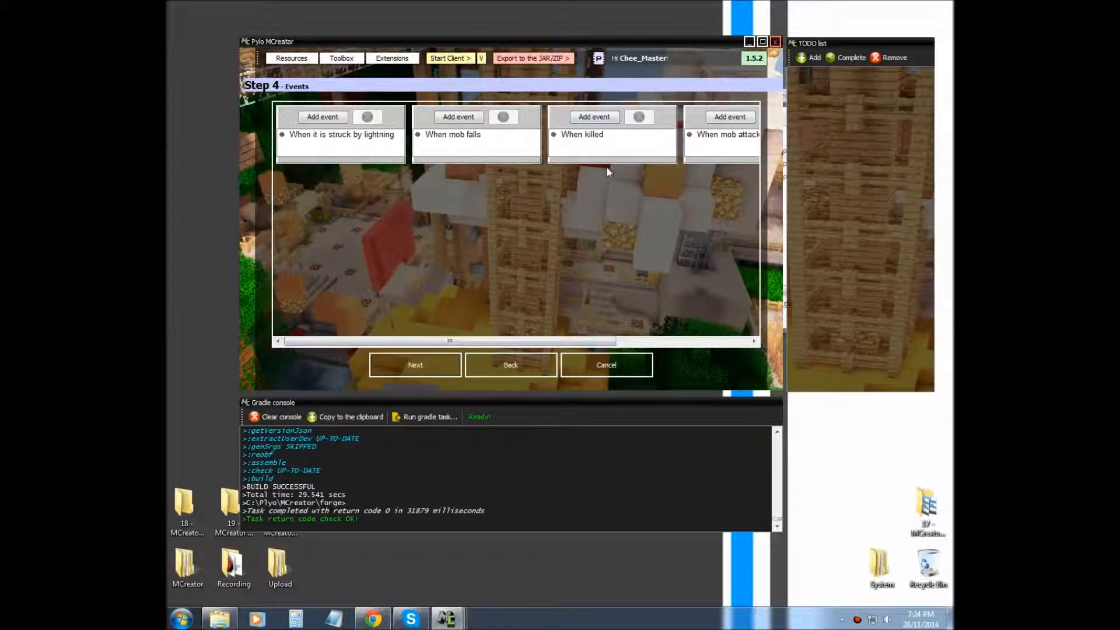
click(510, 364)
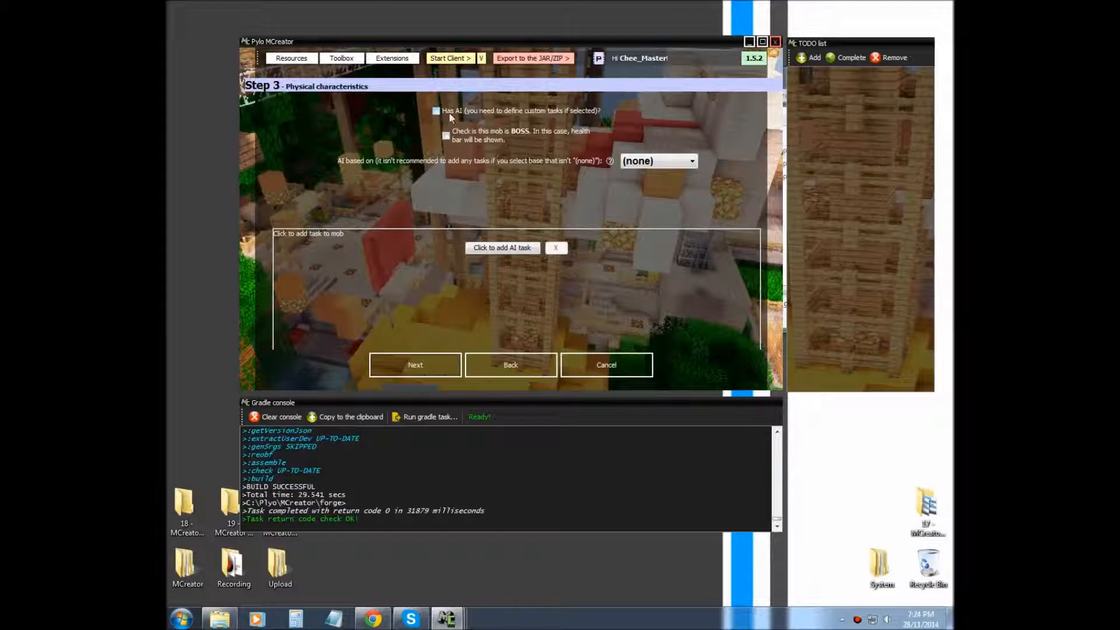
click(436, 111)
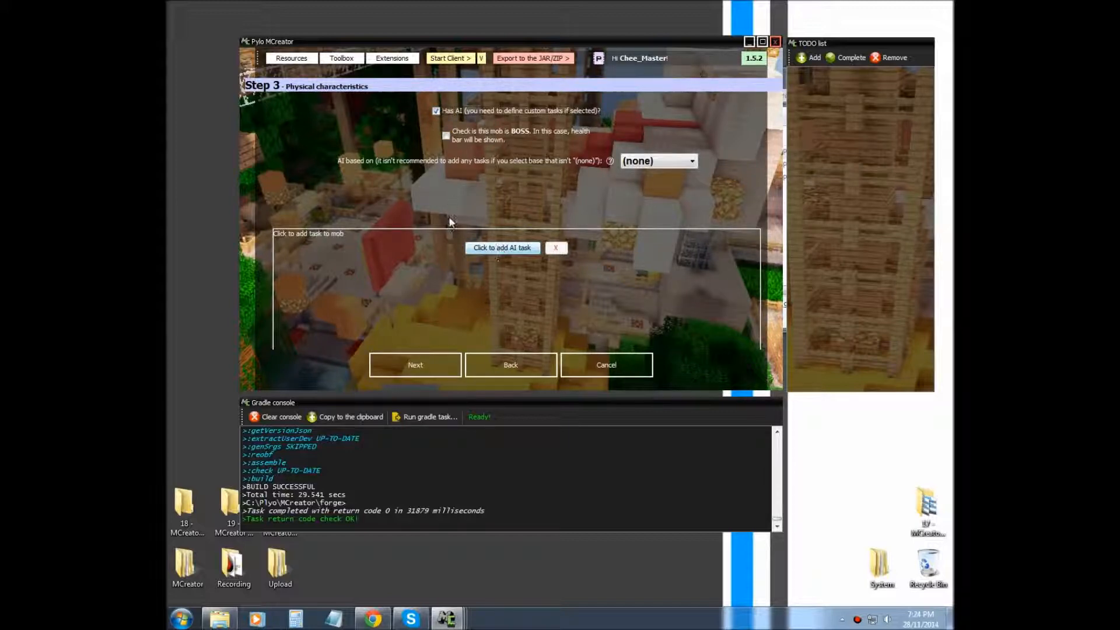
click(435, 111)
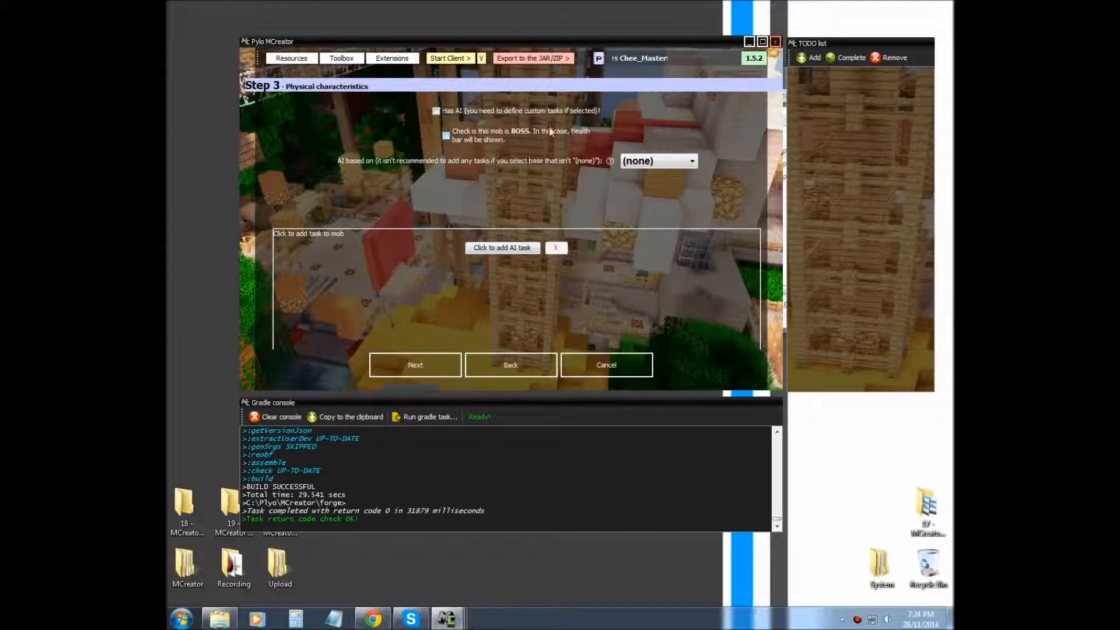
Step: Keep the mob non-boss, base its AI on Zombie, and continue to spawning
click(445, 136)
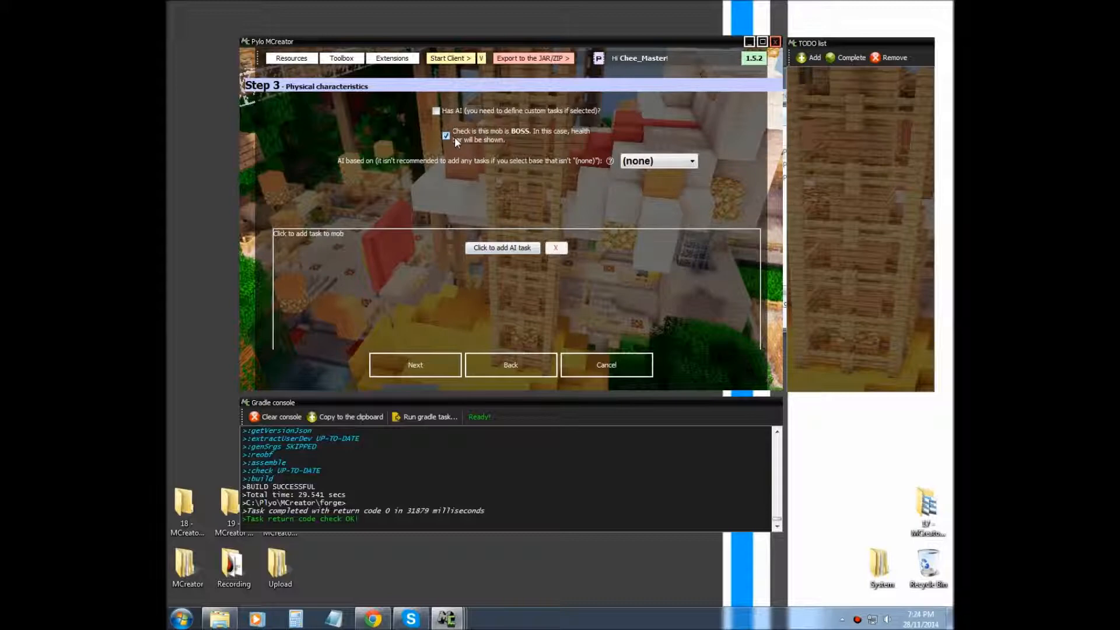
click(446, 136)
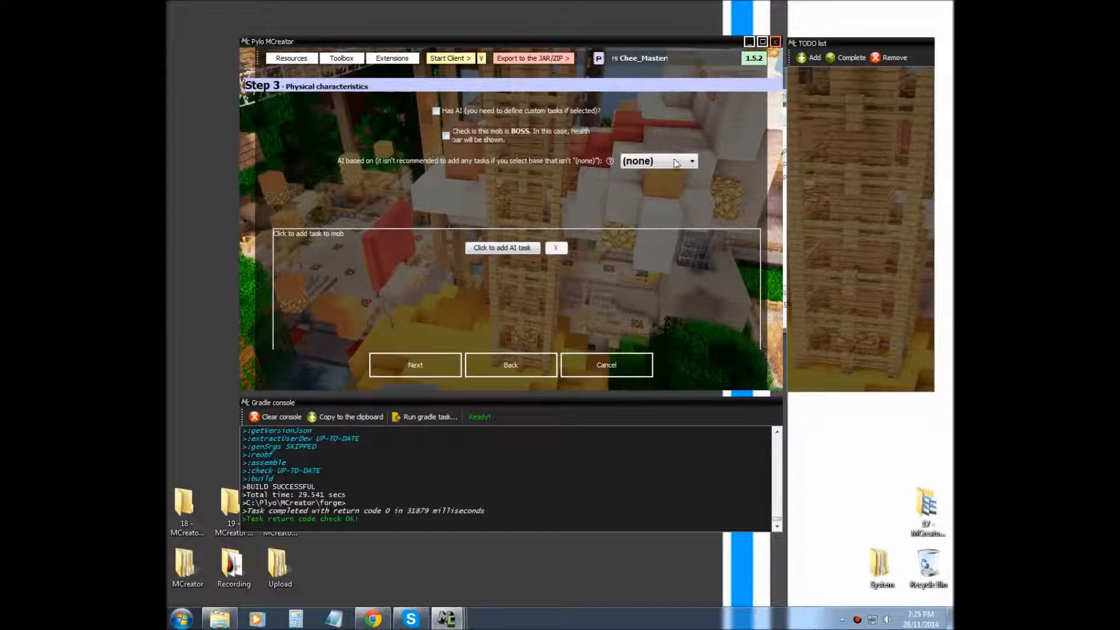
click(690, 161)
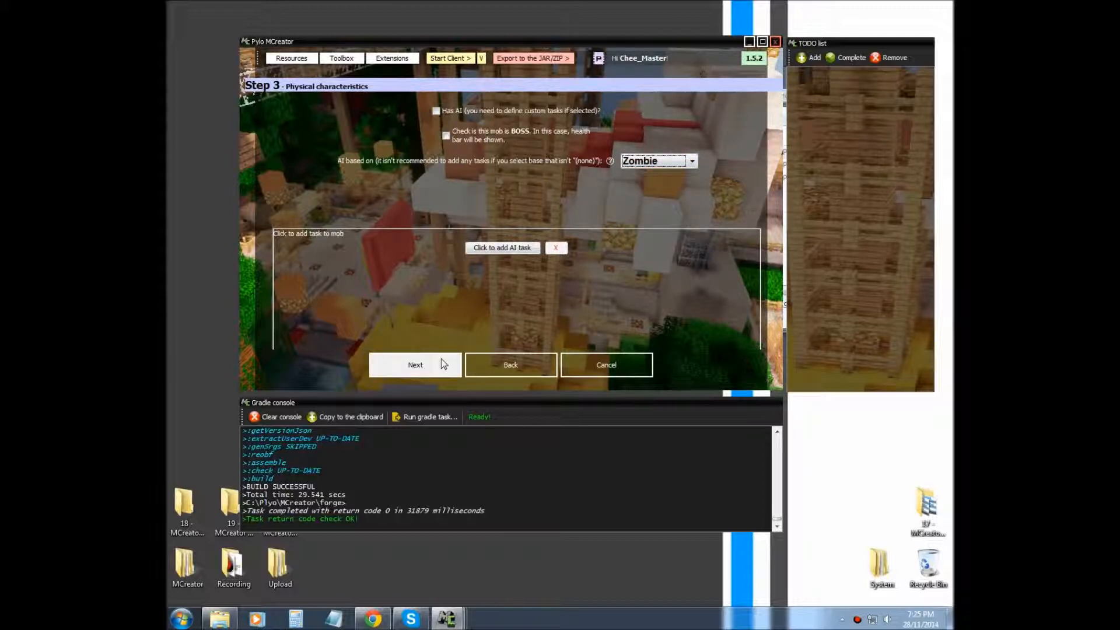
click(414, 365)
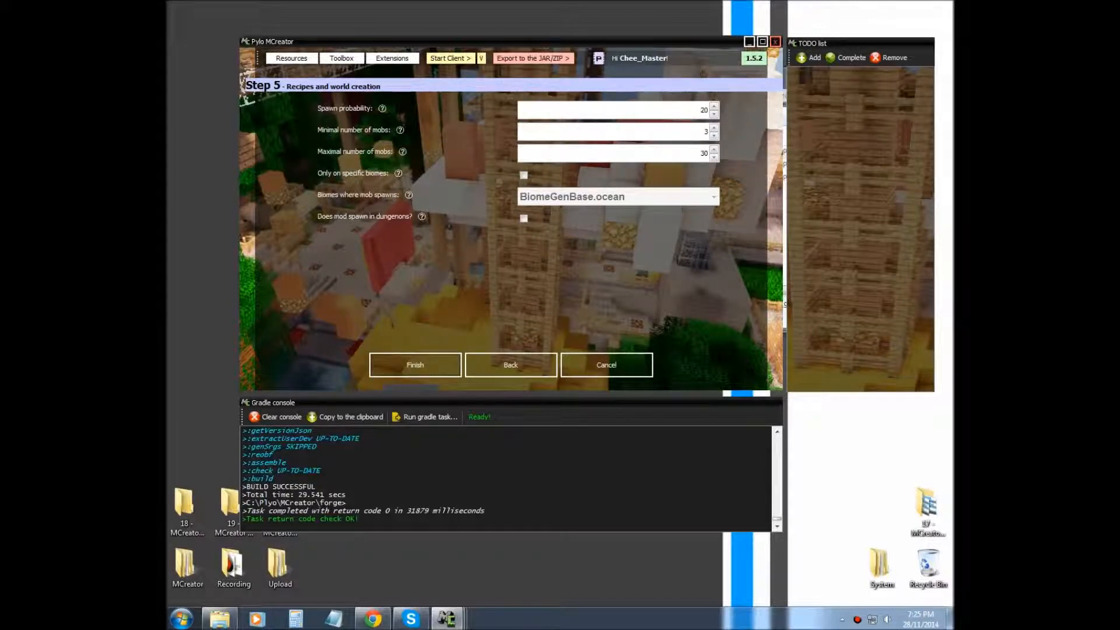
mouse_move(519, 302)
text(50)
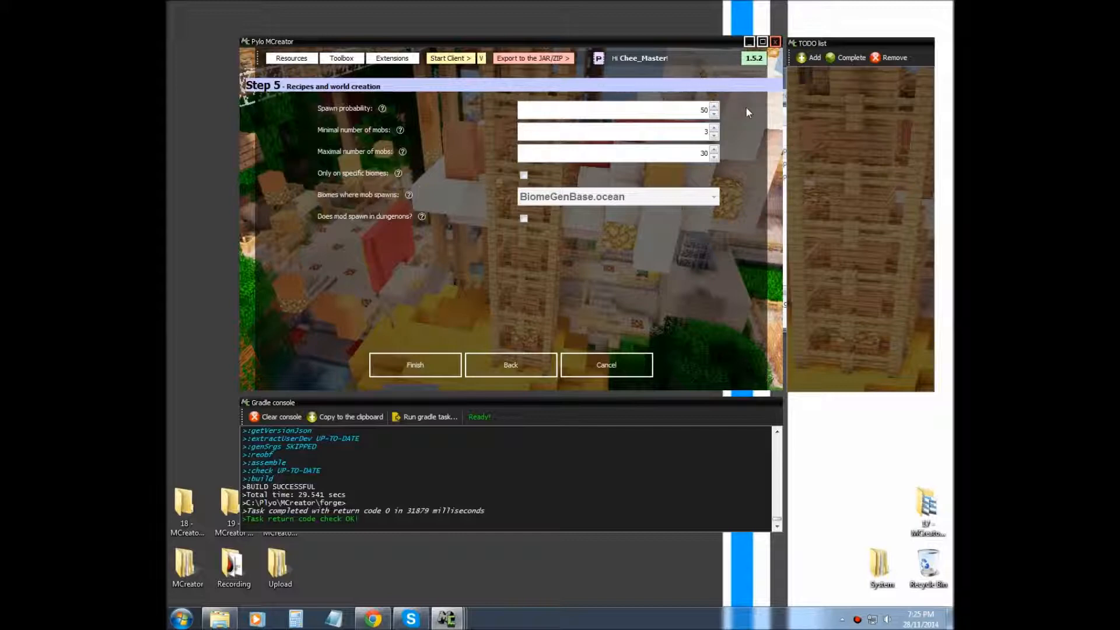
Step: Set the spawn group size to between 10 and 50 mobs
click(614, 131)
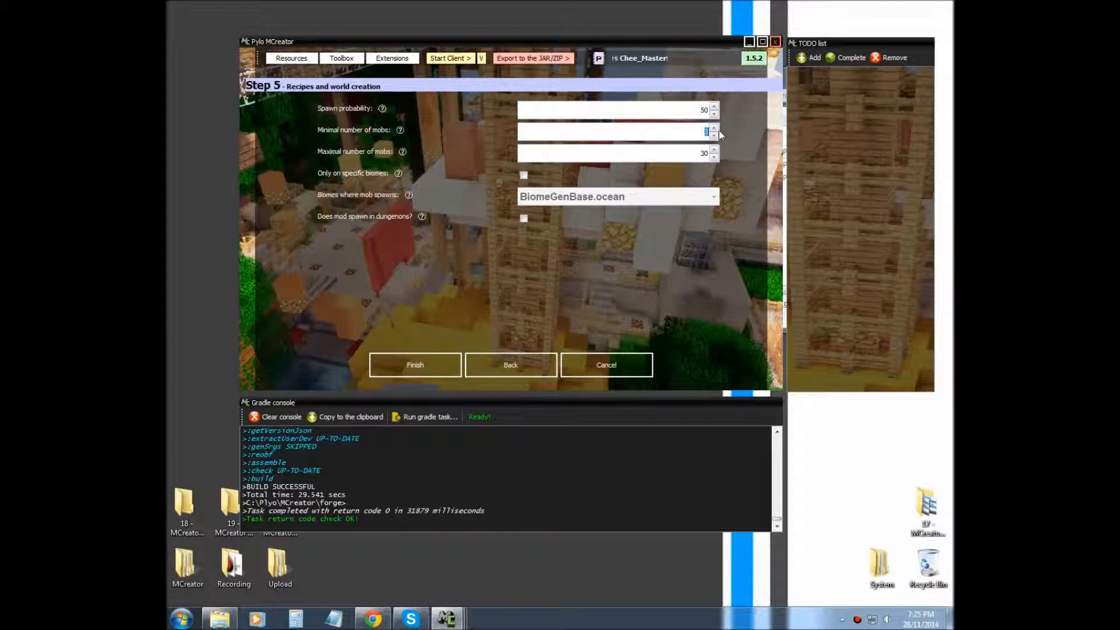
click(713, 128)
text(50)
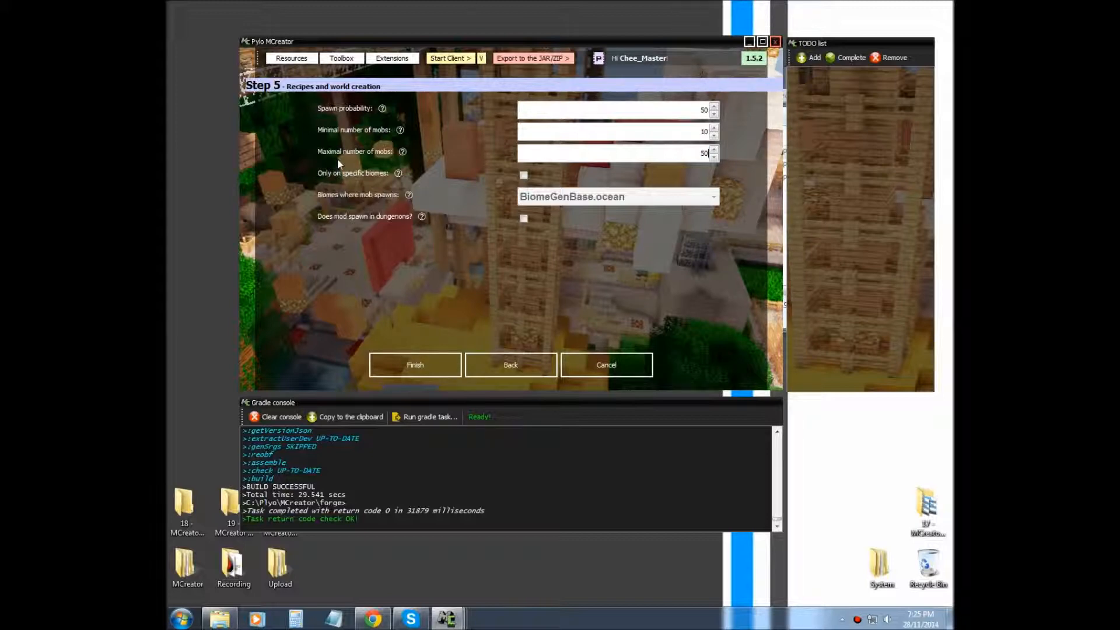
mouse_move(400, 108)
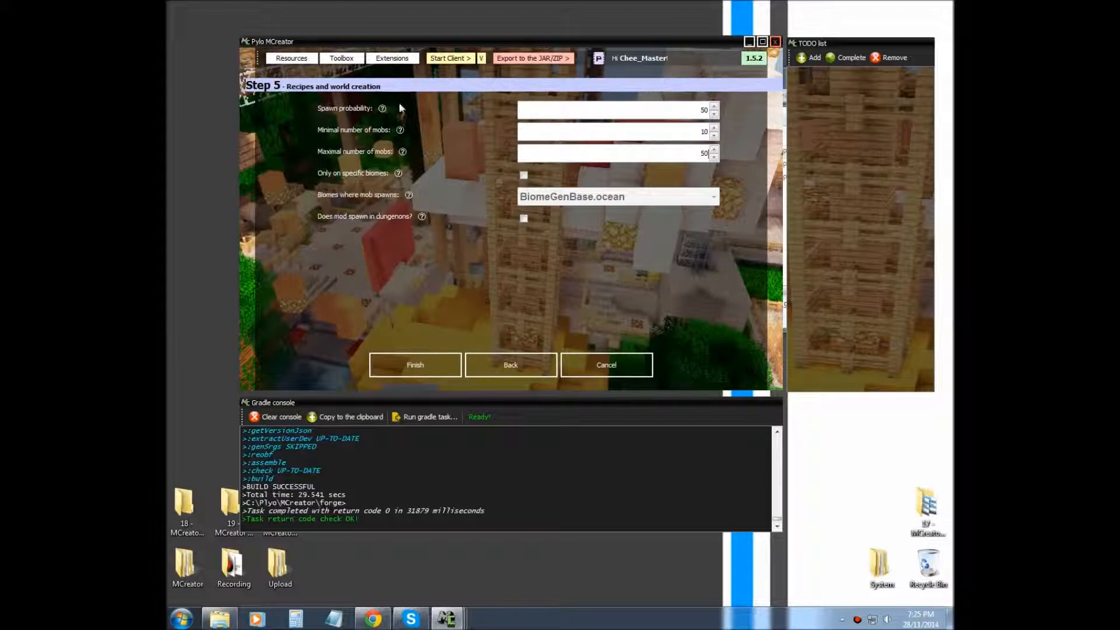
mouse_move(350, 177)
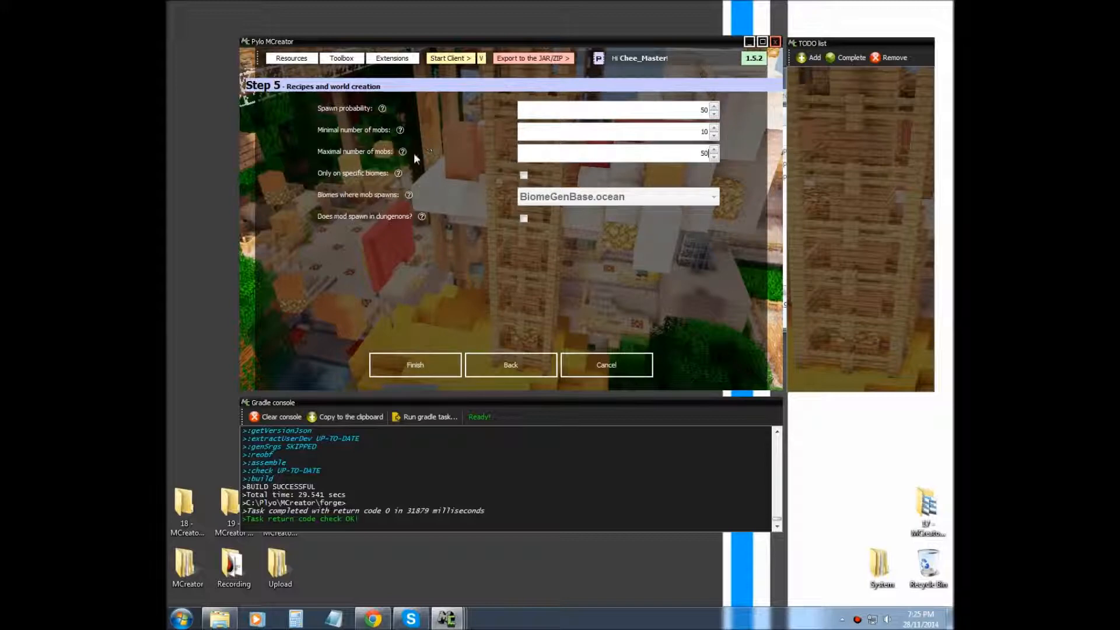
click(524, 175)
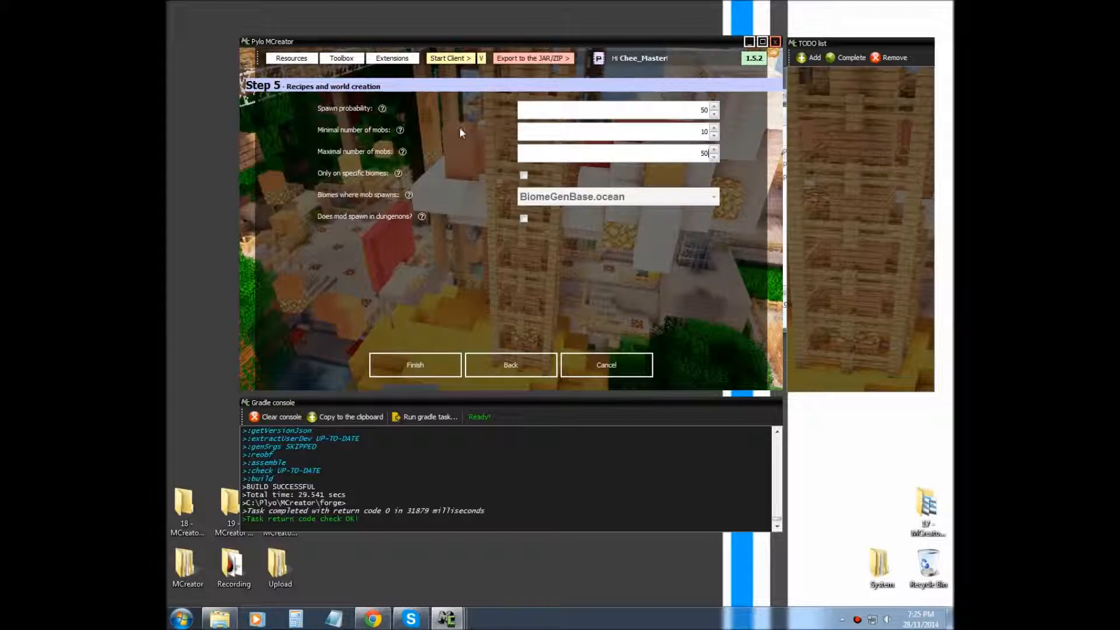
mouse_move(521, 172)
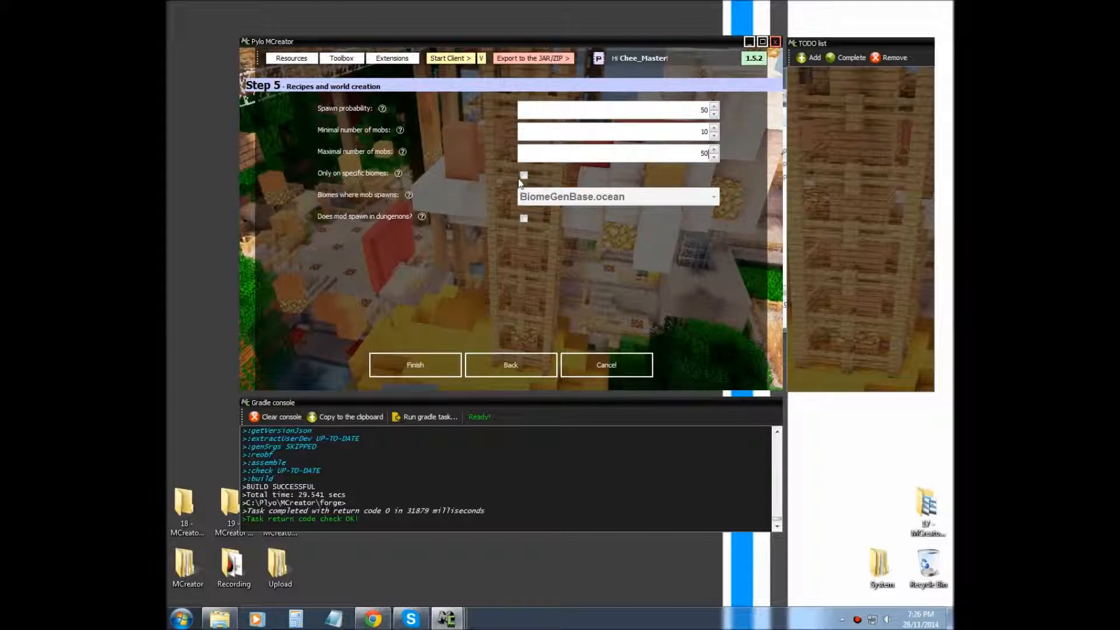
Step: Let the mob spawn in any biome, disable dungeon spawning, and save the Zombie Pig
click(713, 197)
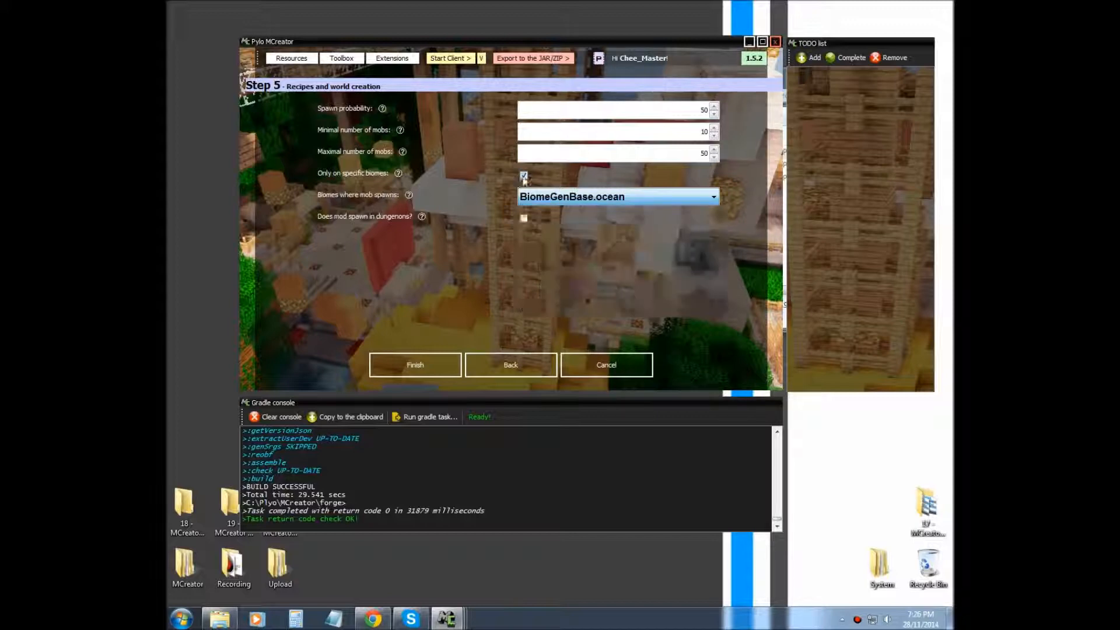
click(524, 176)
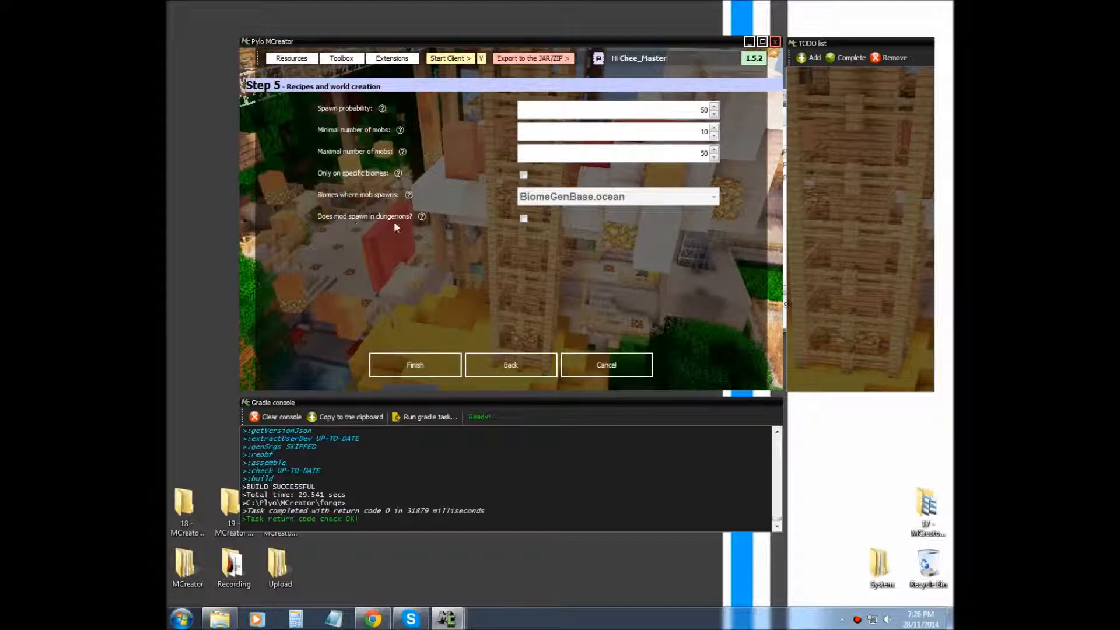
click(524, 217)
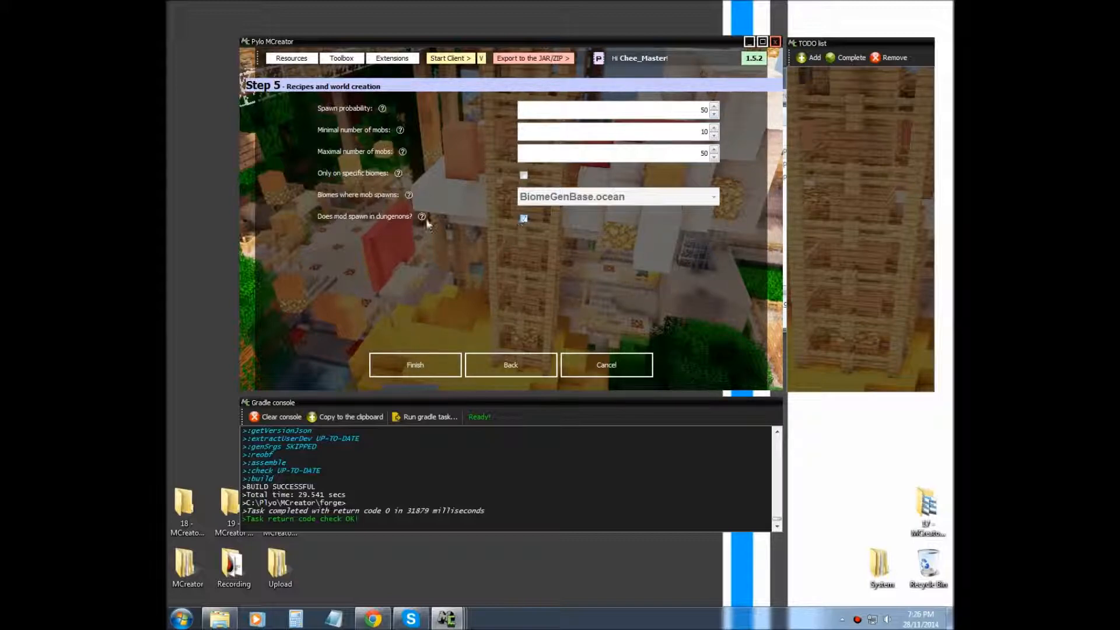
click(421, 216)
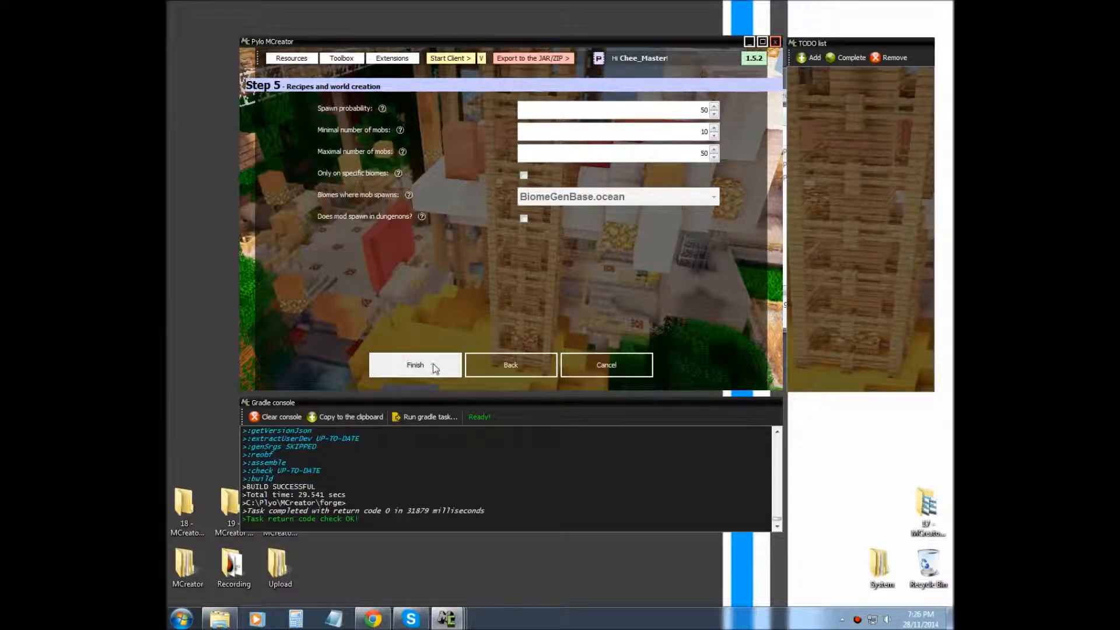
click(415, 365)
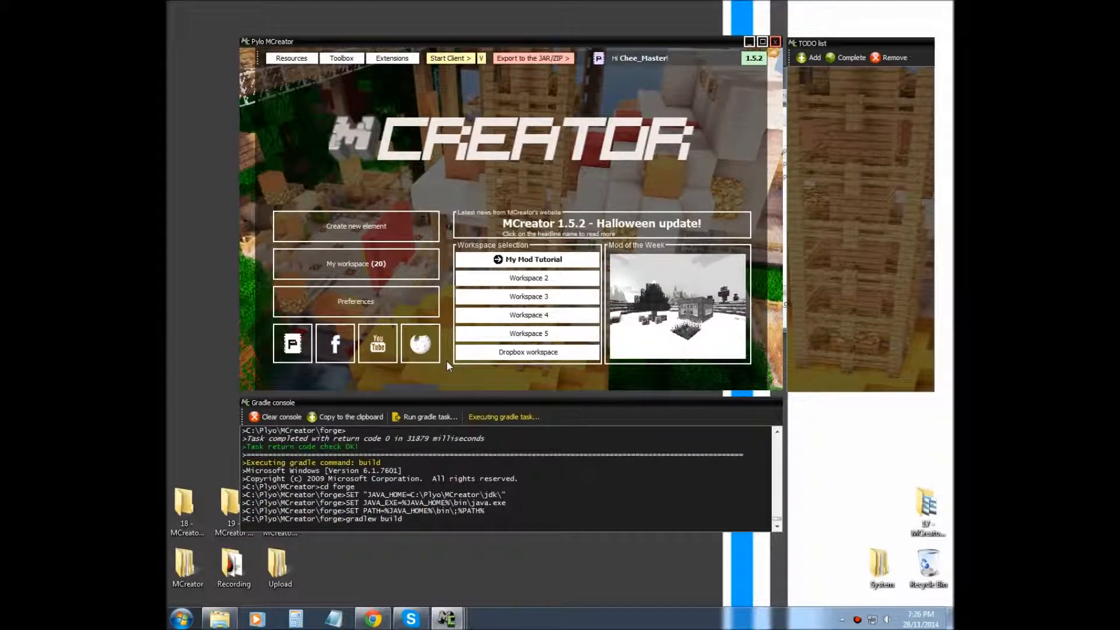
click(446, 58)
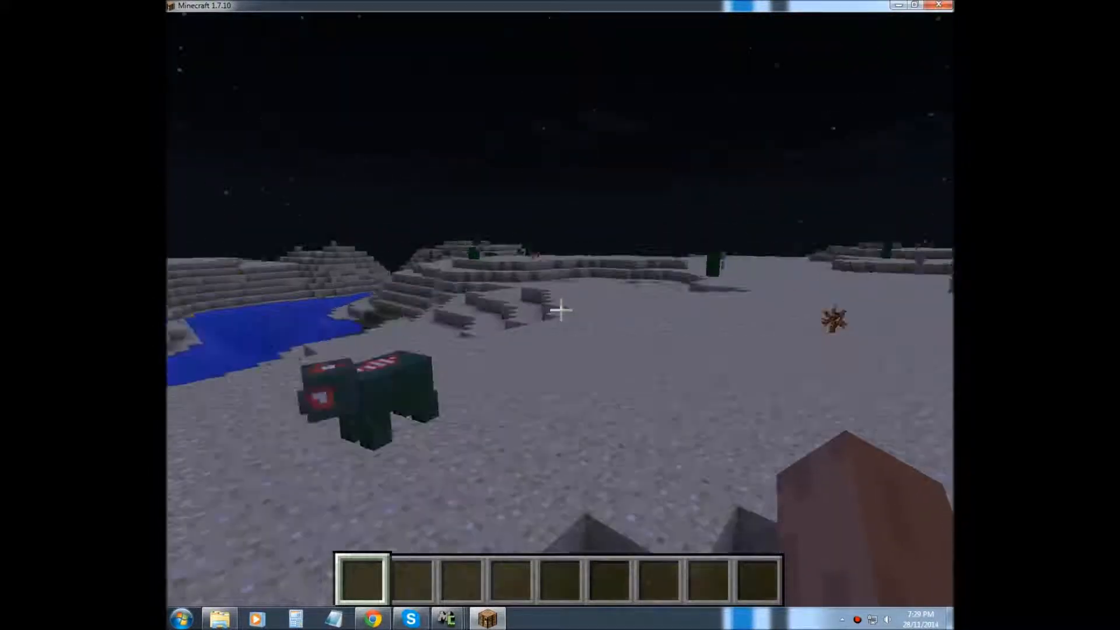
mouse_move(560, 309)
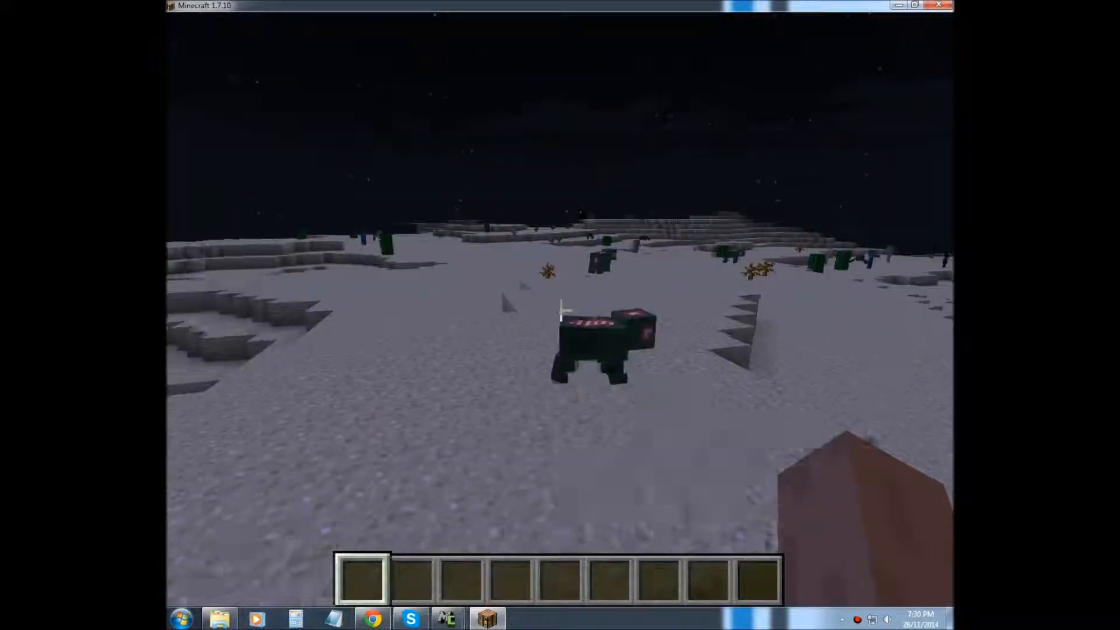
mouse_move(560, 309)
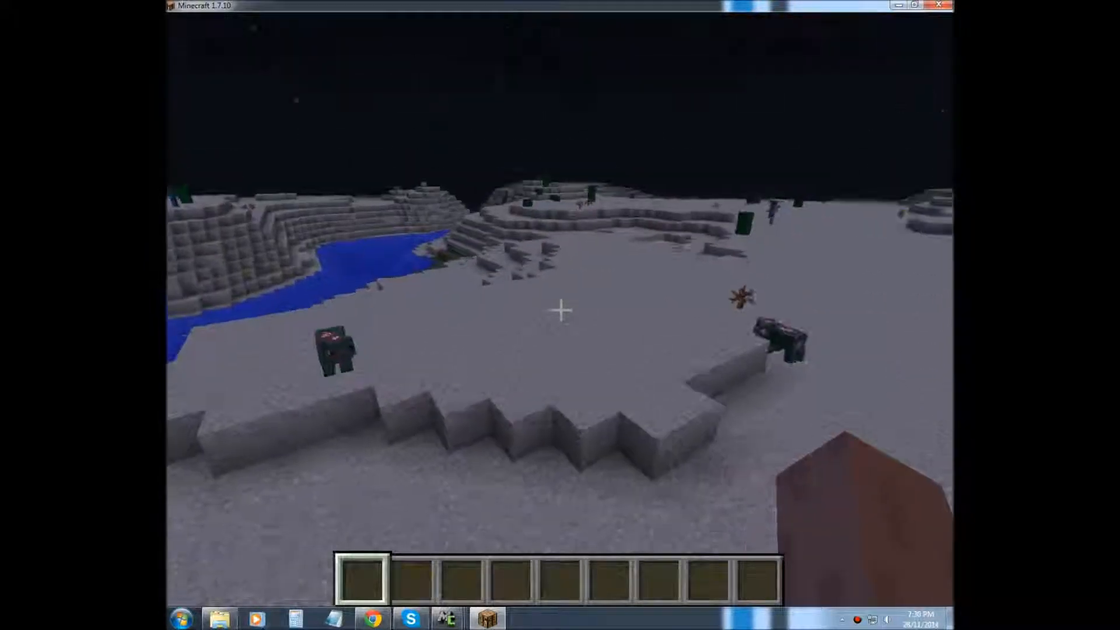
Step: Set time to day so Zombie Pigs burn, then back to night with /time set 15000
text(time set 0)
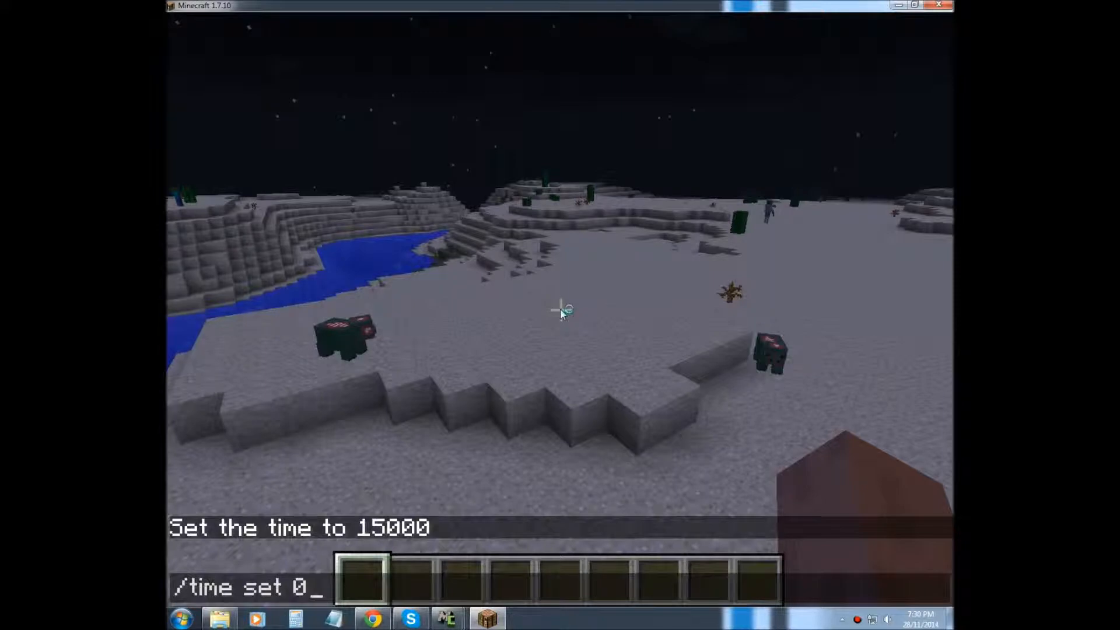
key(enter)
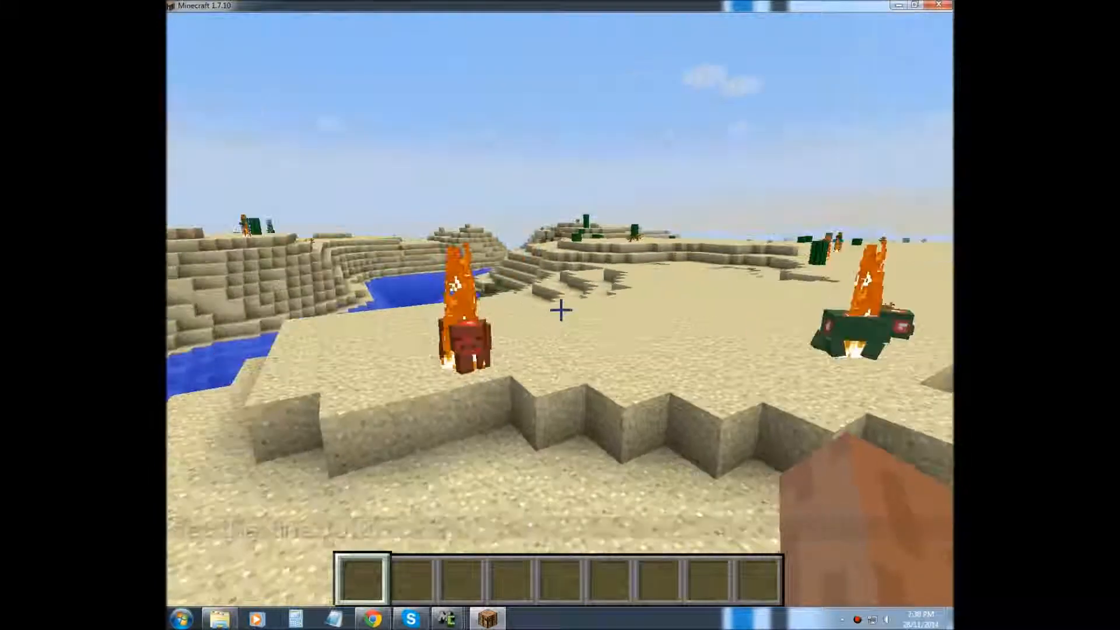
mouse_move(560, 311)
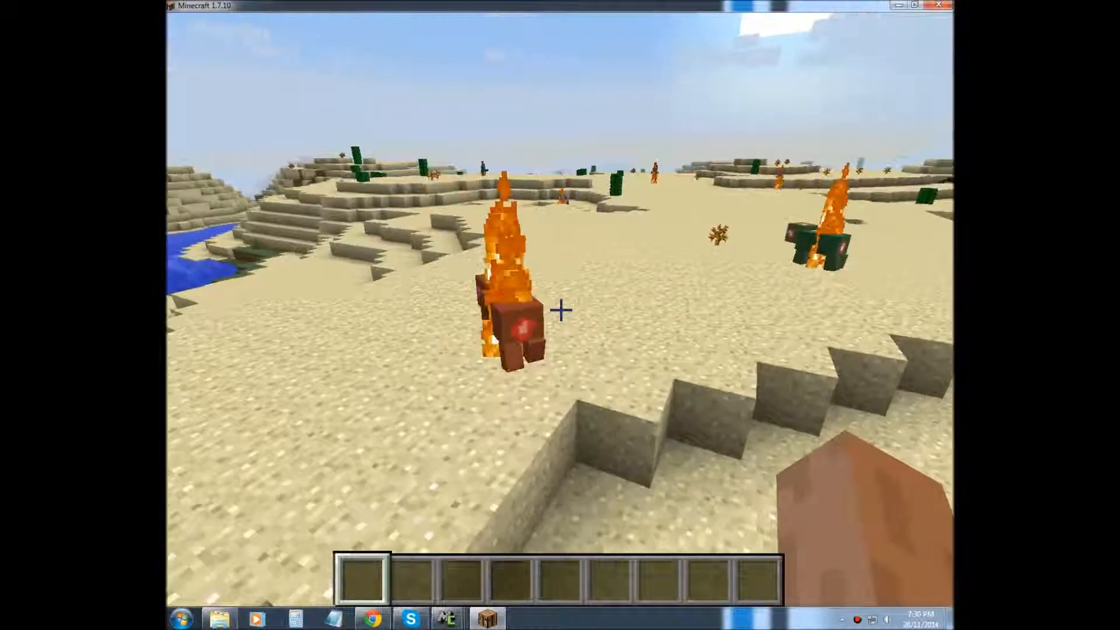
text(/time set 15000)
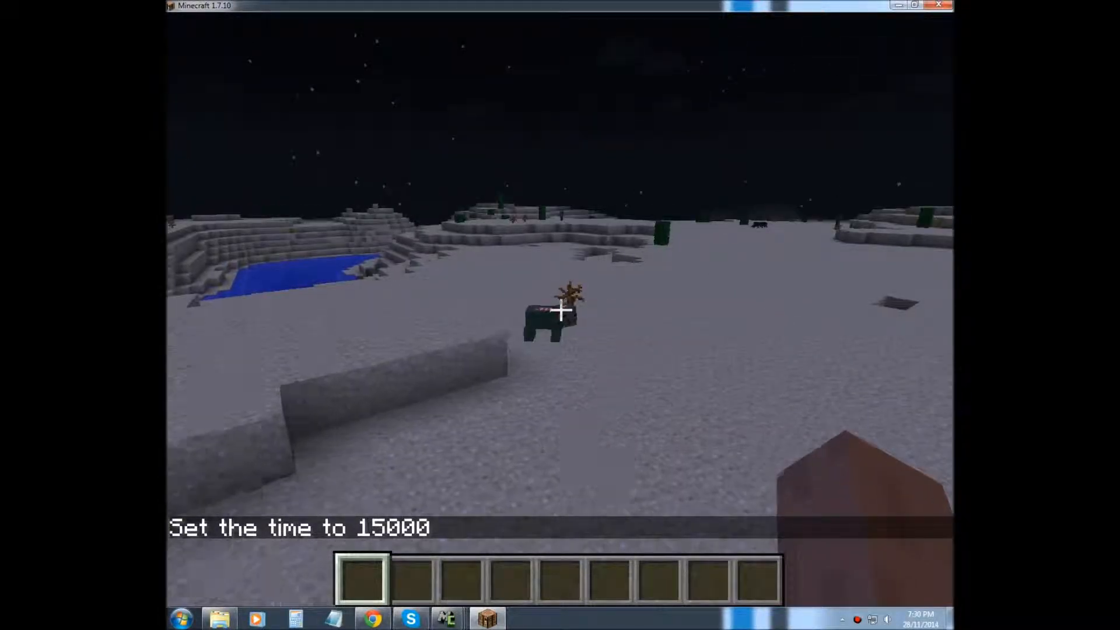
text(/time set 15000)
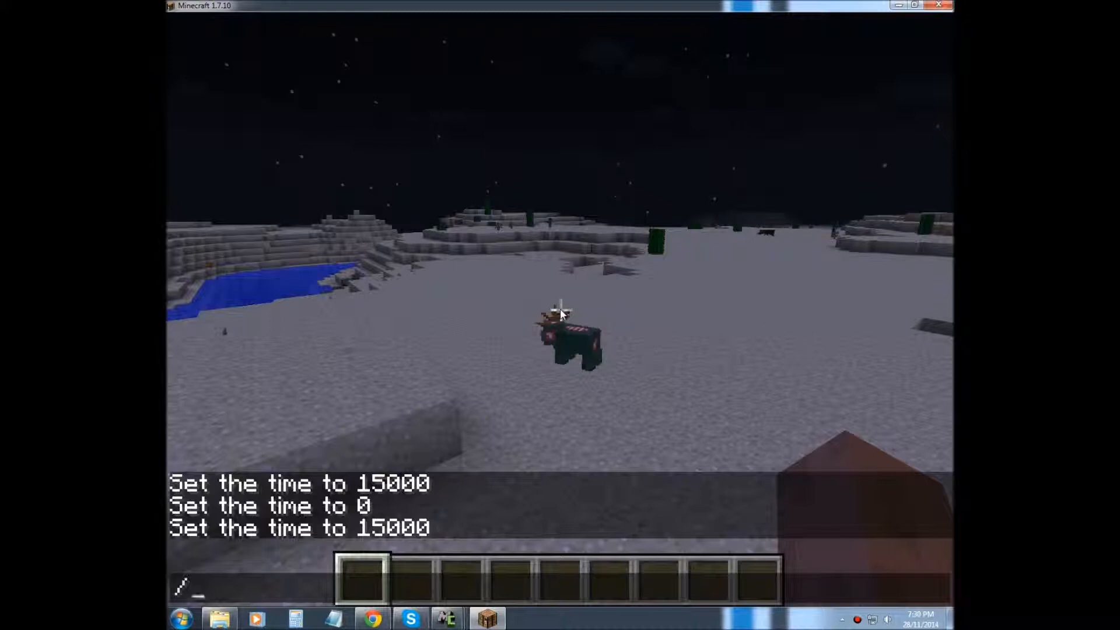
key(e)
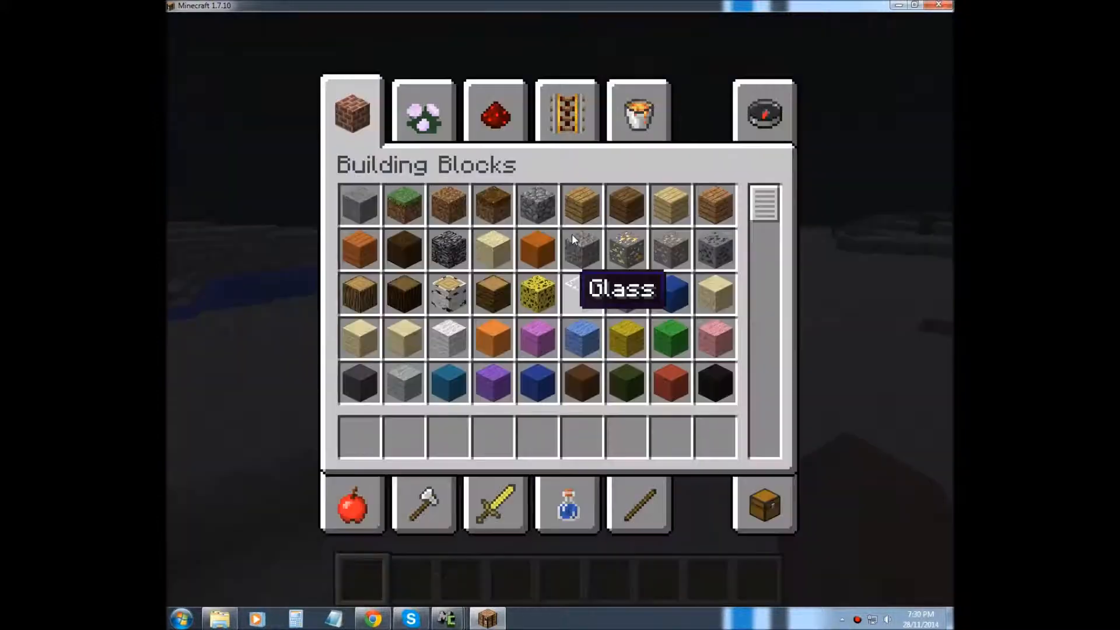
Step: Add an iron sword from the Combat category and the Zombie Pig spawn egg to the hotbar
click(423, 111)
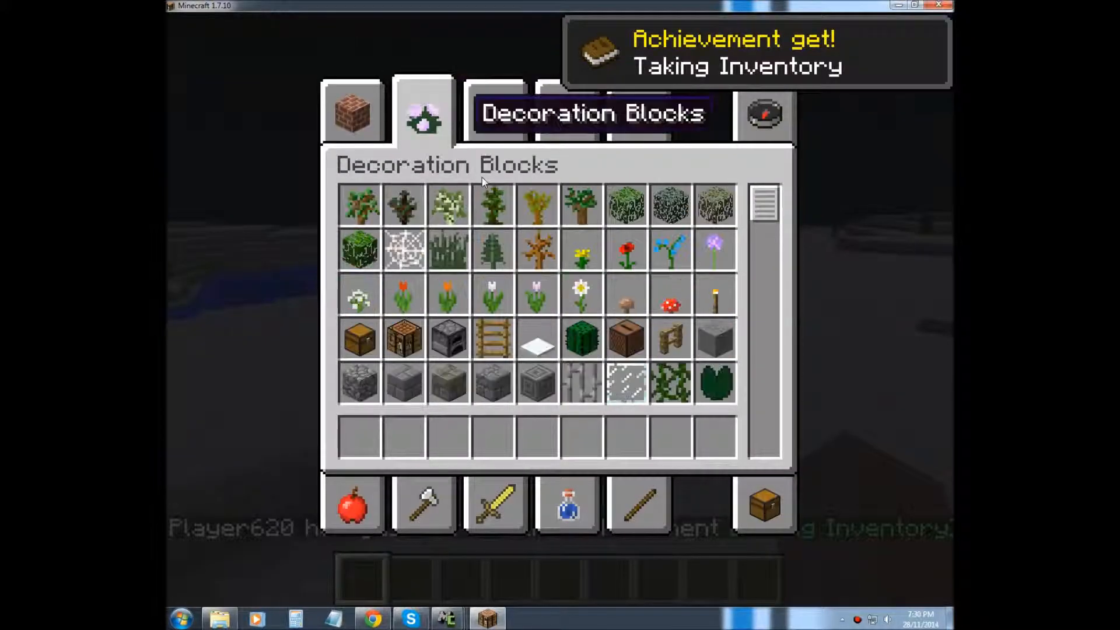
click(494, 504)
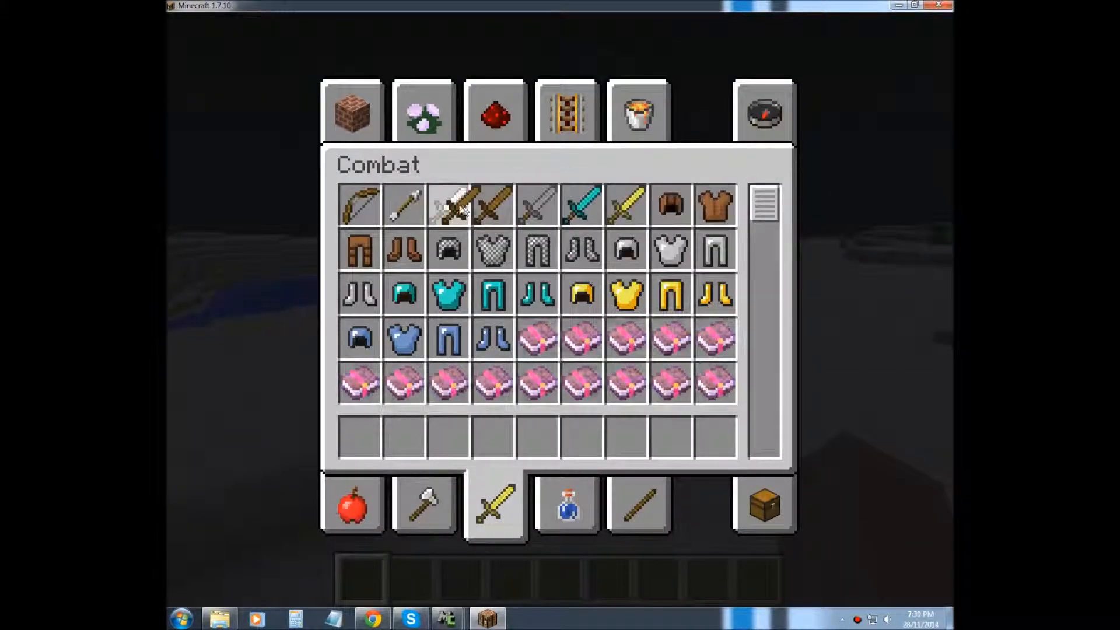
key(Escape)
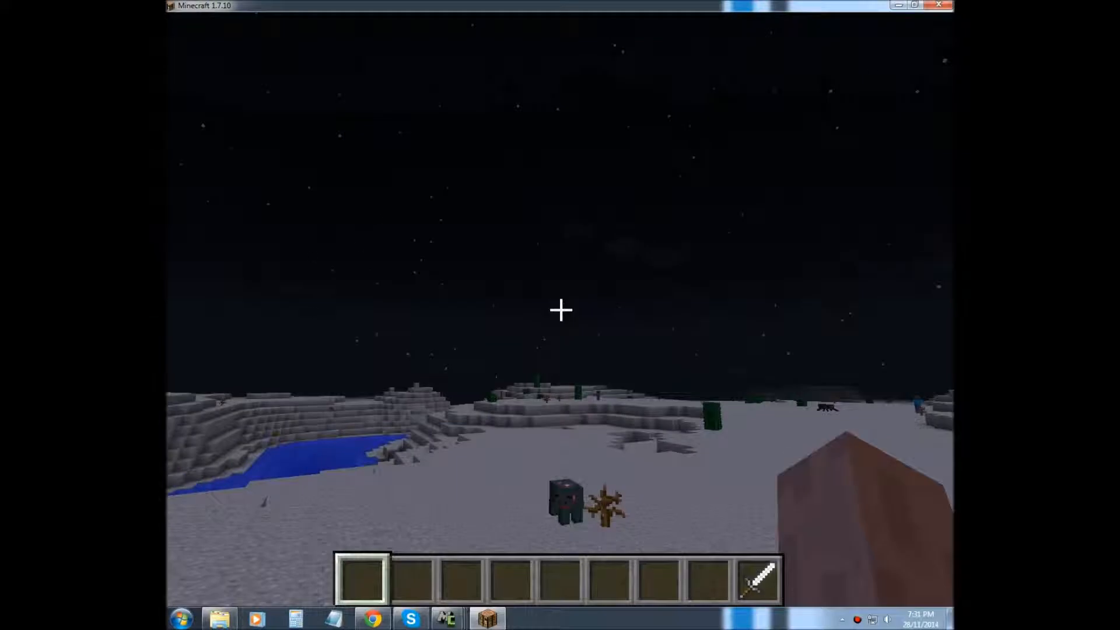
key(9)
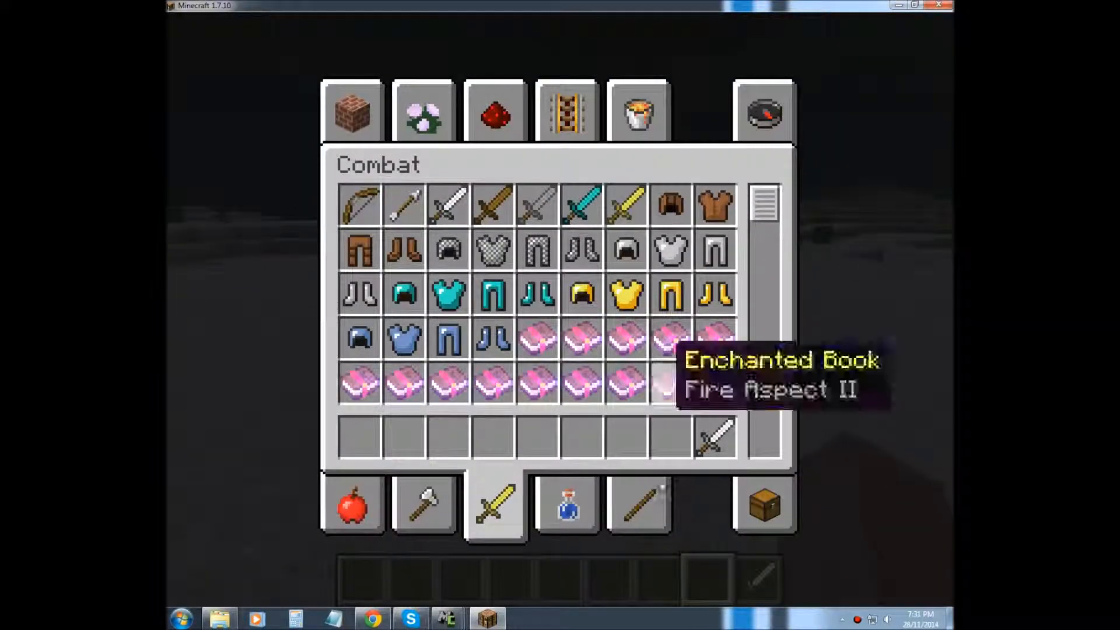
click(638, 504)
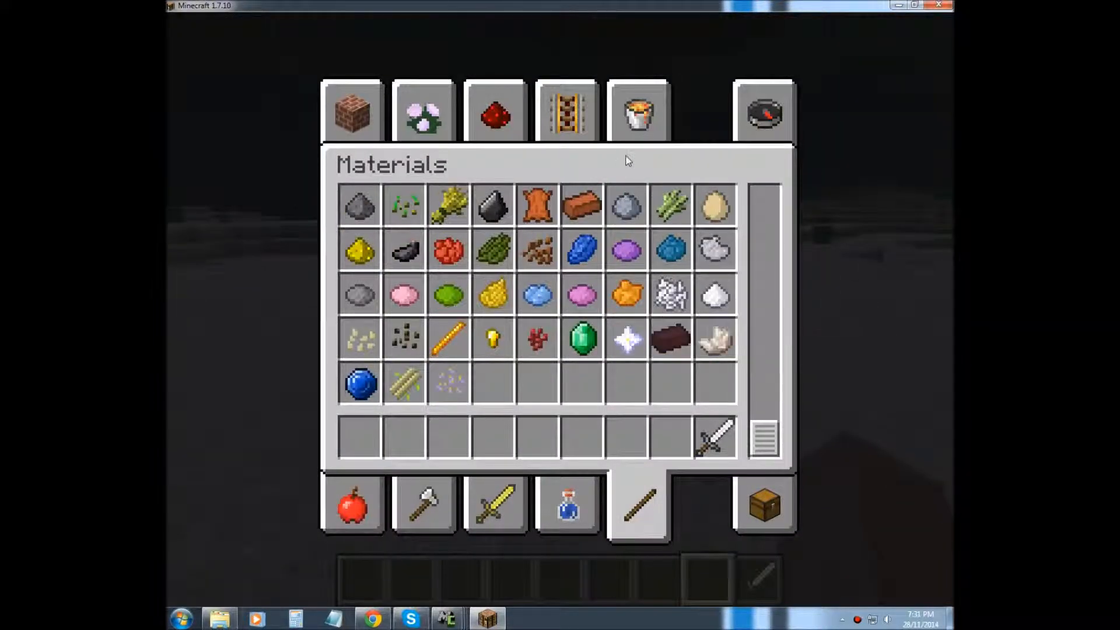
click(637, 113)
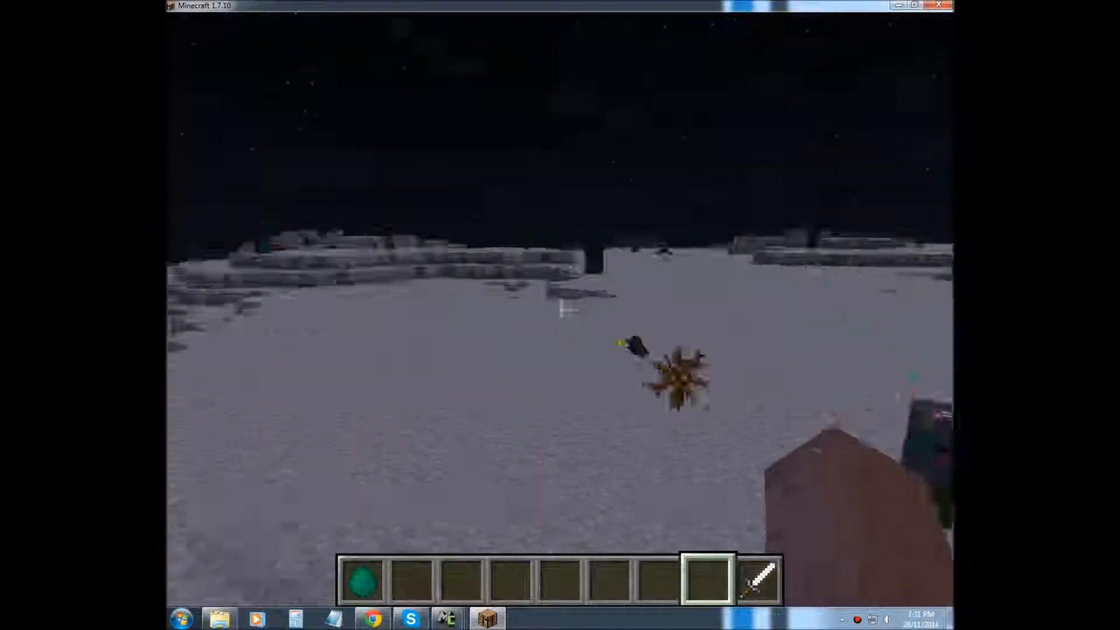
Step: Keep the time at 15000 and switch to survival with /gamemode 0
text(/time set 15000)
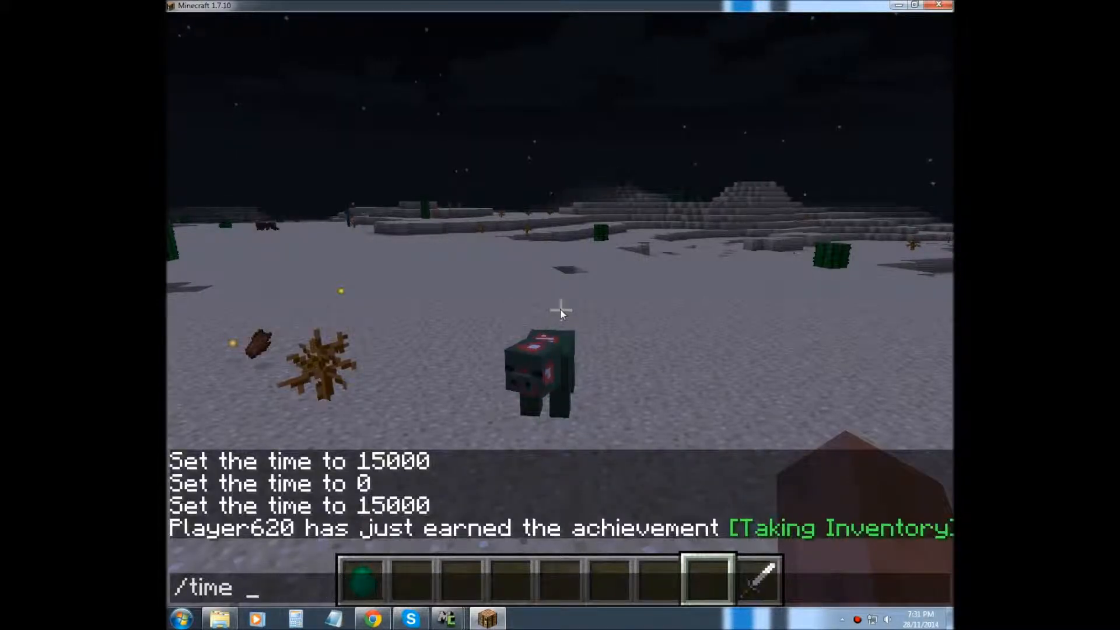
text(gamem)
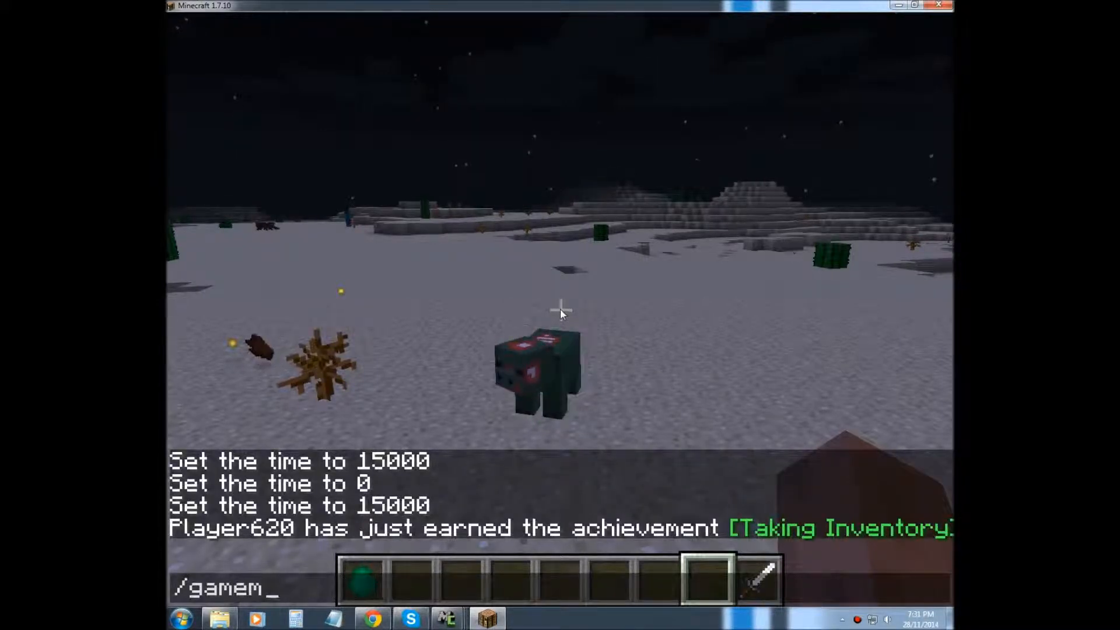
text(ode 0)
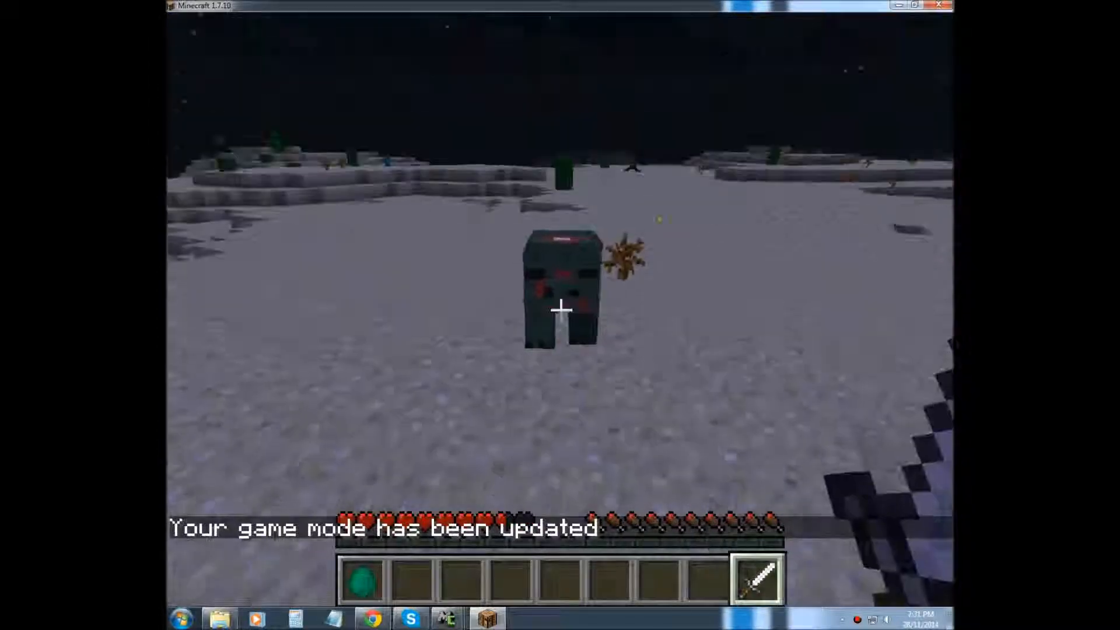
Step: Kill a Zombie Pig with the iron sword, leaving its drops on the ground
click(560, 310)
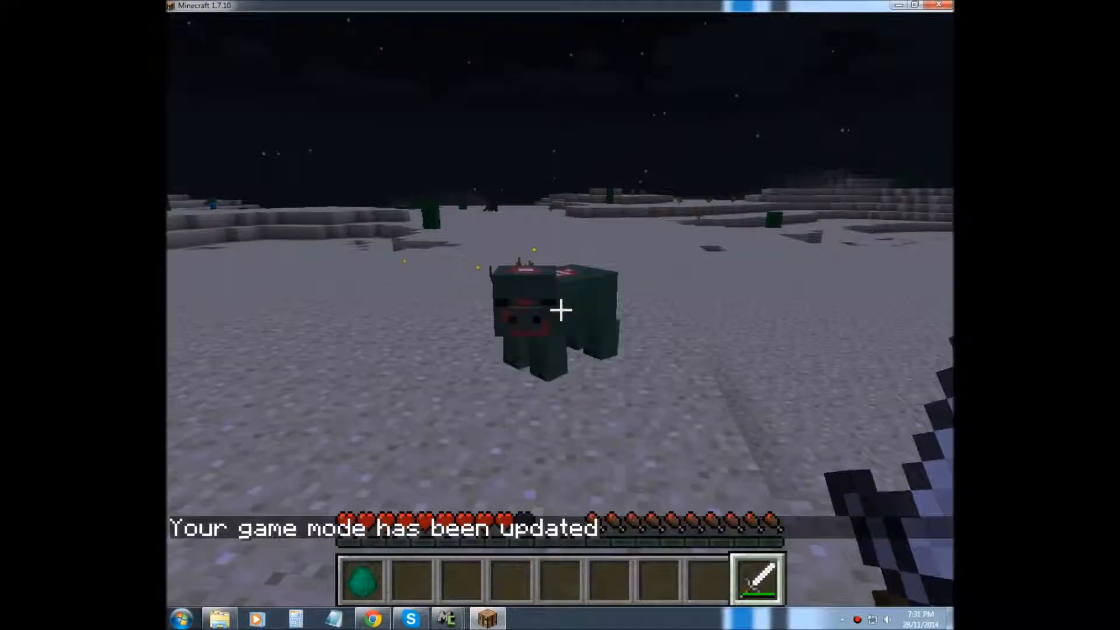
click(560, 310)
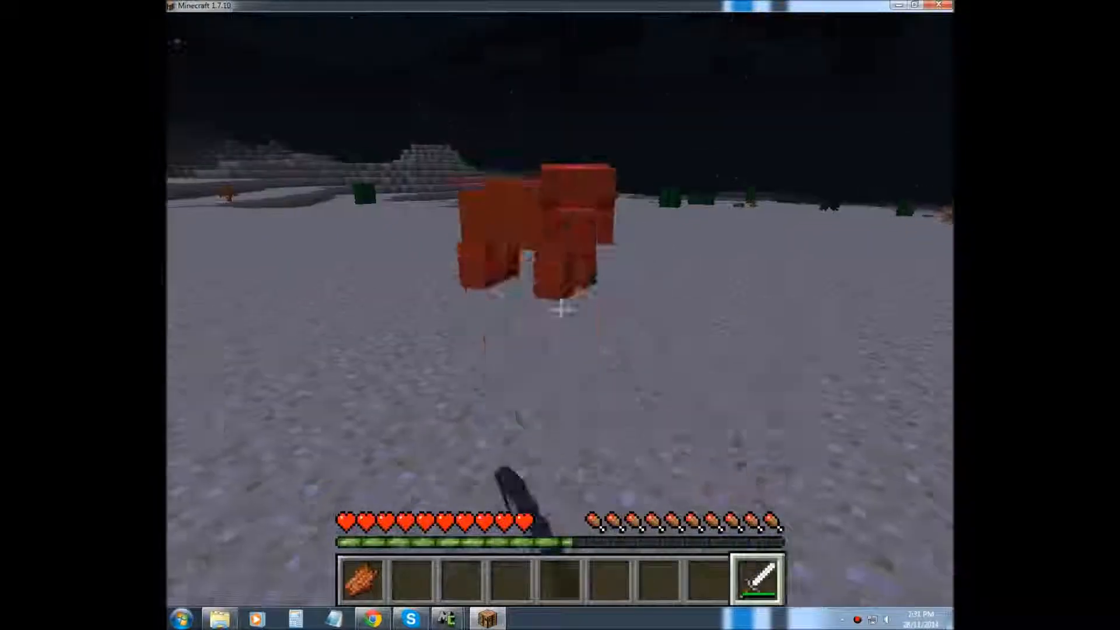
click(560, 310)
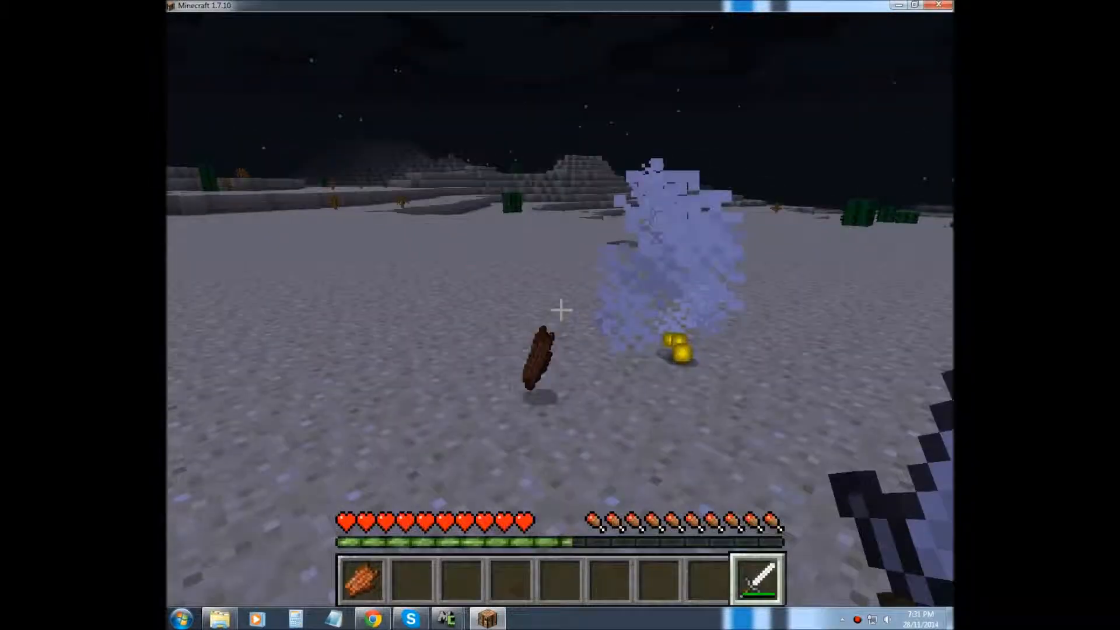